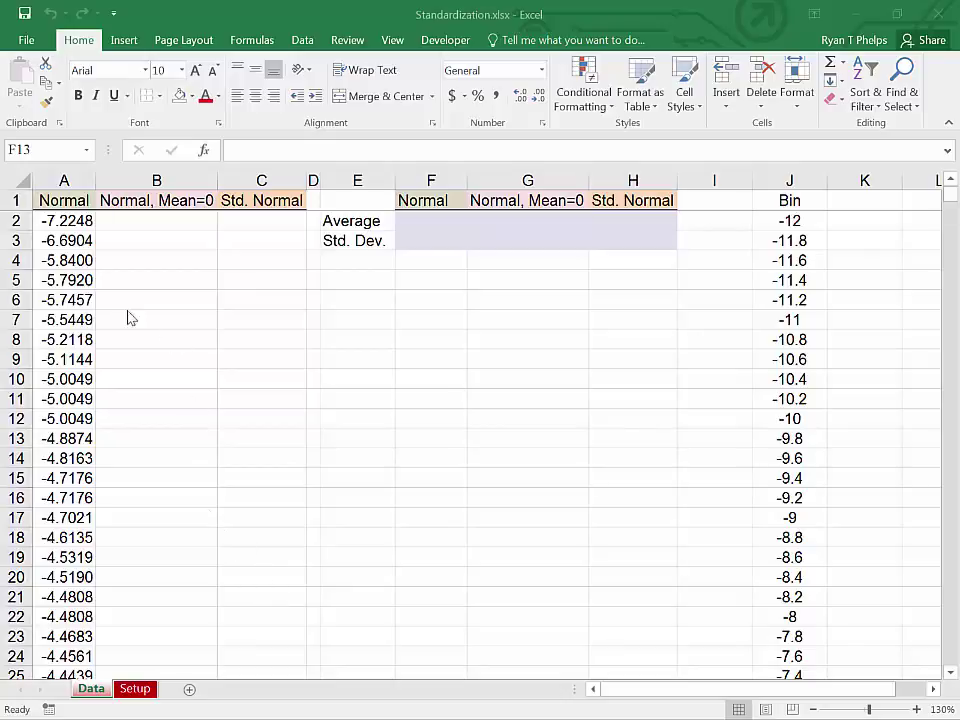
Enter =AVERAGE(A2:A40001) in F2, giving the Normal column's average of 4.0053
{"action": "left_click", "coordinate": [64, 221]}
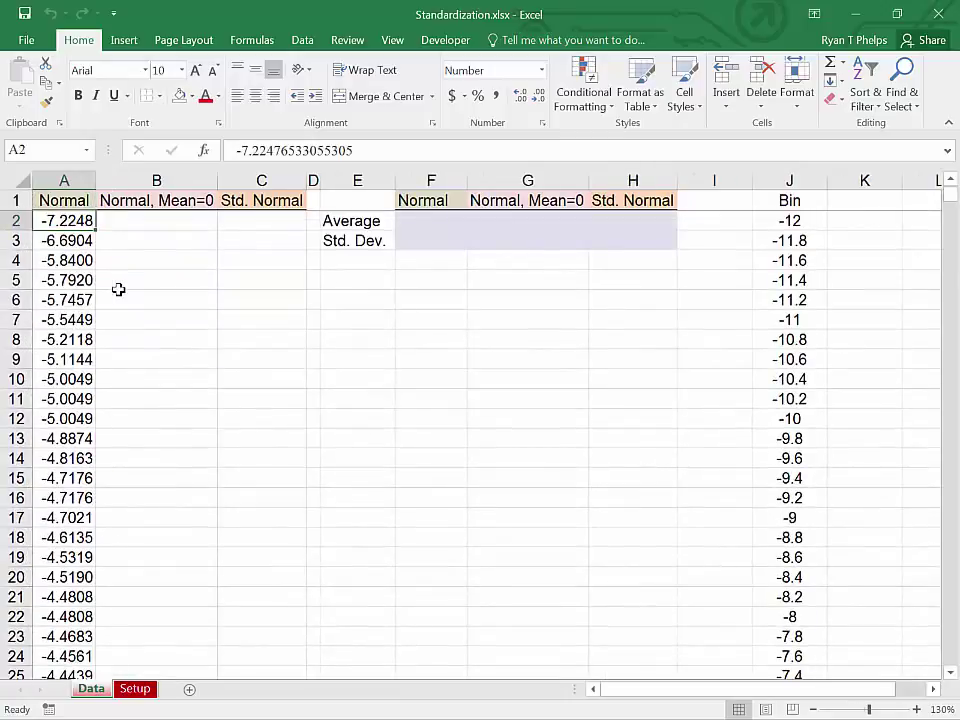
{"action": "left_click", "coordinate": [156, 220]}
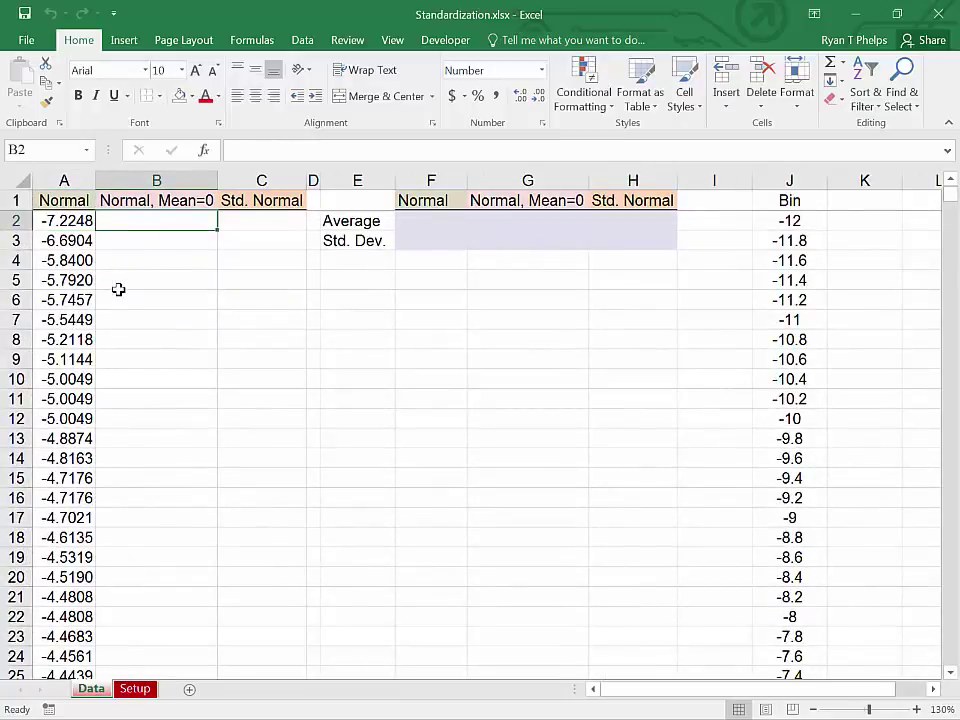
{"action": "left_click", "coordinate": [431, 220]}
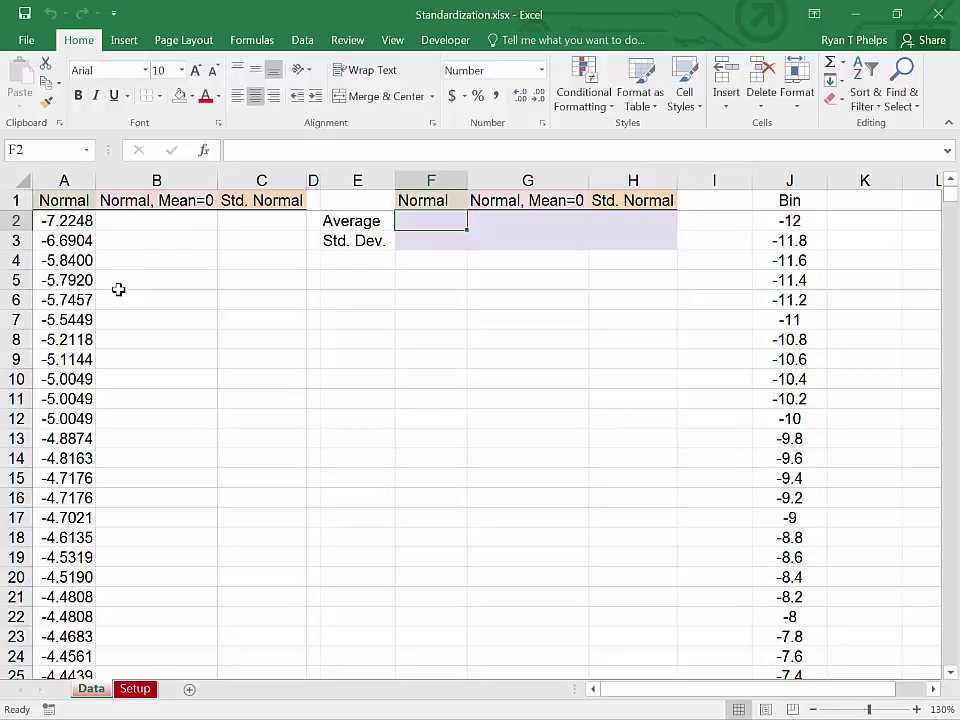
{"action": "type", "text": "=av"}
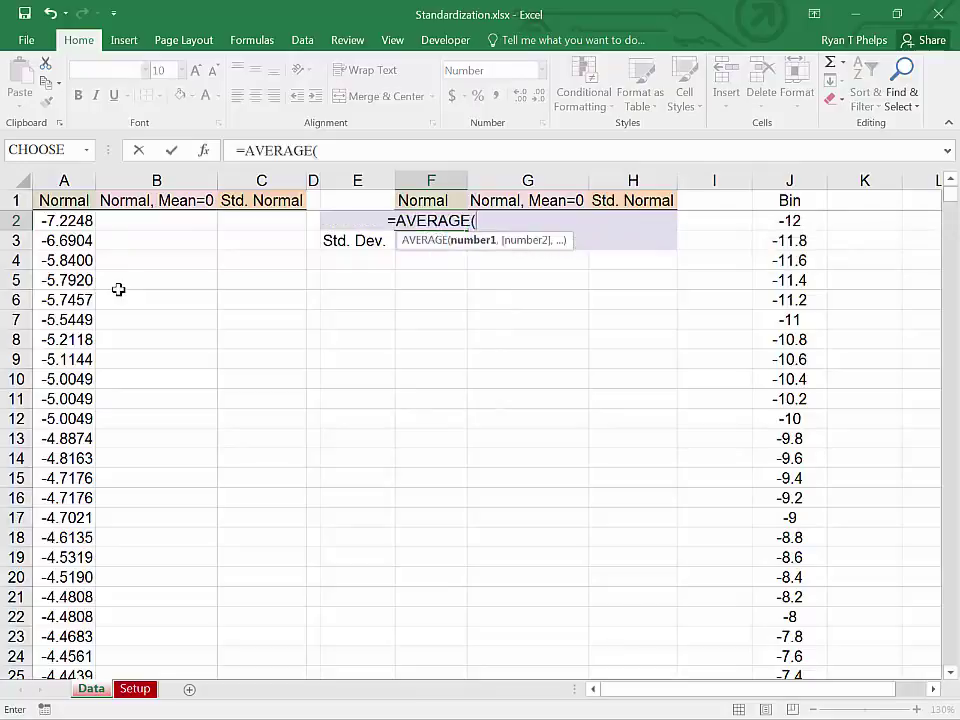
{"action": "left_click", "coordinate": [63, 221]}
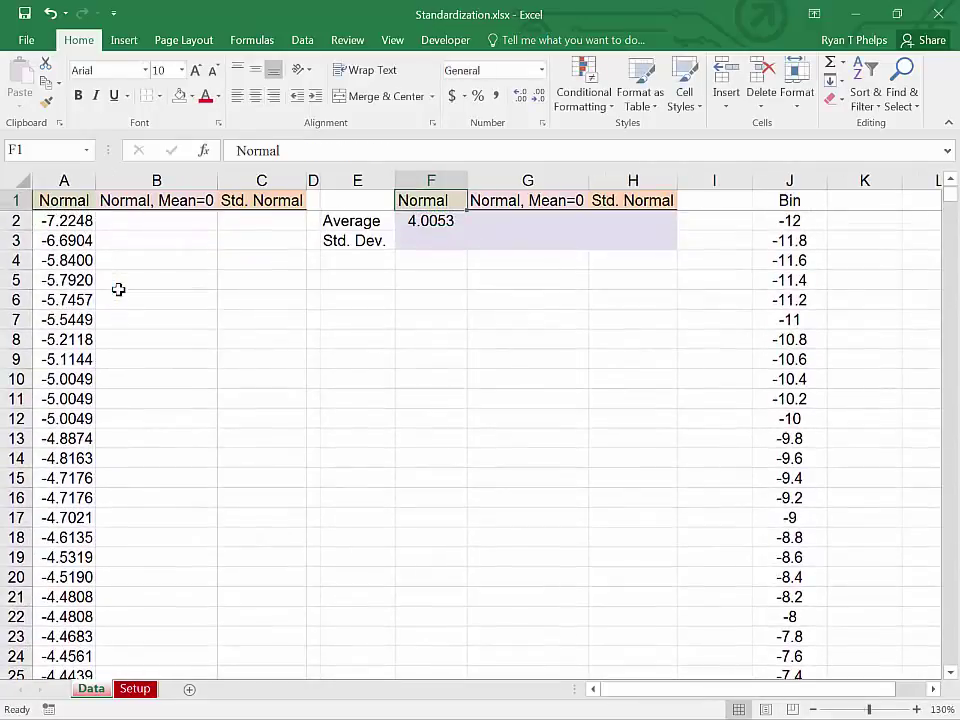
{"action": "left_click", "coordinate": [430, 220]}
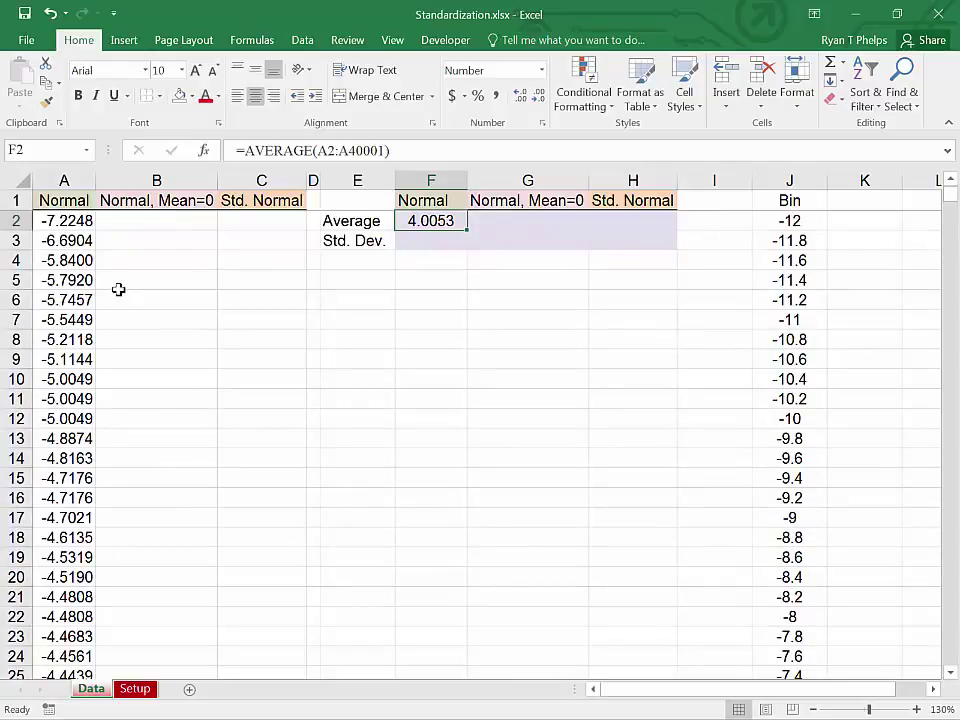
{"action": "left_click", "coordinate": [431, 240]}
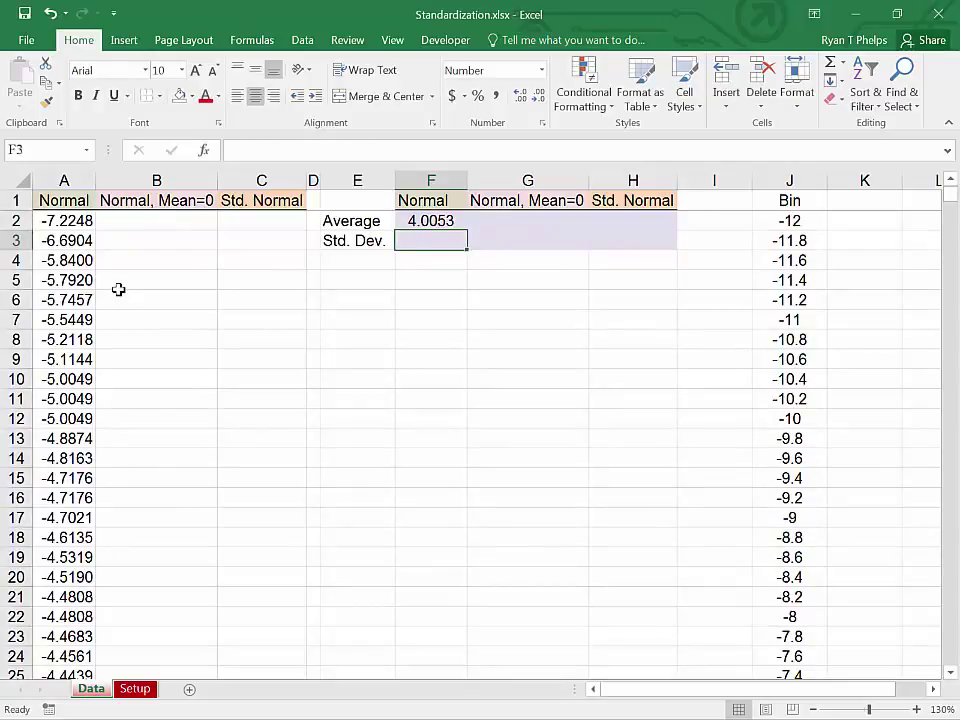
Enter =STDEV.P(A2:A40001) in F3 (3.0003), then verify the F2 and F3 formulas
{"action": "type", "text": "=s"}
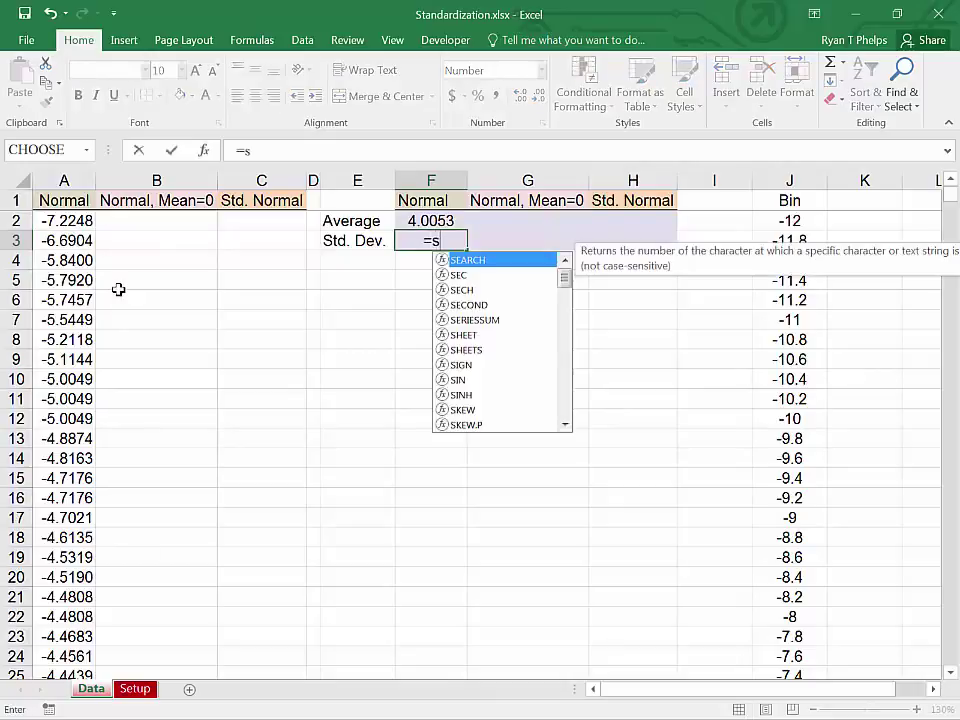
{"action": "type", "text": "t"}
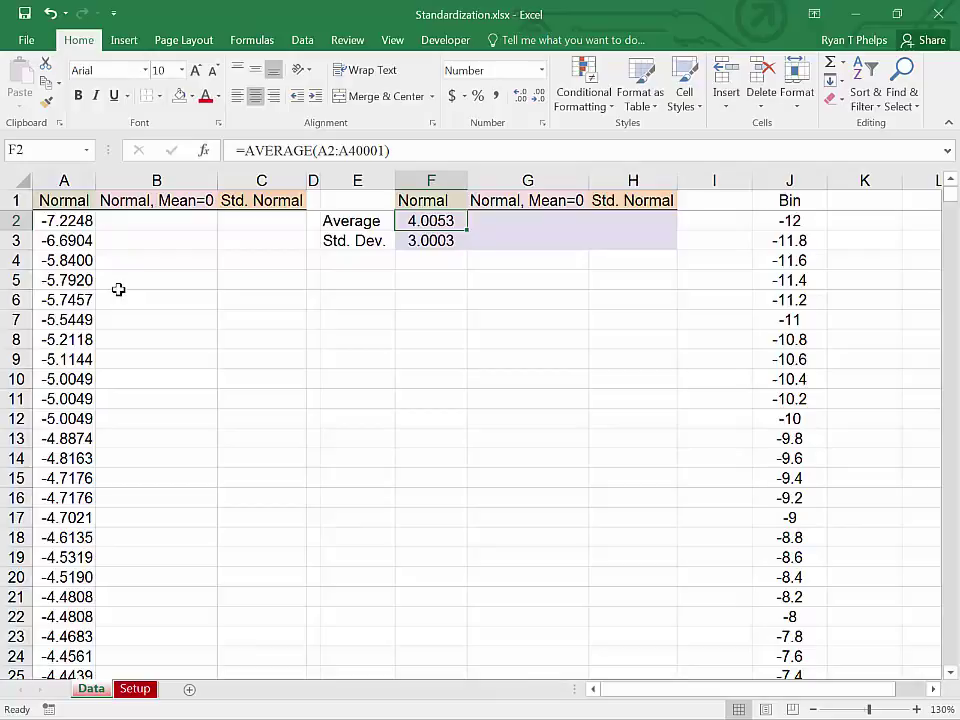
{"action": "left_click", "coordinate": [431, 240]}
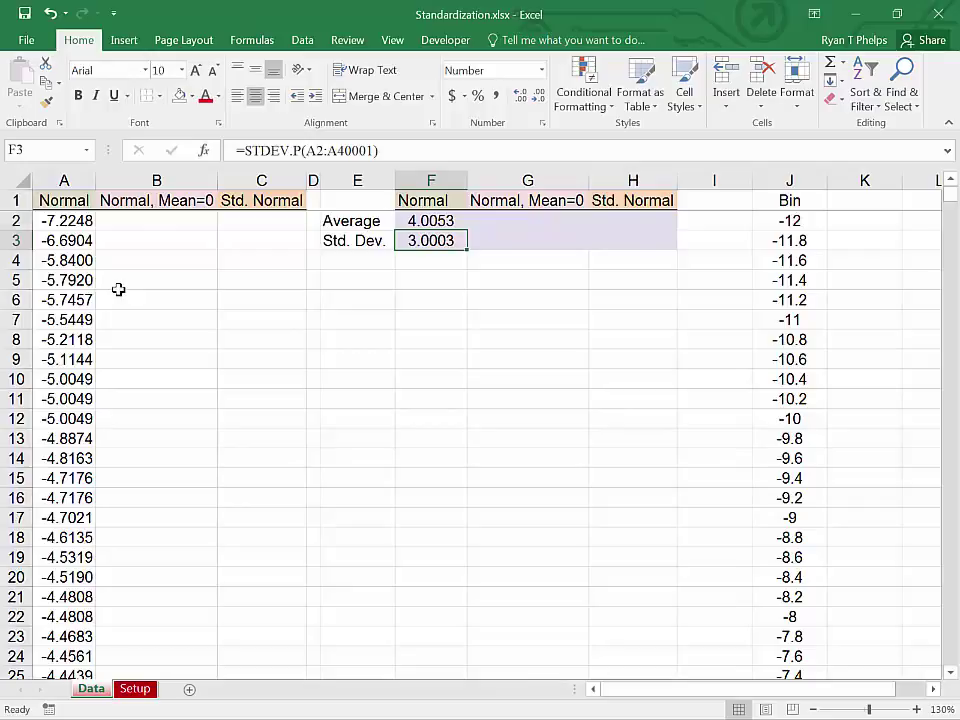
{"action": "left_click", "coordinate": [431, 220]}
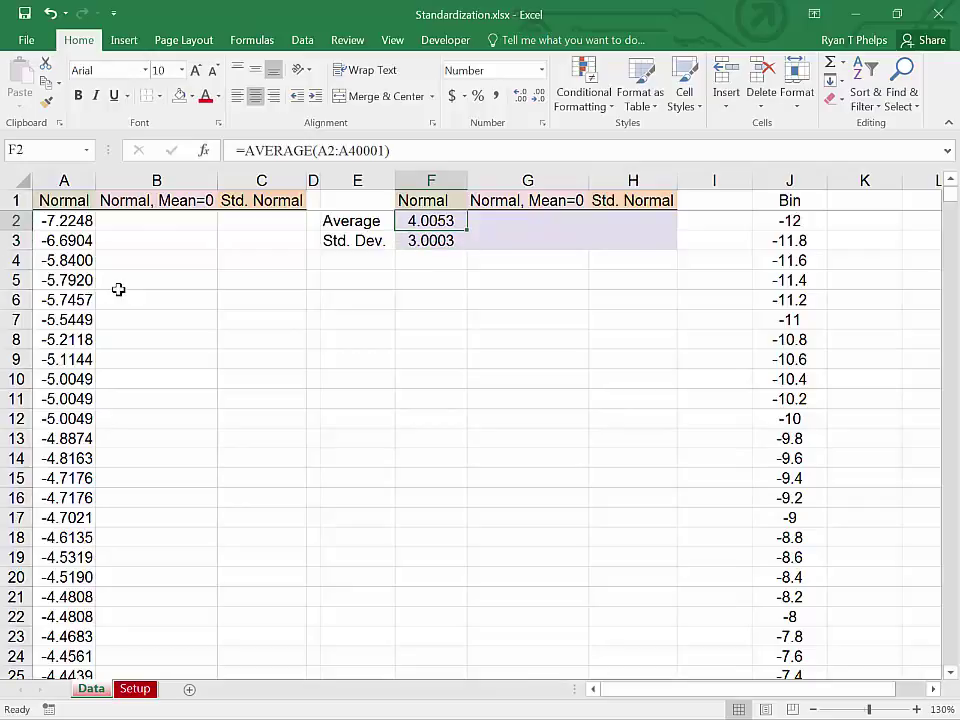
{"action": "left_click", "coordinate": [313, 220]}
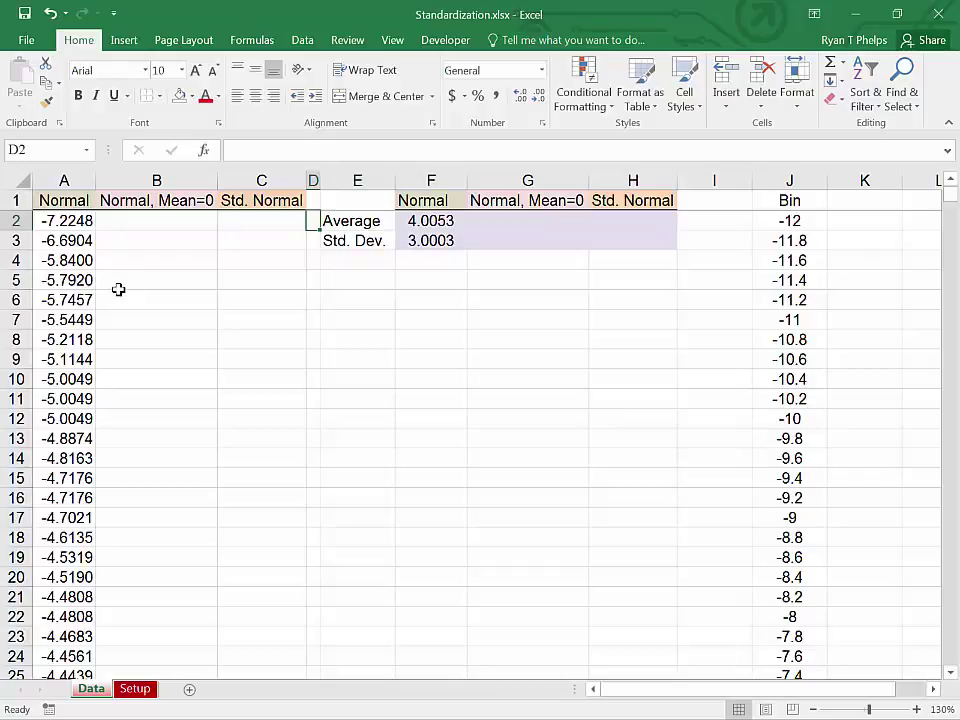
Fill the Normal, Mean=0 column with =A2-$F$2, starting at -11.2301
{"action": "left_click", "coordinate": [156, 220]}
{"action": "type", "text": "=A2"}
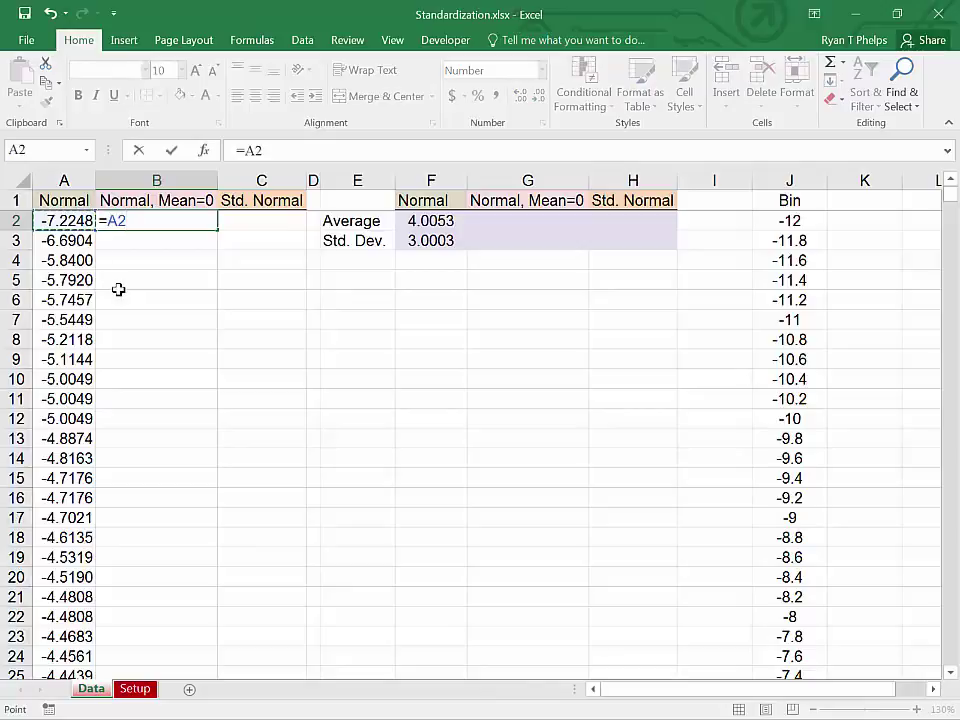
{"action": "left_click", "coordinate": [357, 221]}
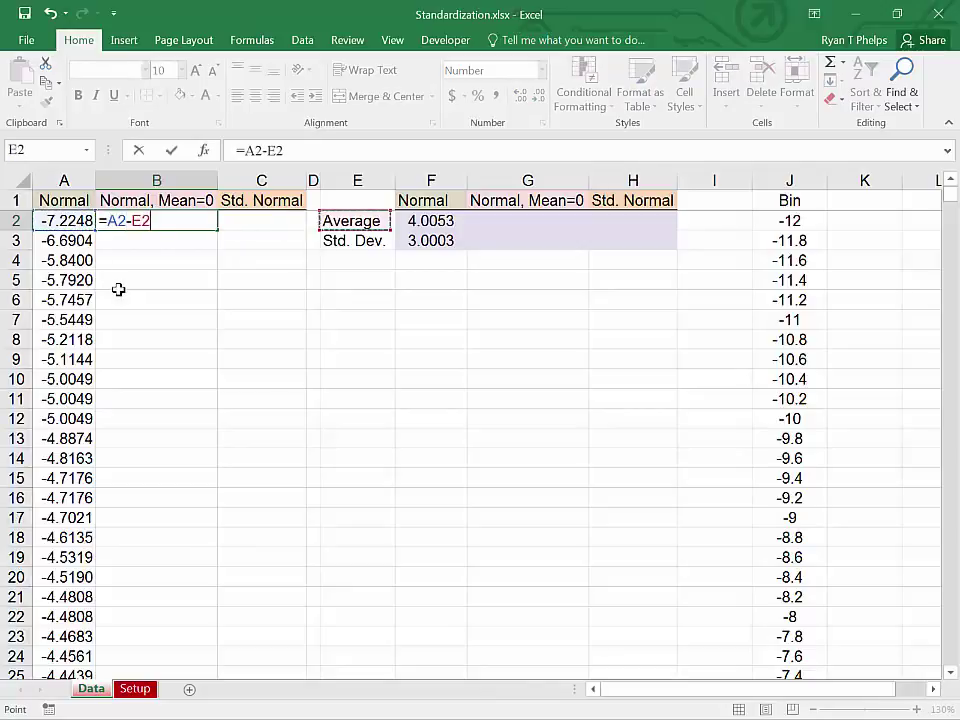
{"action": "left_click", "coordinate": [431, 220]}
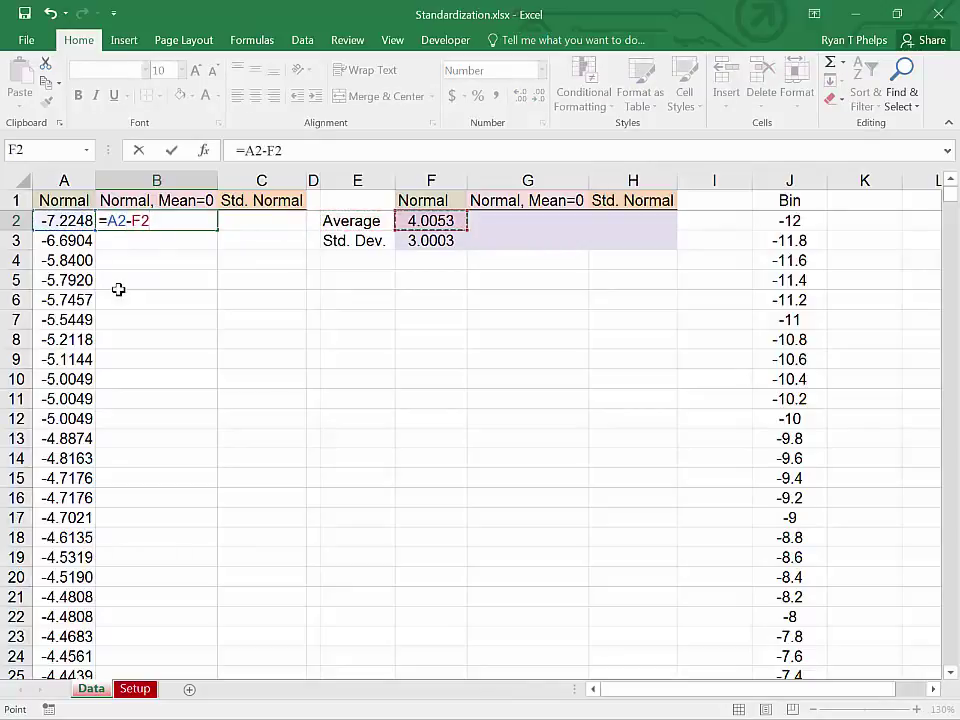
{"action": "key", "text": "F4"}
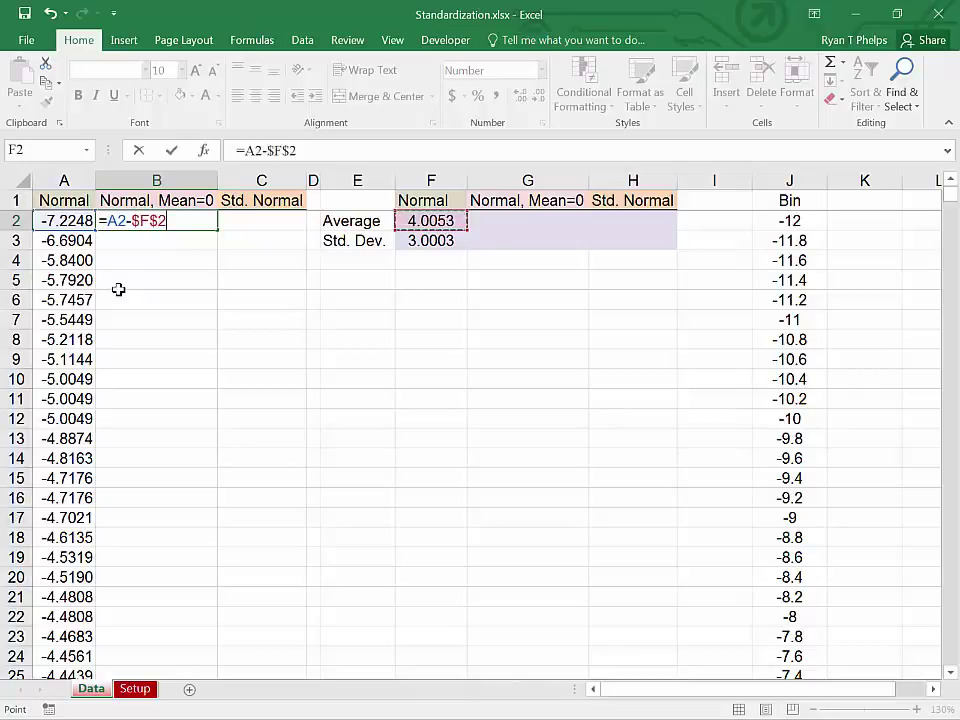
{"action": "key", "text": "Enter"}
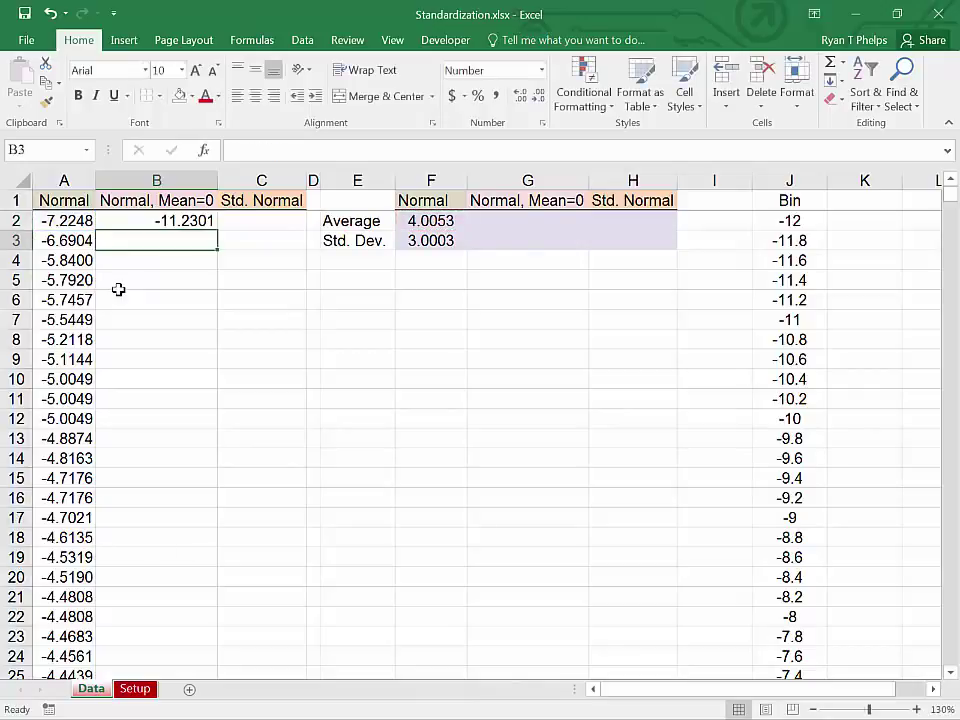
{"action": "left_click", "coordinate": [156, 221]}
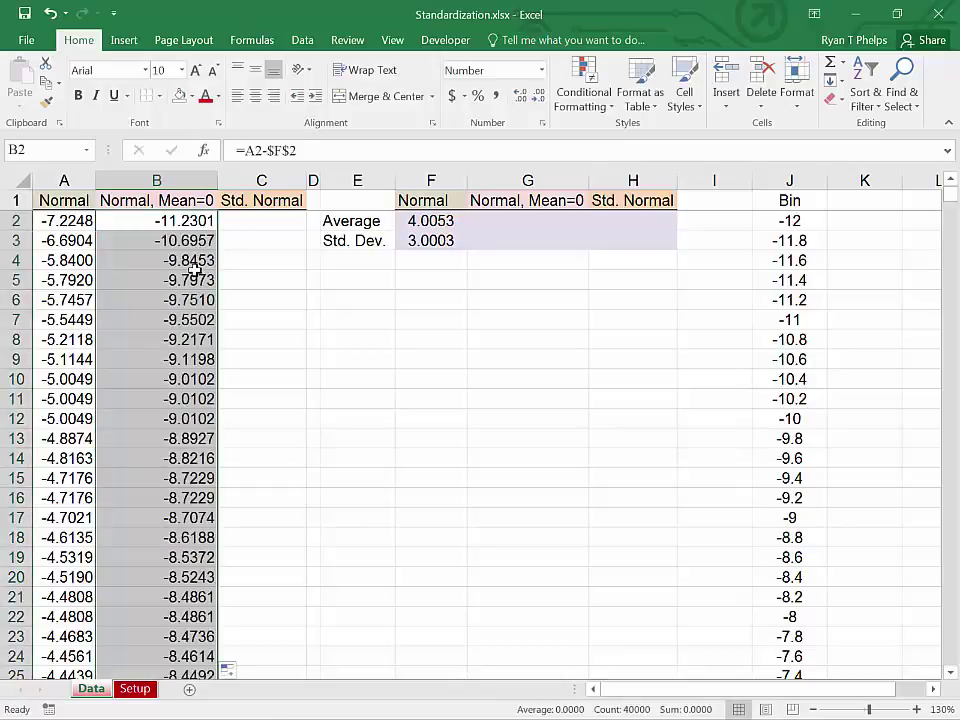
{"action": "left_click", "coordinate": [261, 220]}
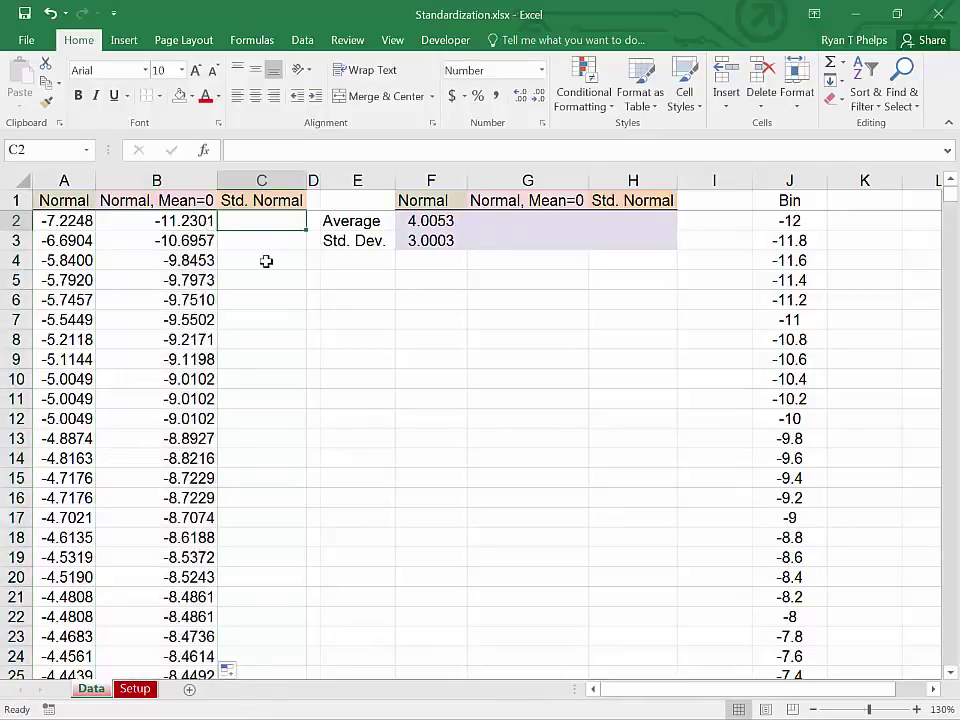
Review the F2, B2 and F3 formulas and the Normal, Mean=0 headers
{"action": "left_click", "coordinate": [431, 221]}
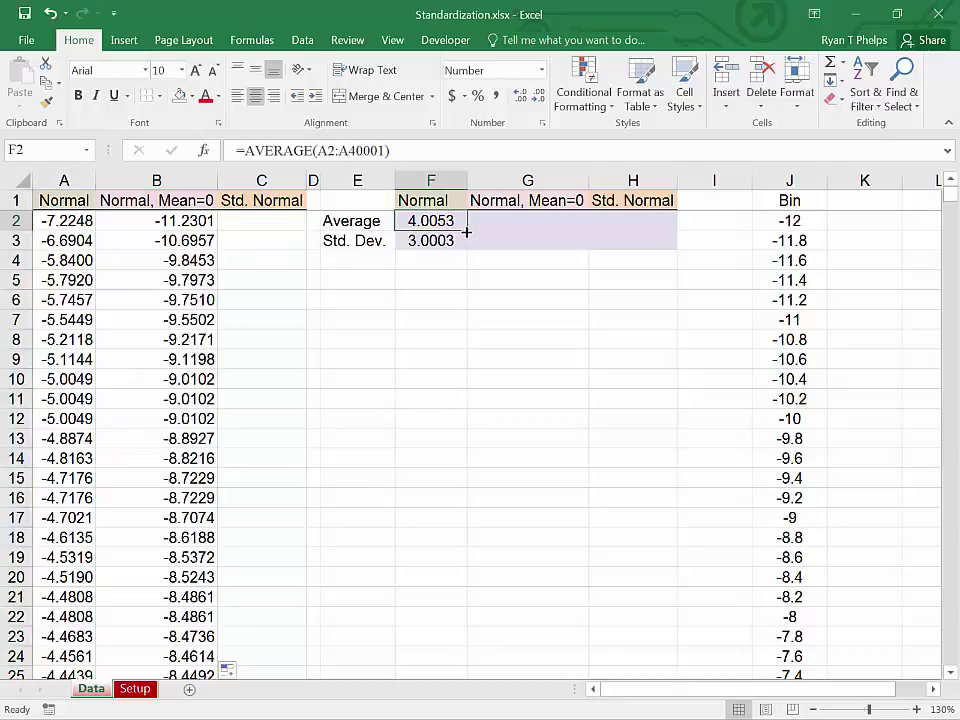
{"action": "left_click", "coordinate": [156, 220]}
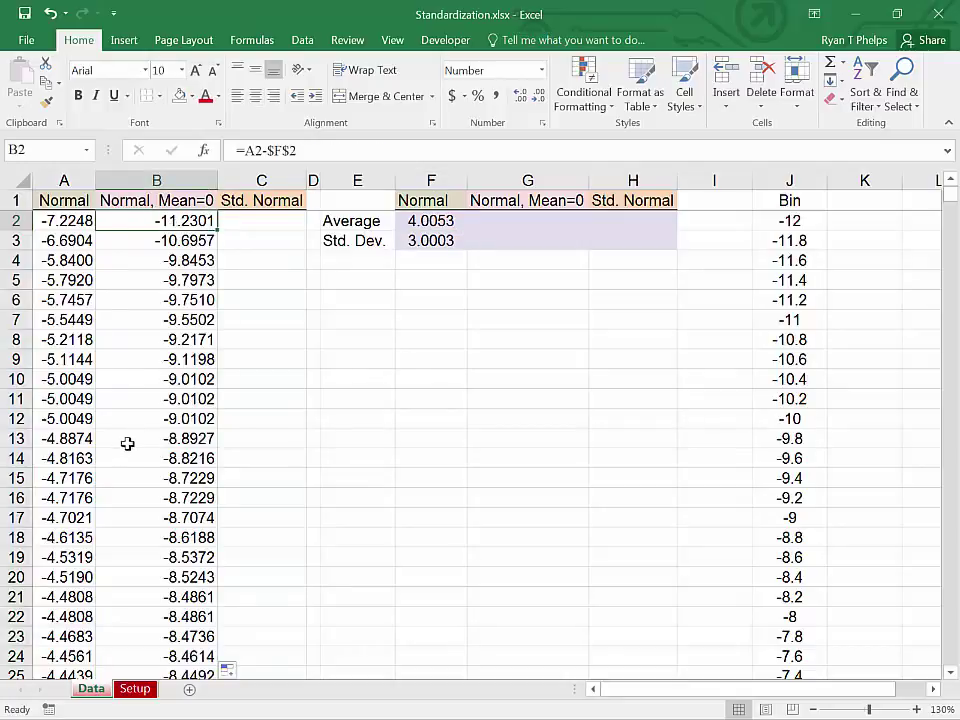
{"action": "left_click", "coordinate": [430, 240]}
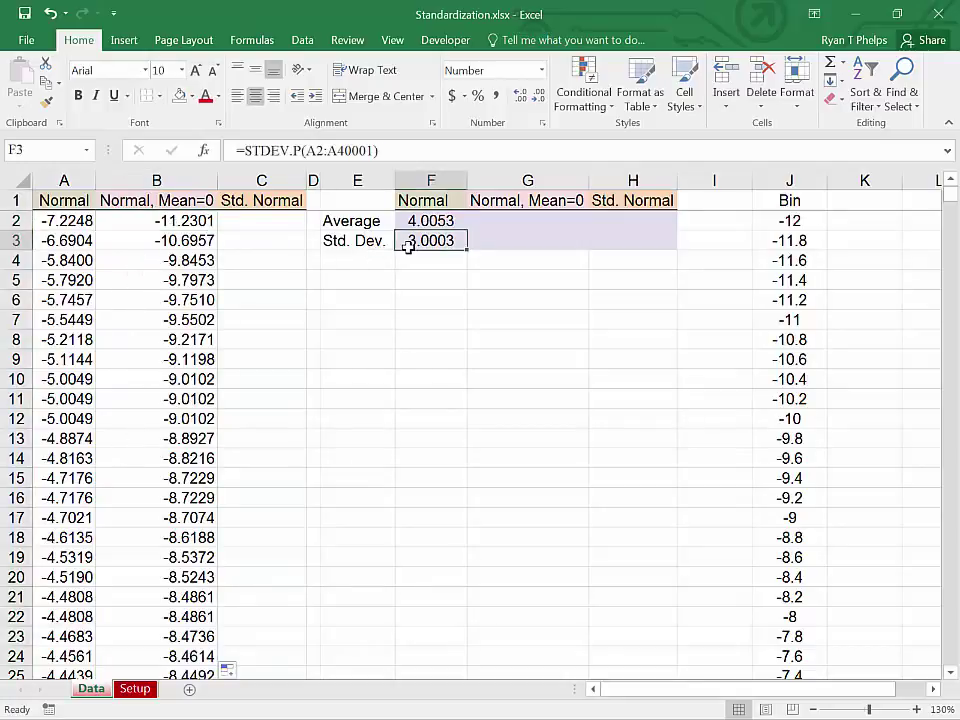
{"action": "left_click", "coordinate": [156, 200]}
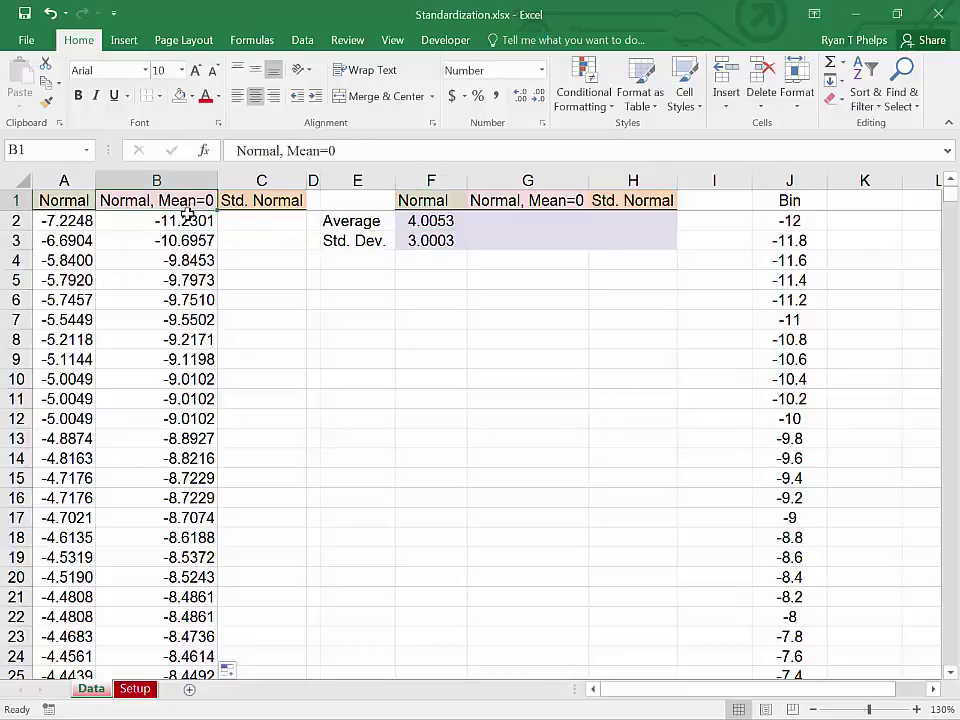
{"action": "left_click", "coordinate": [527, 200]}
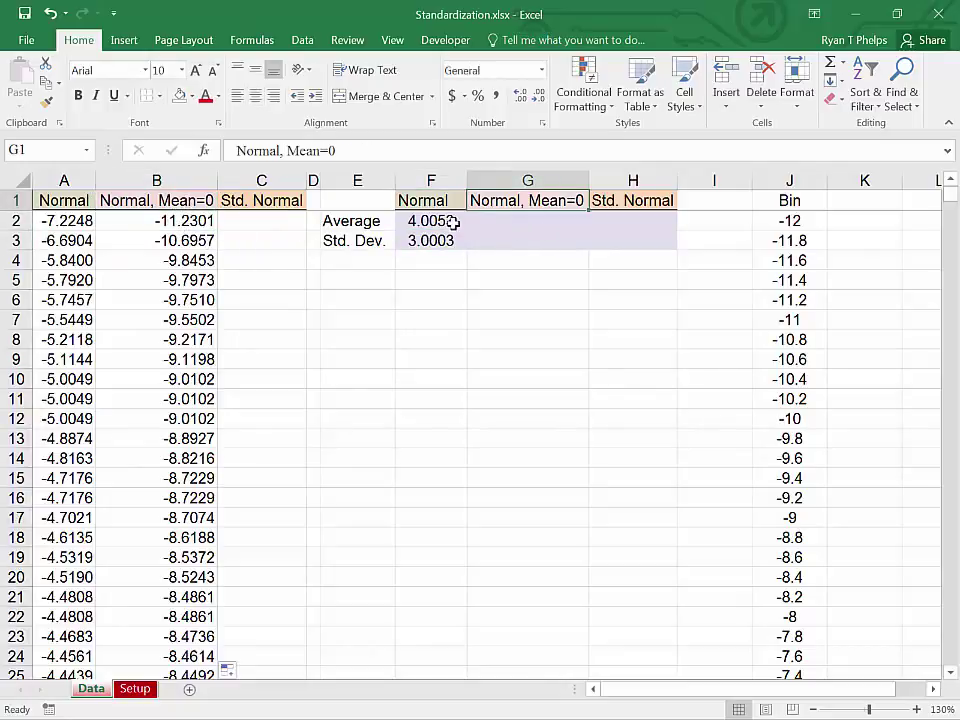
Add Normal, Mean=0 statistics: average 0.0000 and standard deviation 3.0003
{"action": "left_click", "coordinate": [431, 220]}
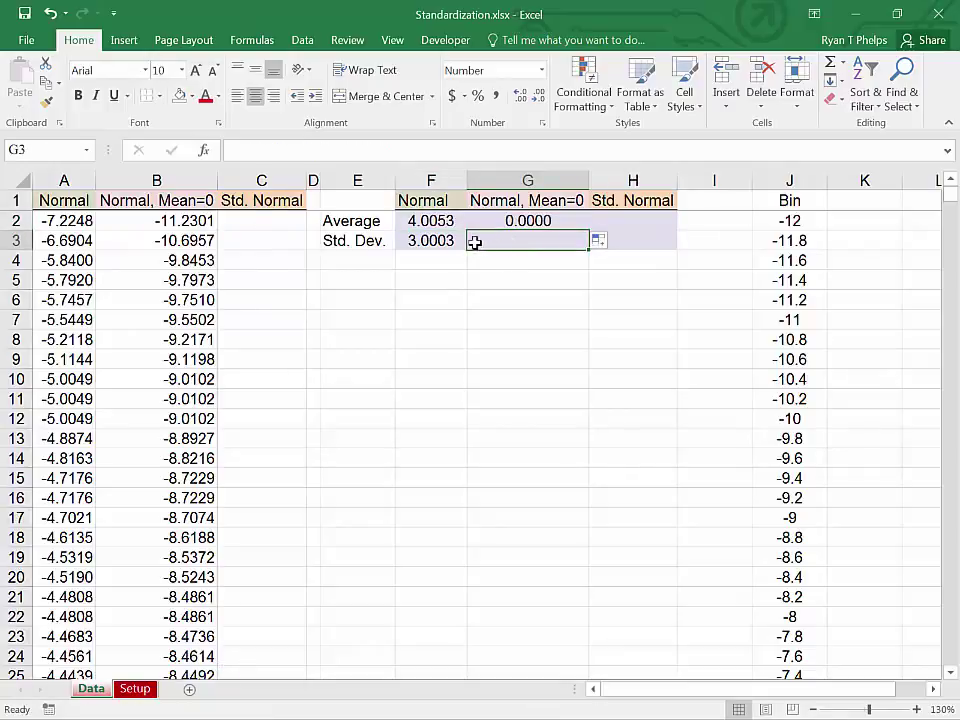
{"action": "left_click", "coordinate": [430, 240]}
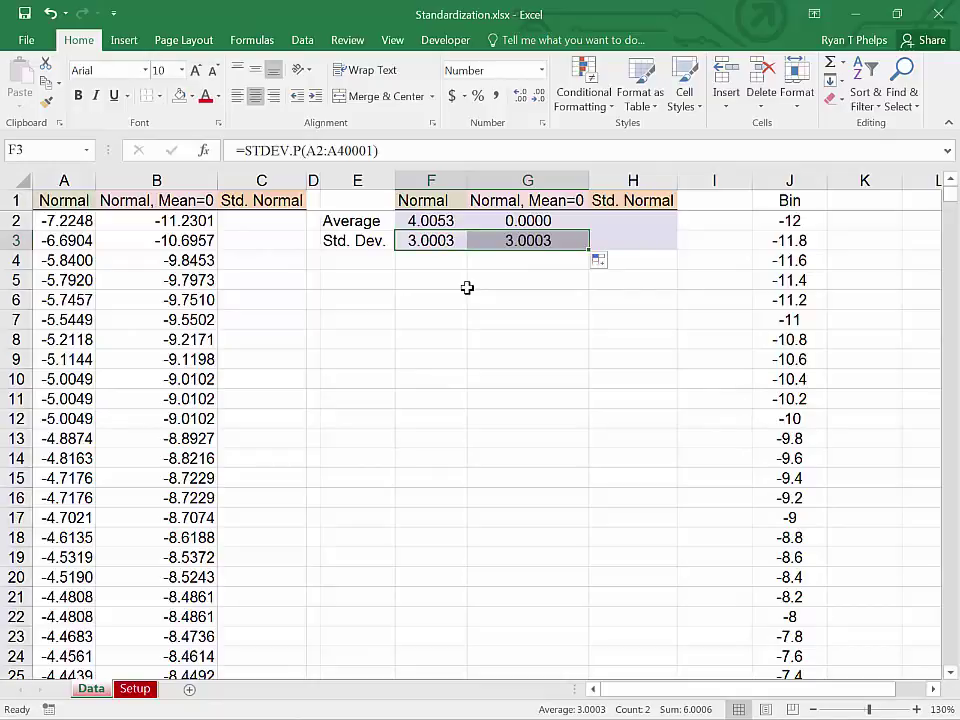
{"action": "left_click", "coordinate": [313, 240]}
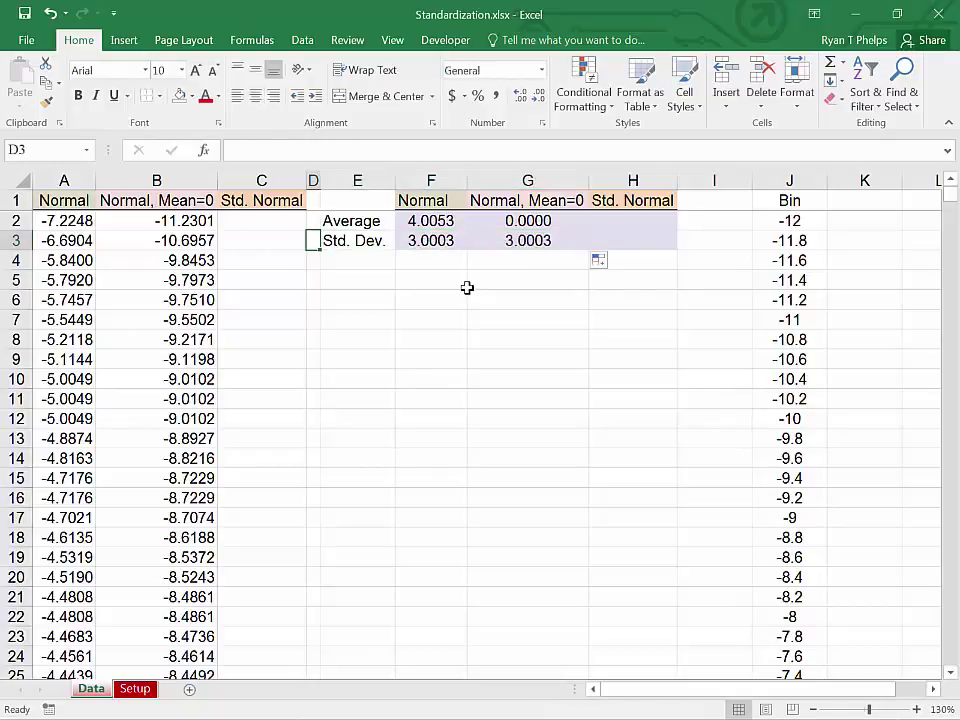
{"action": "left_click", "coordinate": [261, 240]}
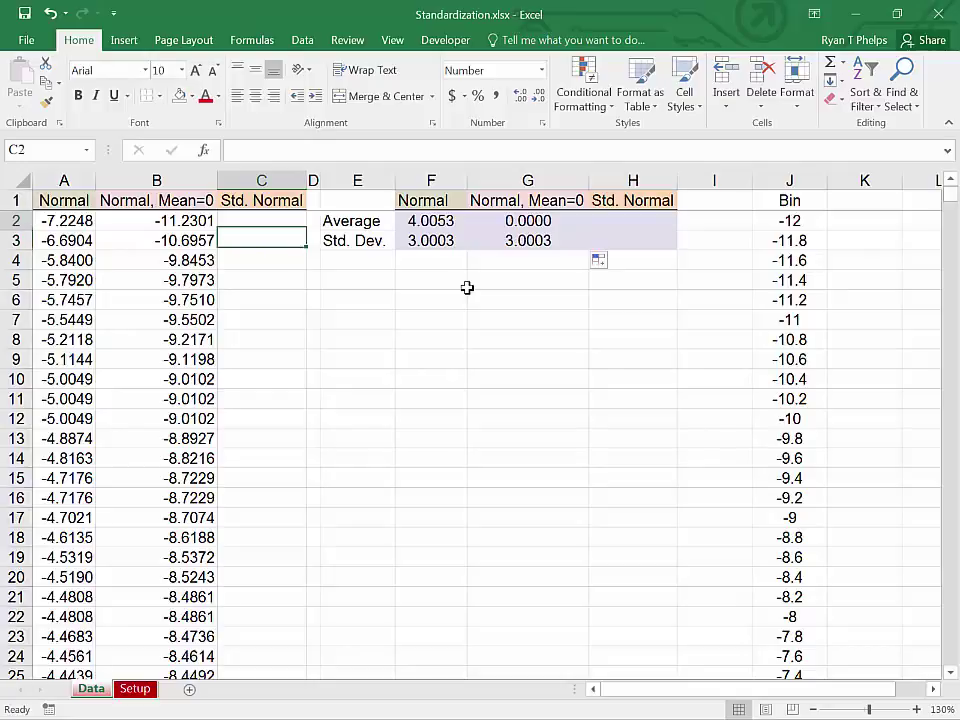
Fill the Std. Normal column with =B2/$F$3, starting at -3.7430
{"action": "type", "text": "=B2"}
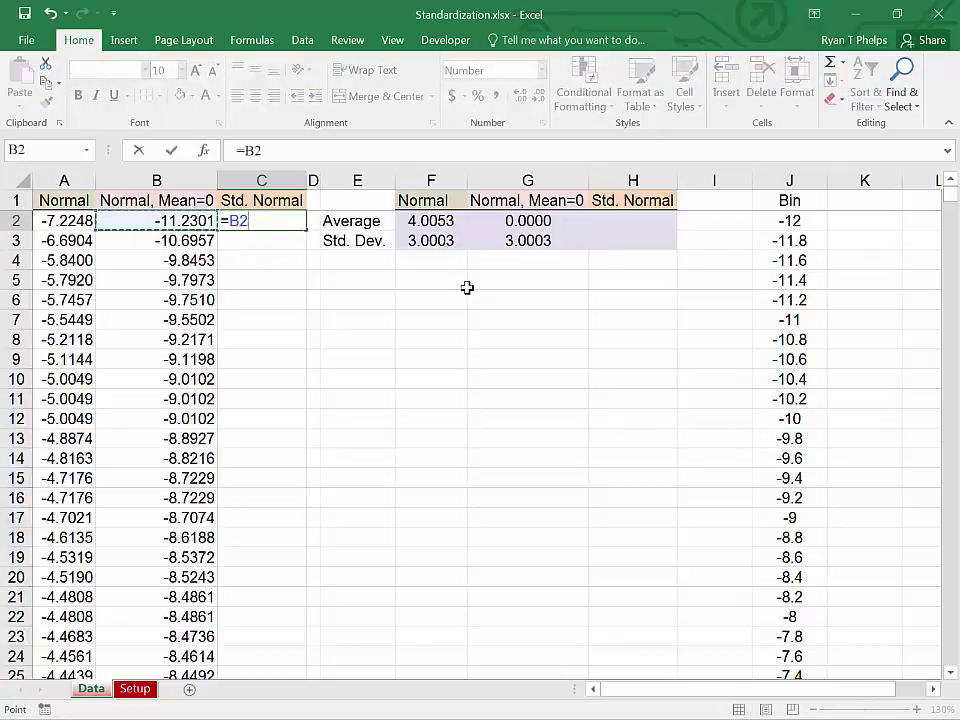
{"action": "left_click", "coordinate": [431, 240]}
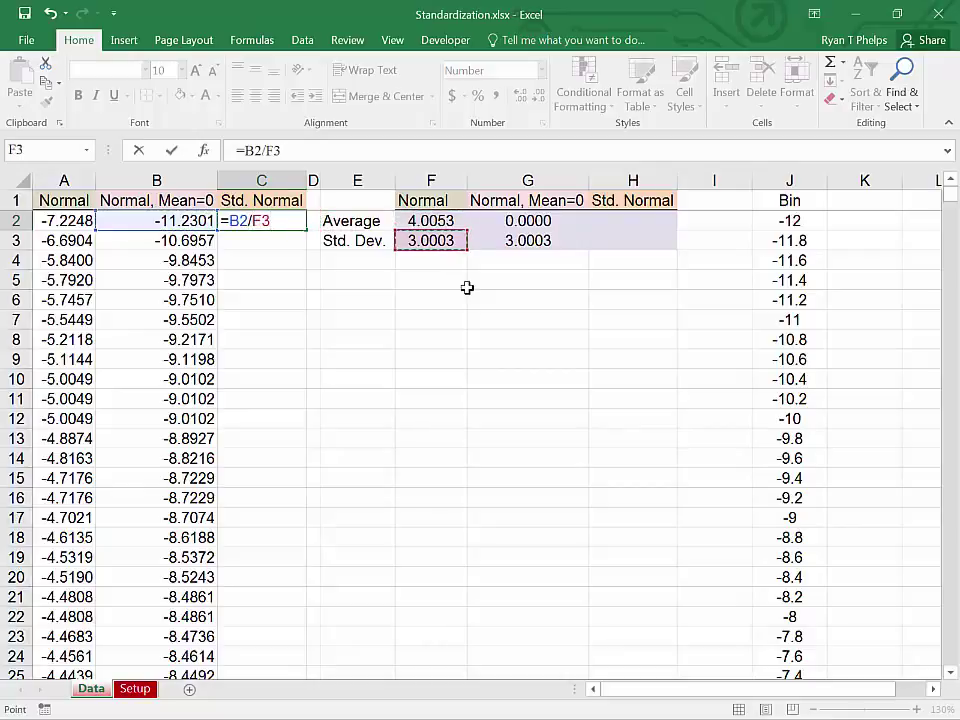
{"action": "key", "text": "F4"}
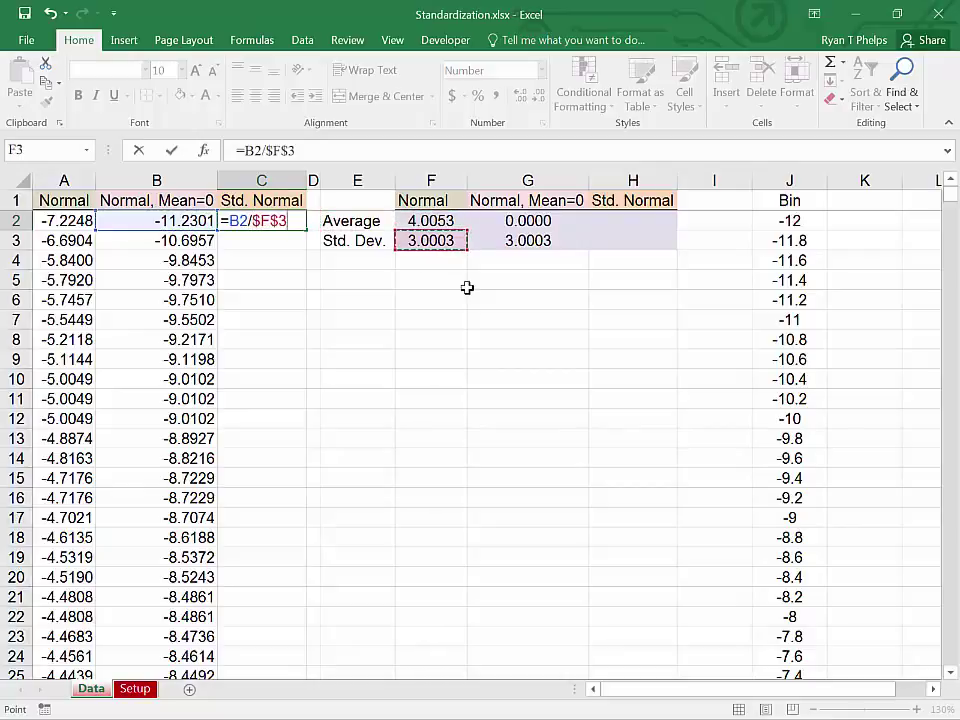
{"action": "key", "text": "Enter"}
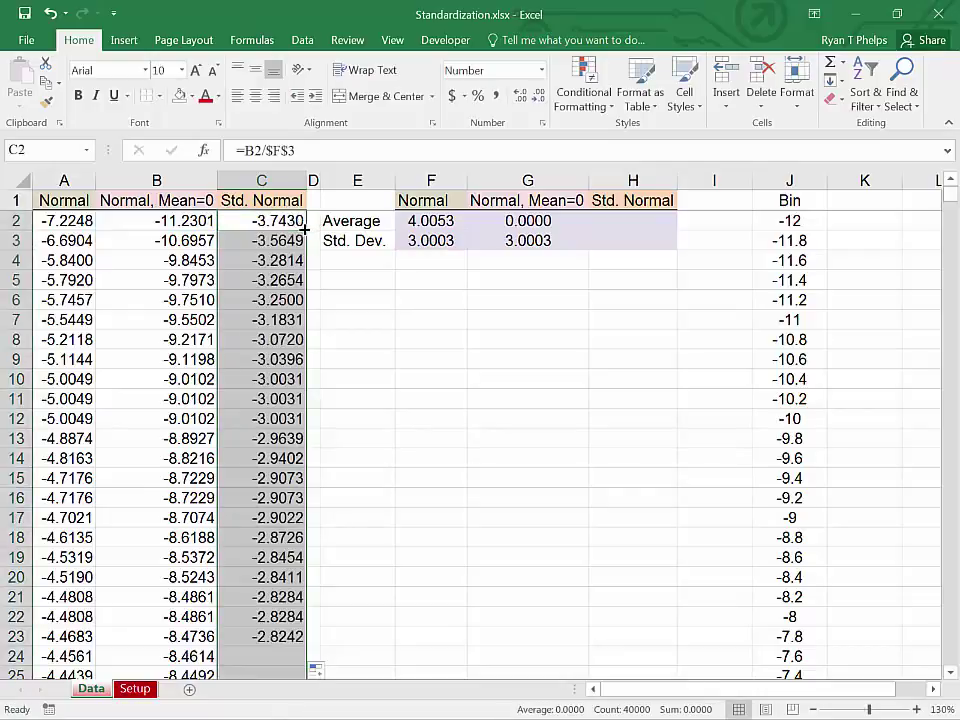
{"action": "left_click", "coordinate": [357, 260]}
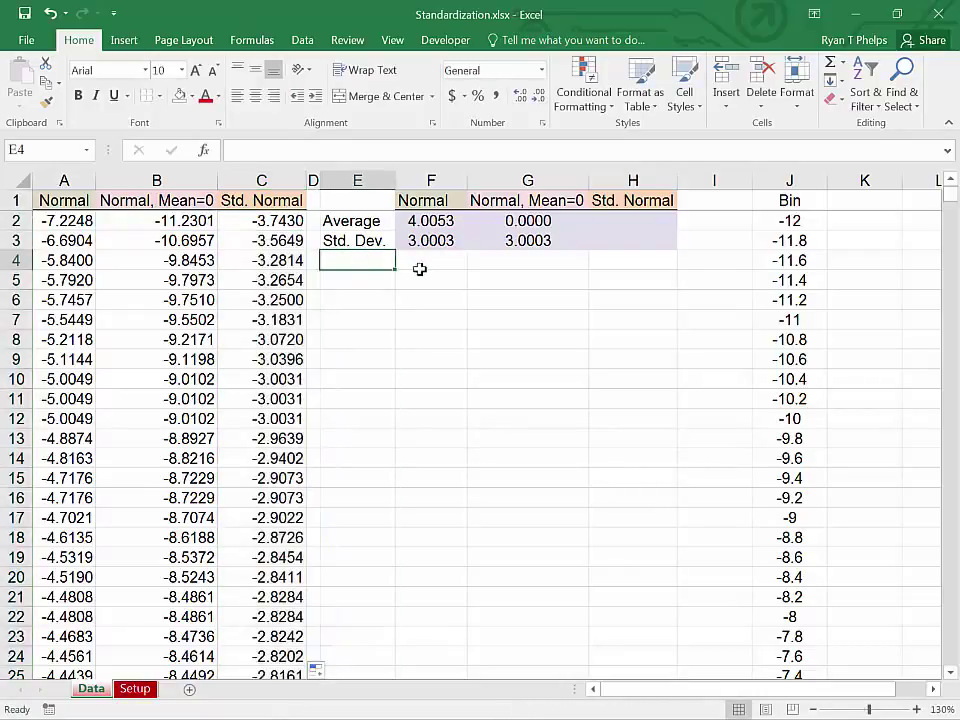
{"action": "left_click", "coordinate": [527, 221]}
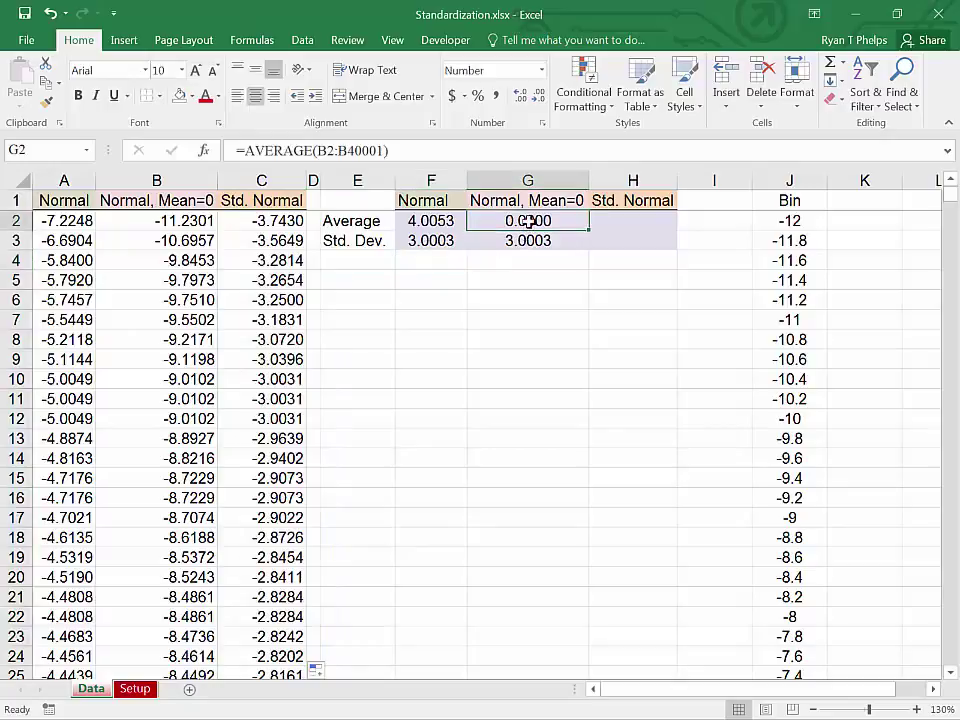
{"action": "double_click", "coordinate": [528, 221]}
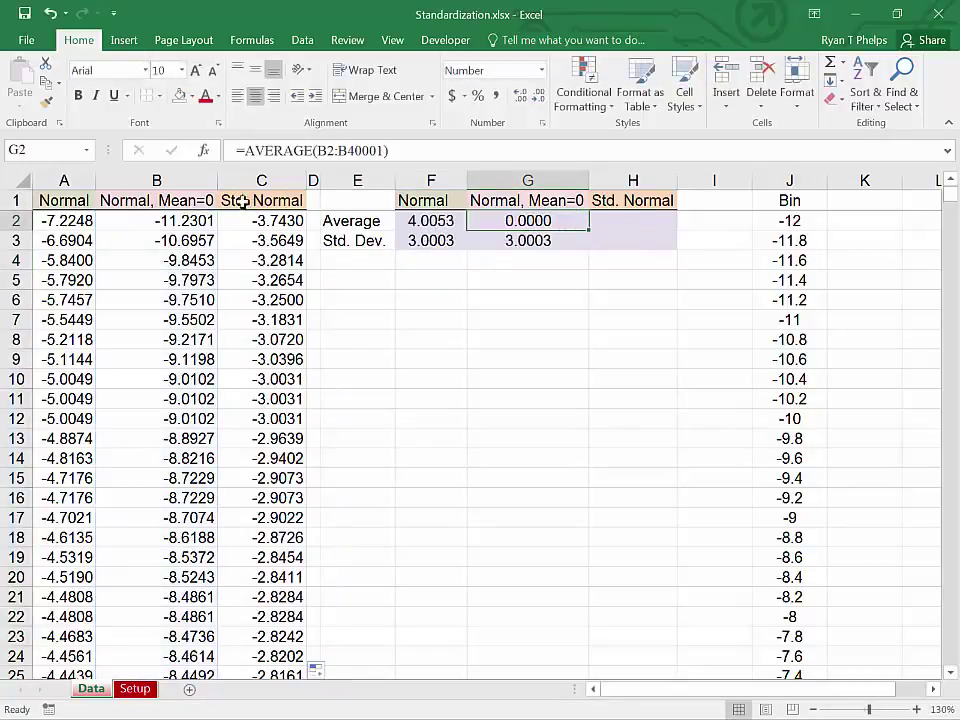
Copy the G2:G3 statistics formulas to Std. Normal, giving average 0.0000 and standard deviation 1.0000
{"action": "left_click", "coordinate": [632, 200]}
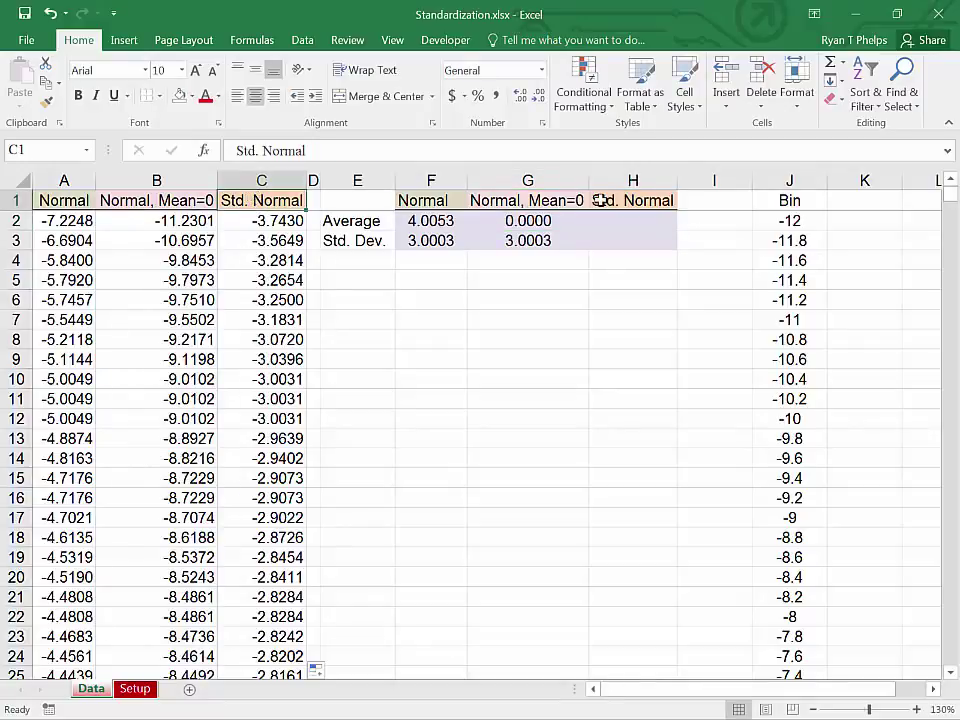
{"action": "left_click", "coordinate": [528, 221]}
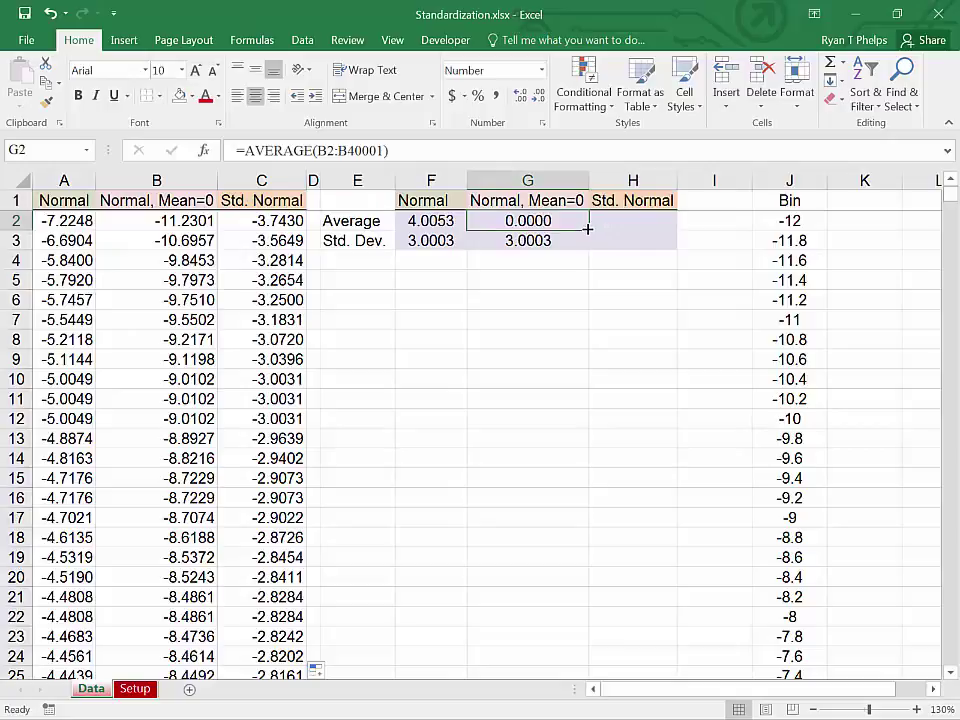
{"action": "left_click", "coordinate": [632, 220]}
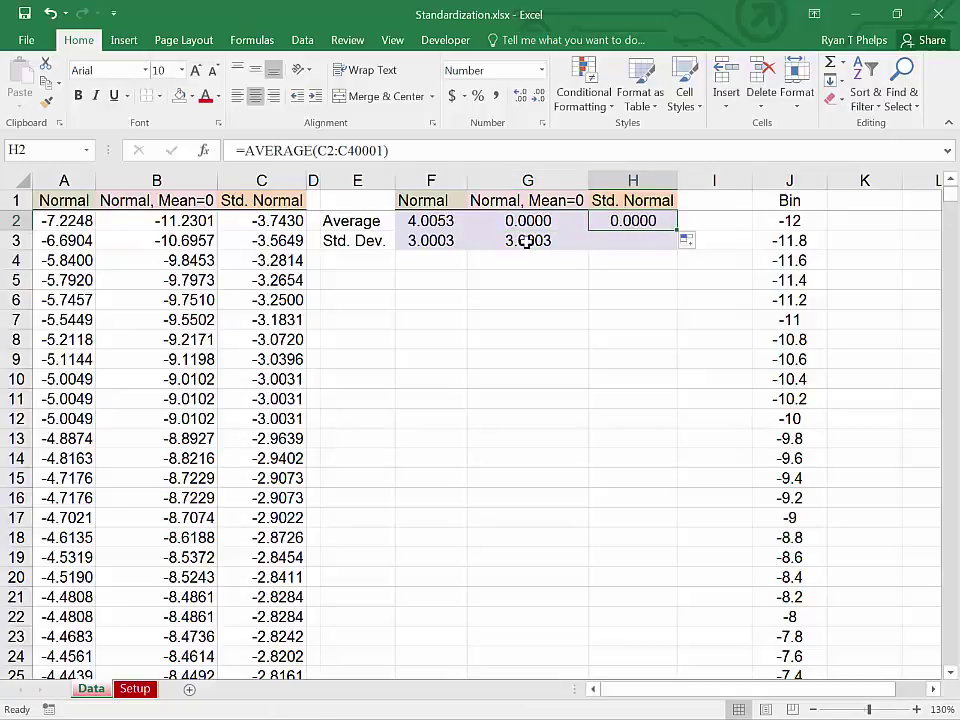
{"action": "left_click", "coordinate": [527, 240]}
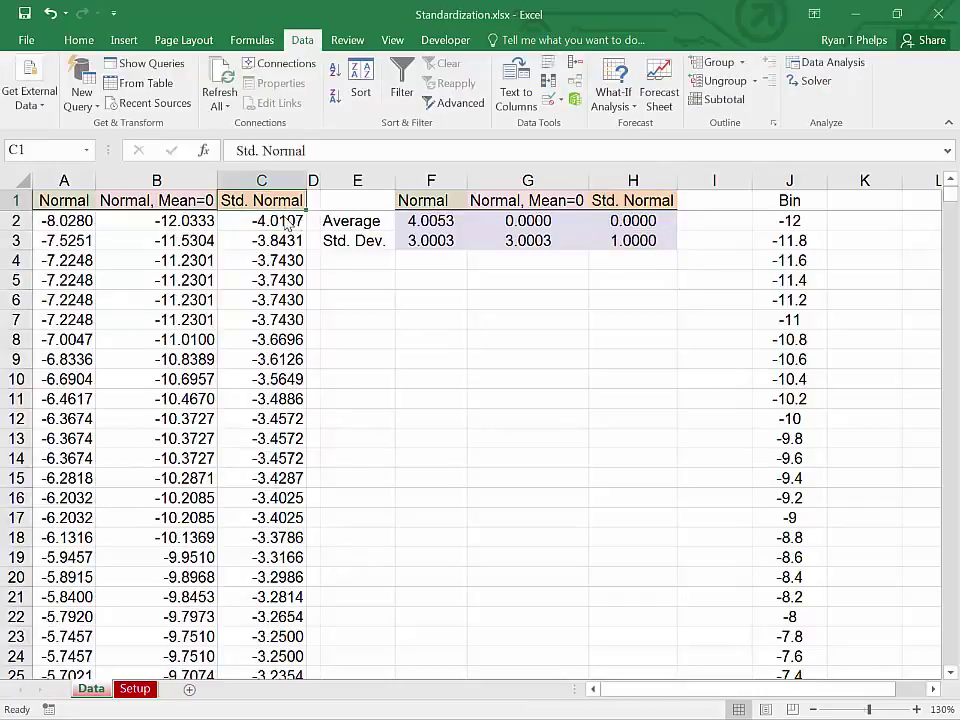
{"action": "left_click", "coordinate": [261, 220]}
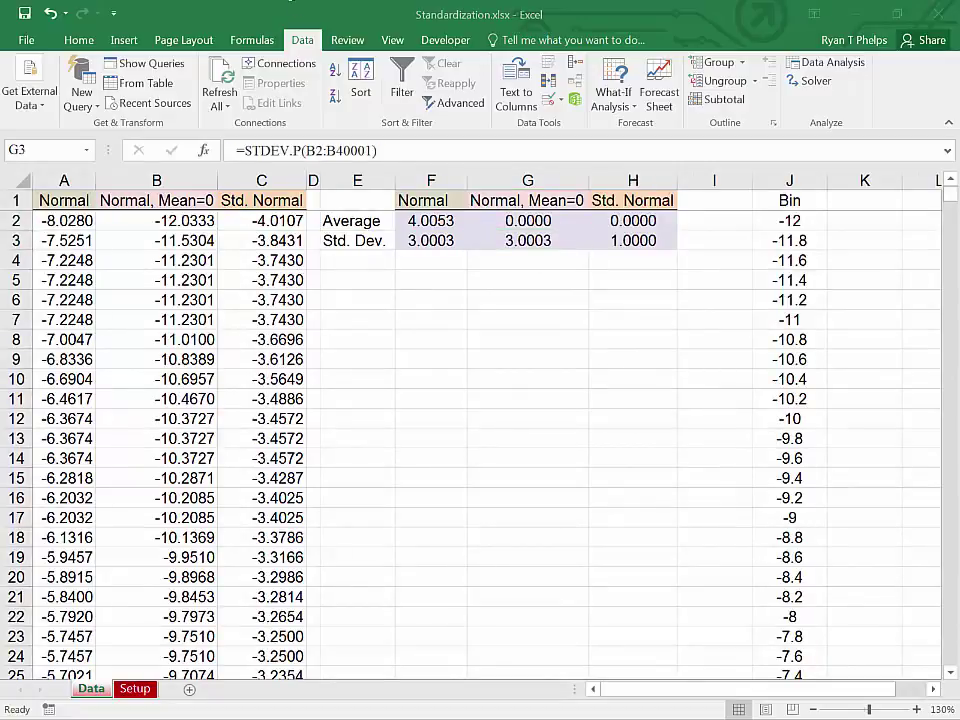
{"action": "left_click", "coordinate": [789, 220]}
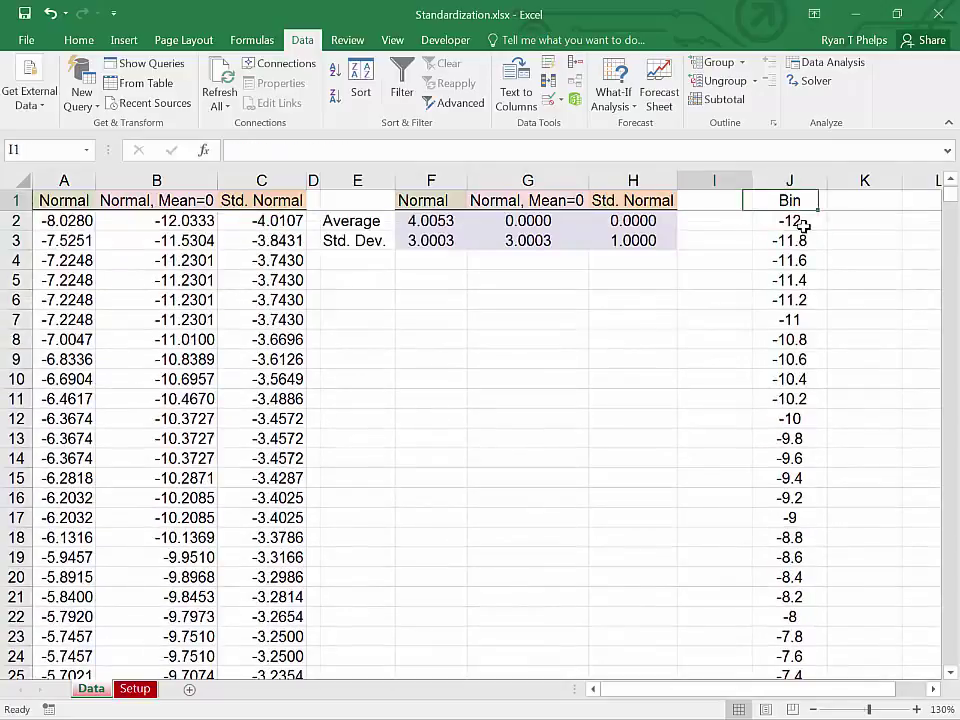
{"action": "left_click", "coordinate": [527, 260]}
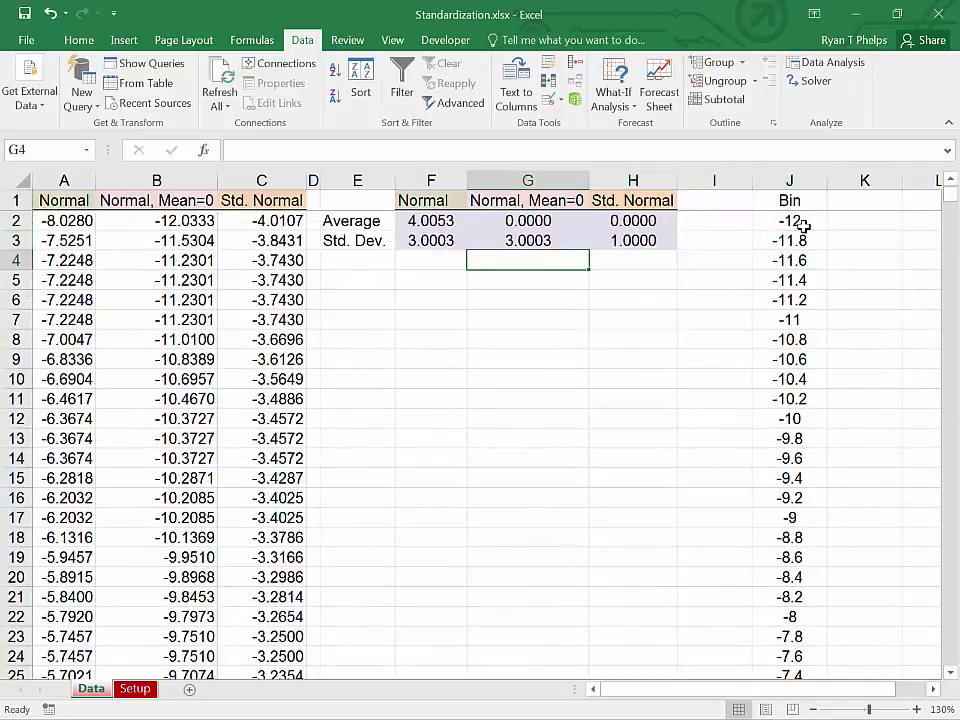
{"action": "mouse_move", "coordinate": [662, 379]}
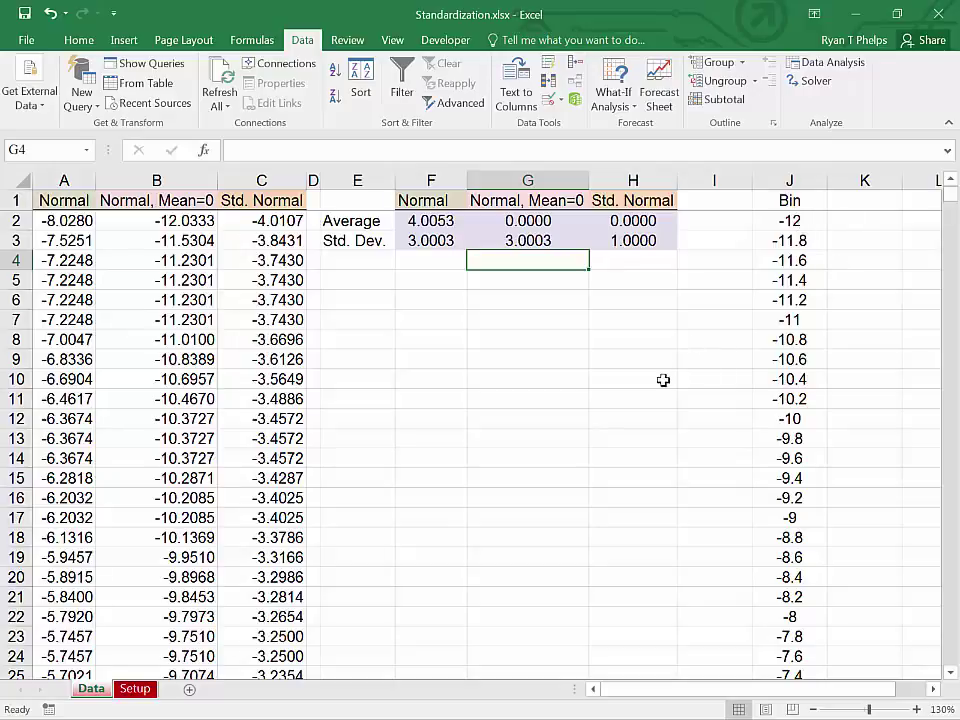
{"action": "mouse_move", "coordinate": [667, 380]}
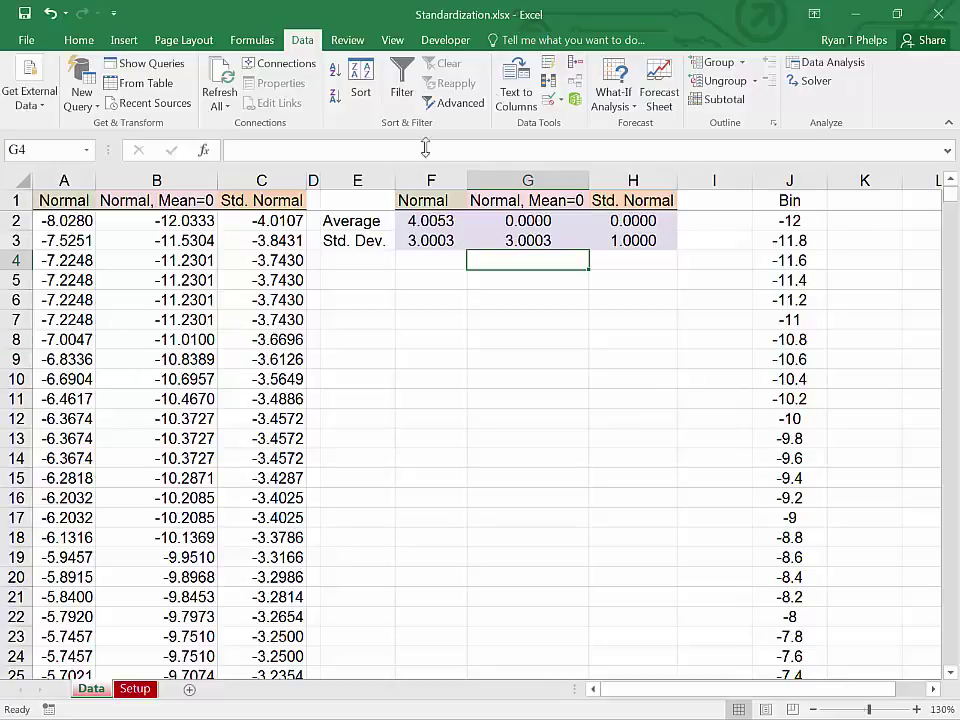
Histogram the Normal column (A1:A40001, bins J1:J147) onto a new sheet and paste into Setup
{"action": "left_click", "coordinate": [833, 62]}
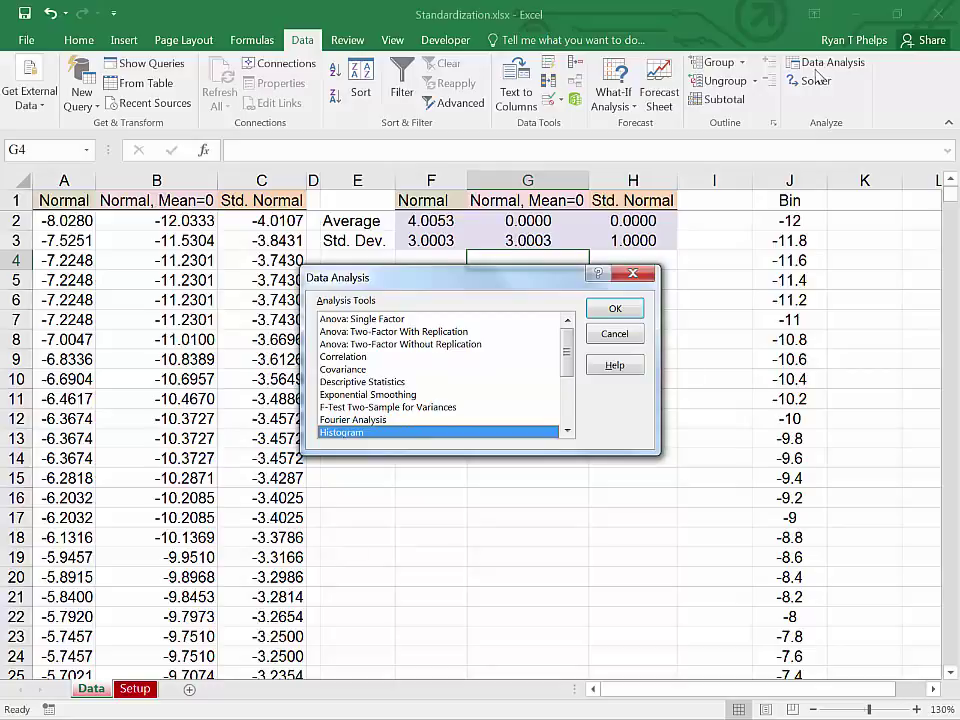
{"action": "mouse_move", "coordinate": [485, 383]}
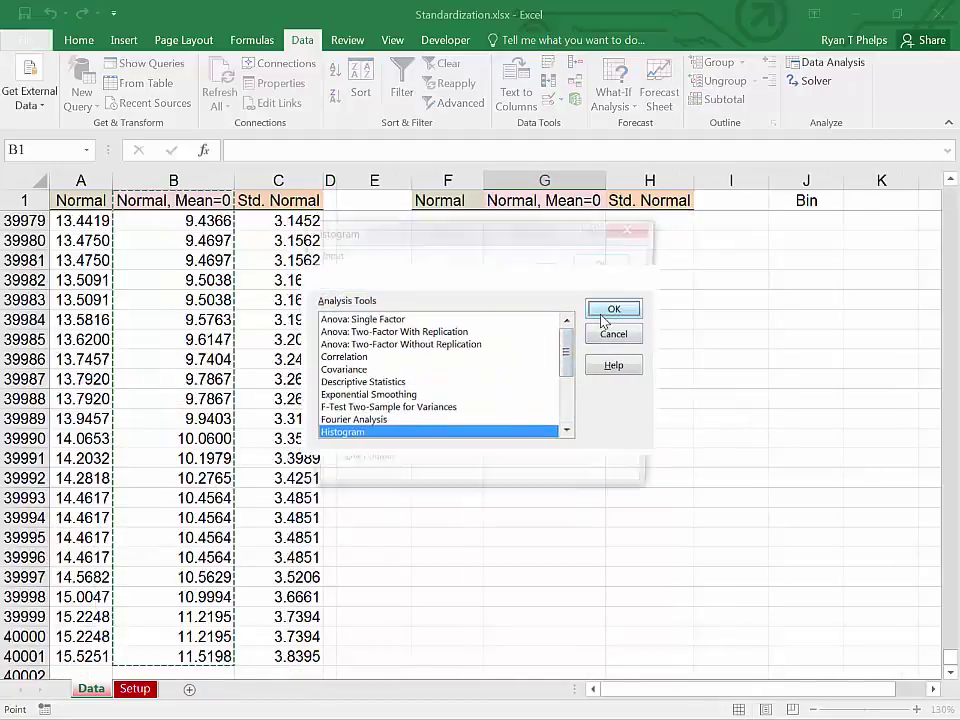
{"action": "left_click", "coordinate": [613, 308]}
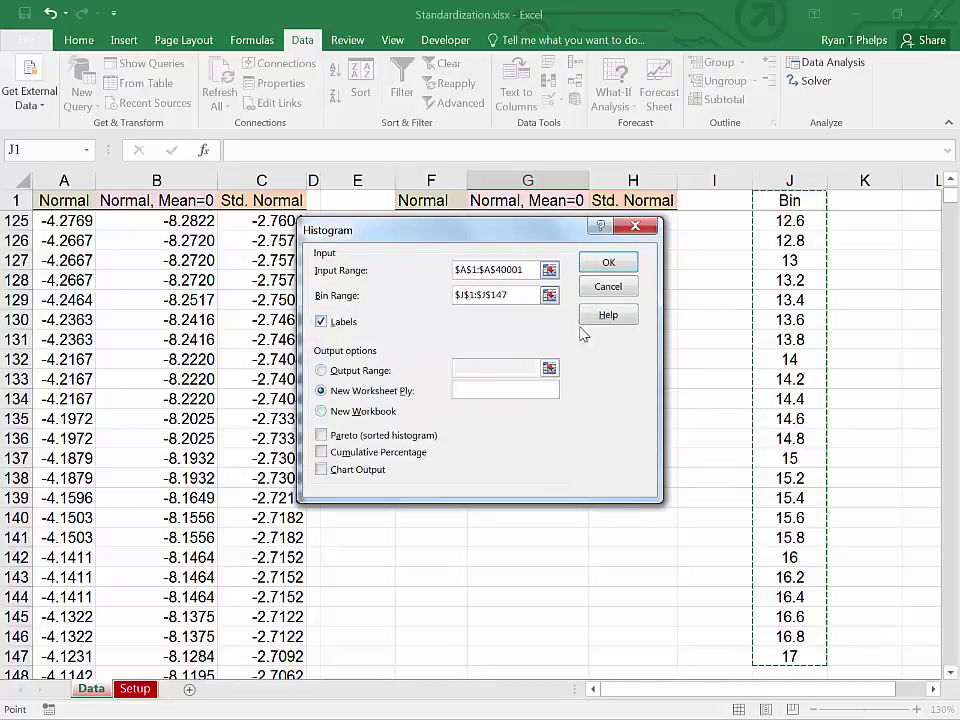
{"action": "left_click", "coordinate": [608, 261]}
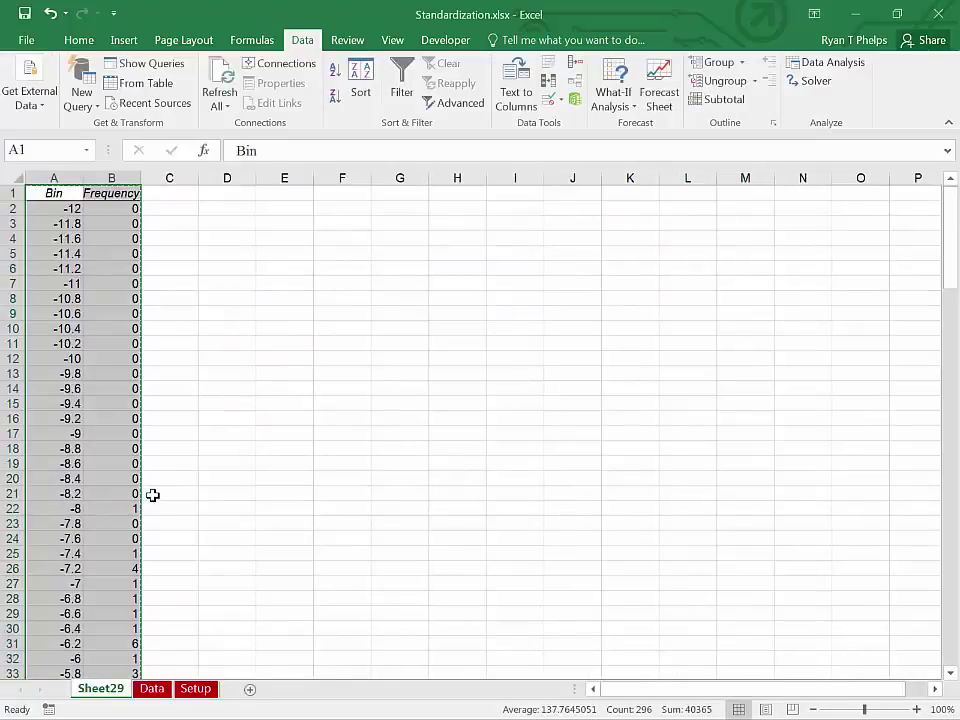
{"action": "left_click", "coordinate": [198, 687]}
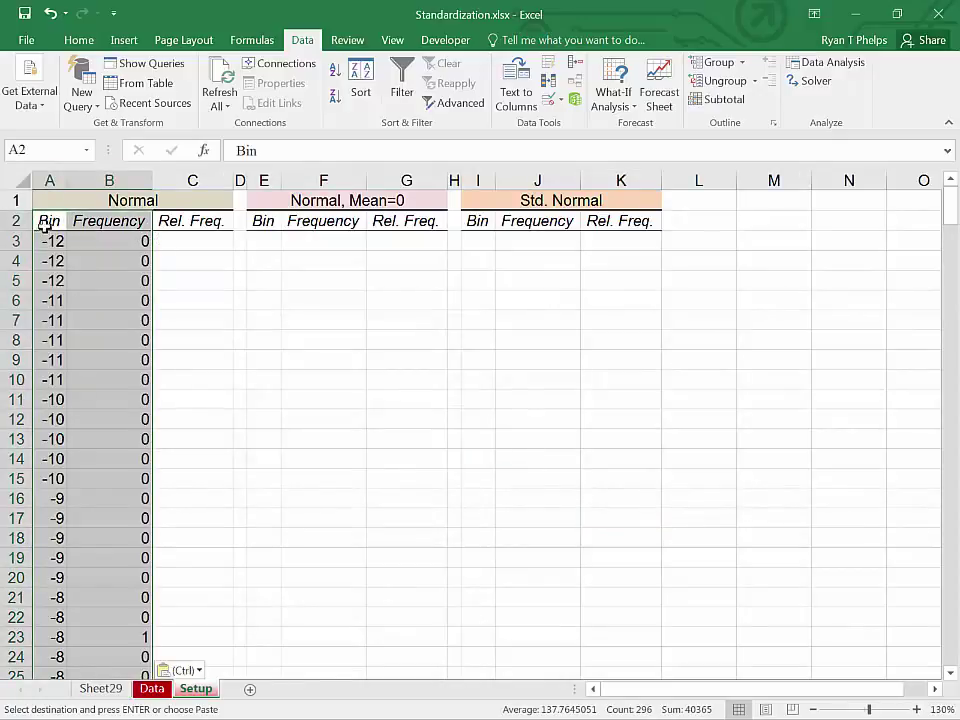
{"action": "left_click", "coordinate": [109, 220]}
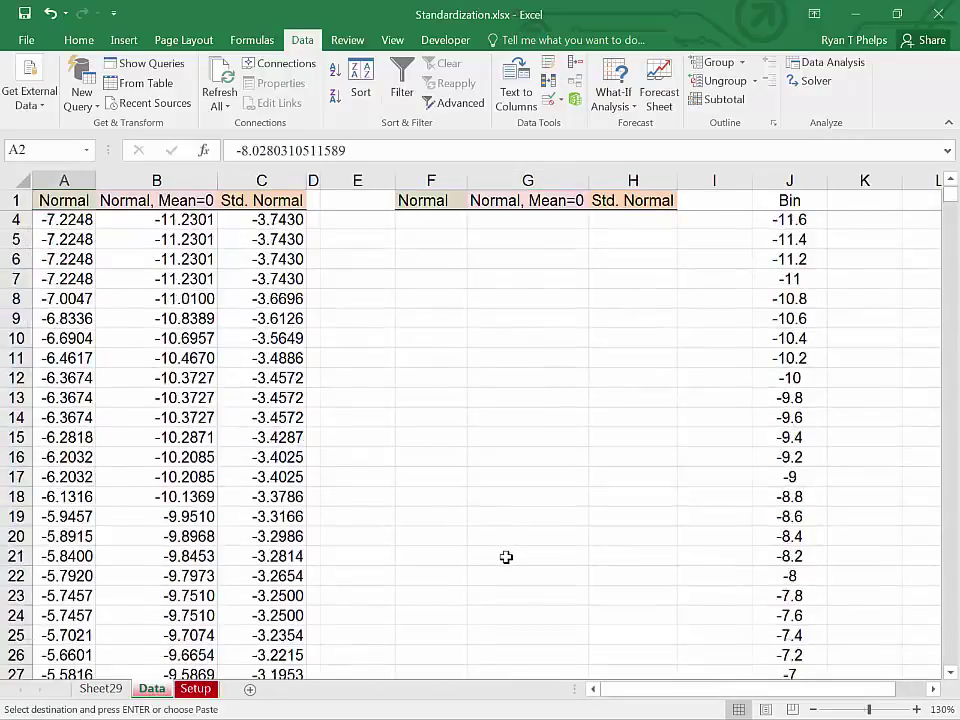
Histogram the Normal, Mean=0 column ($B$1:$B$40001) onto new Sheet30, then return to Data
{"action": "left_click", "coordinate": [832, 62]}
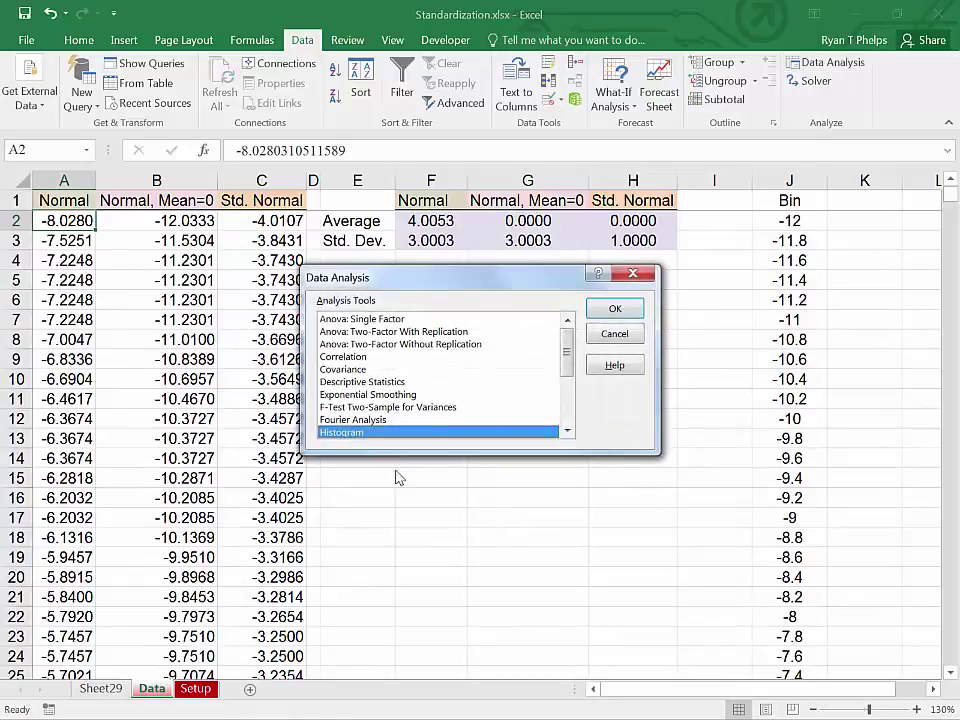
{"action": "left_click", "coordinate": [614, 307]}
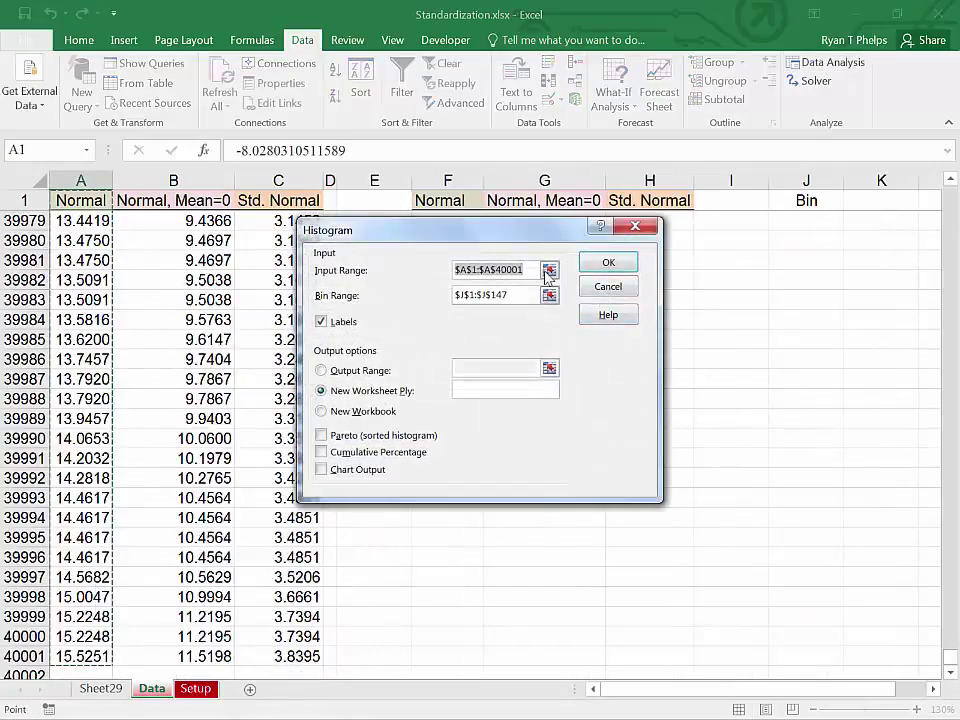
{"action": "left_click", "coordinate": [549, 270]}
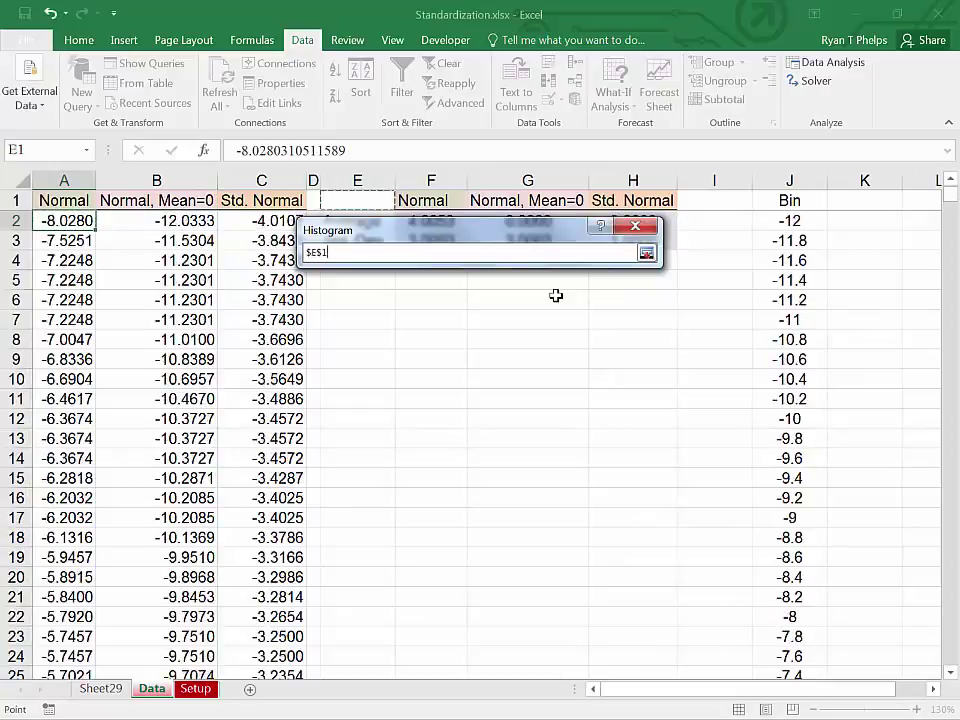
{"action": "left_click", "coordinate": [789, 199]}
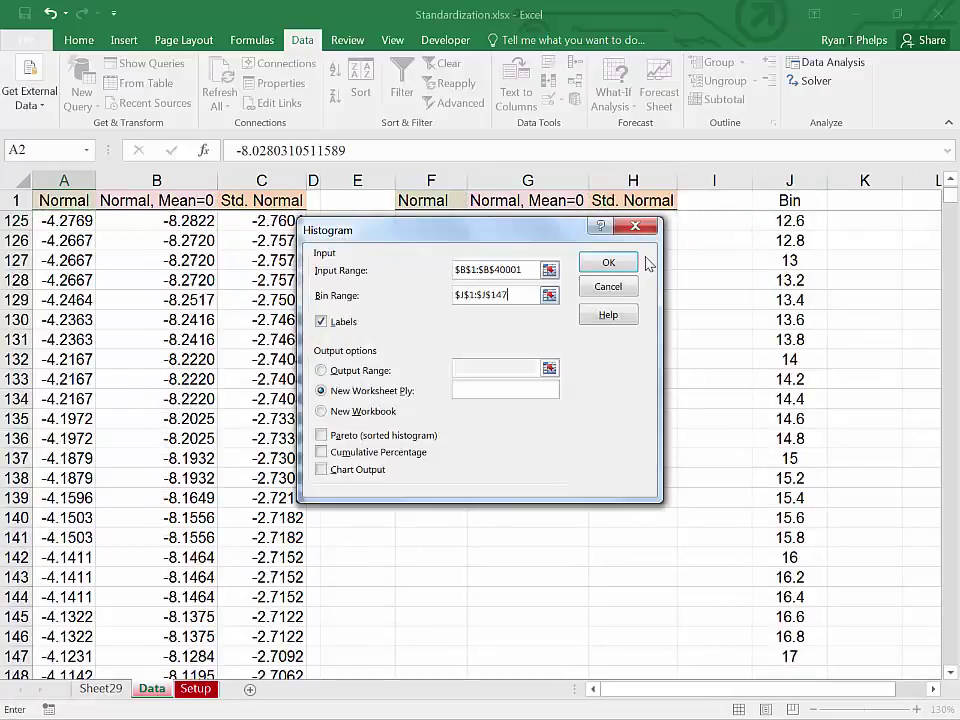
{"action": "left_click", "coordinate": [607, 261]}
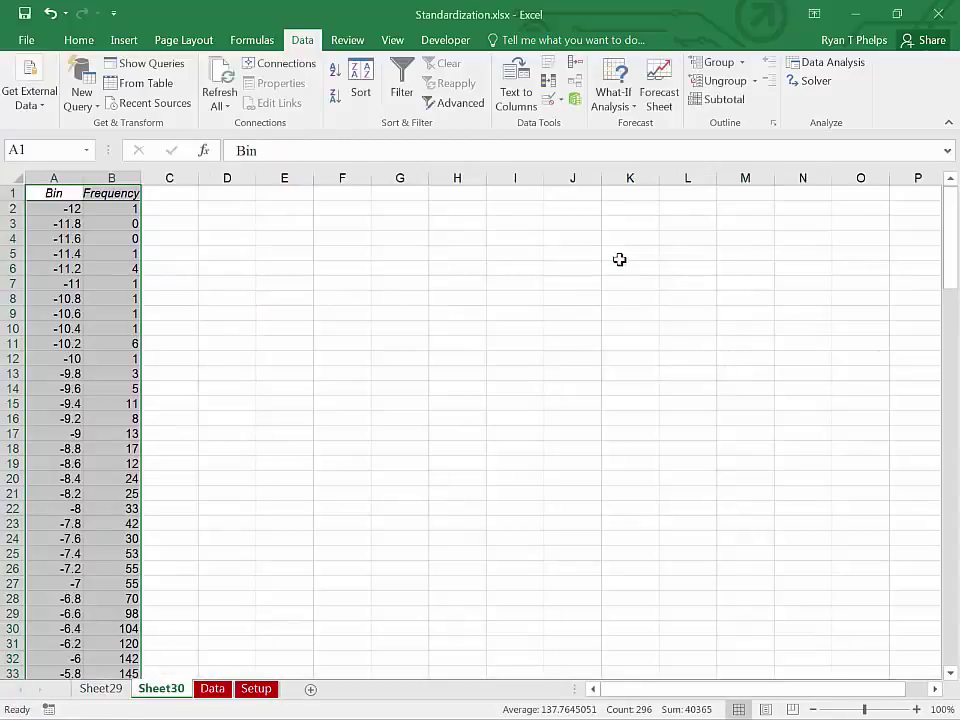
{"action": "left_click", "coordinate": [280, 688]}
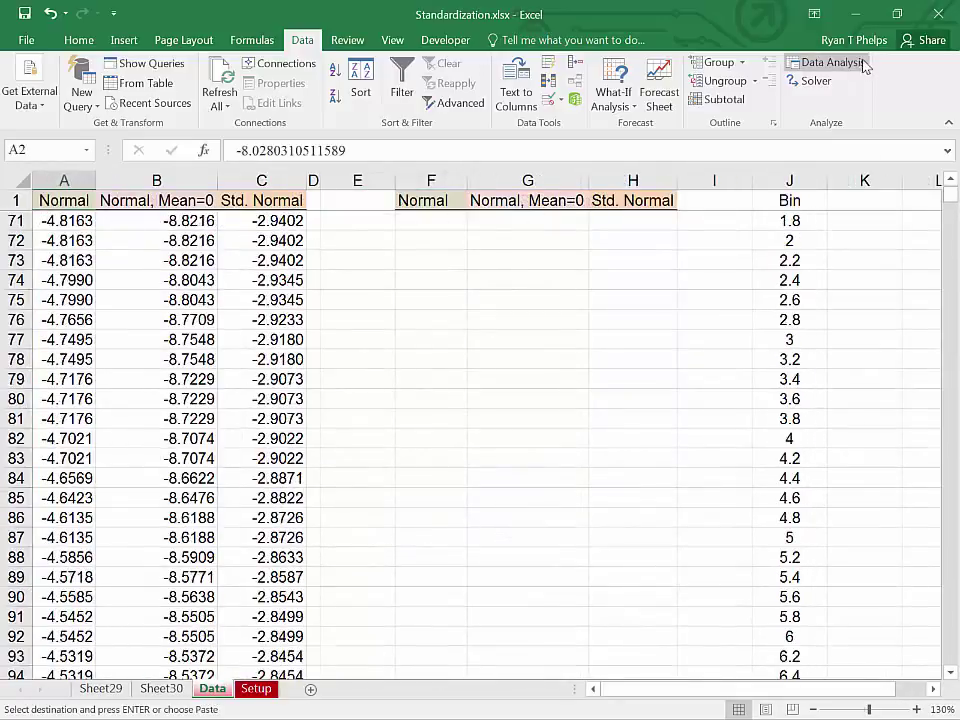
Histogram the Std. Normal column ($C$1:$C$40001) onto Sheet31, then view the Setup sheet
{"action": "left_click", "coordinate": [832, 62]}
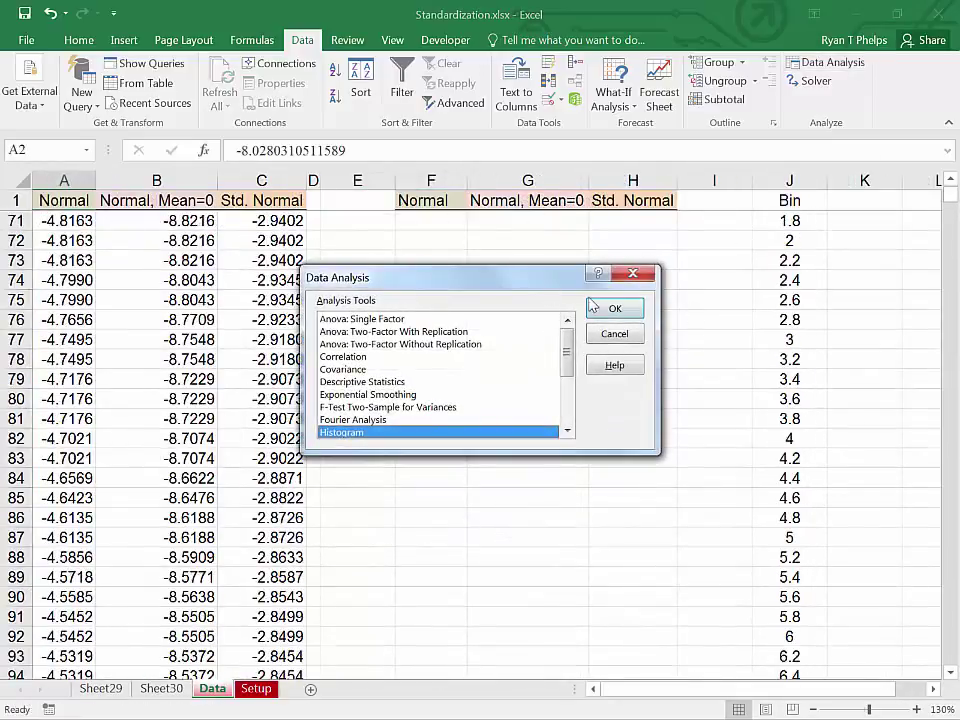
{"action": "left_click", "coordinate": [614, 307]}
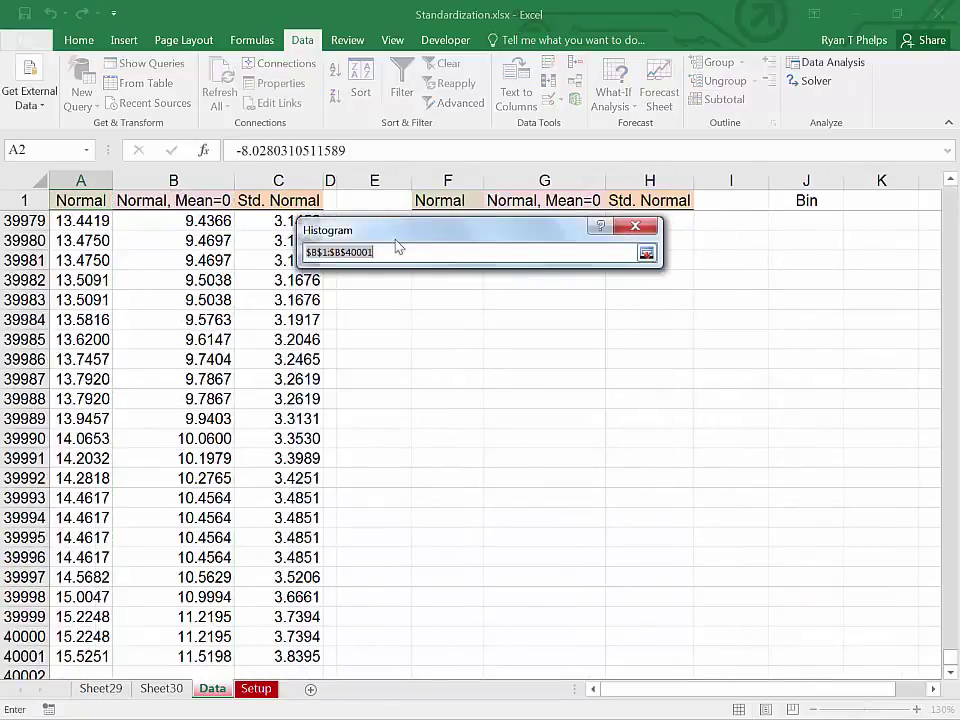
{"action": "left_click", "coordinate": [278, 180]}
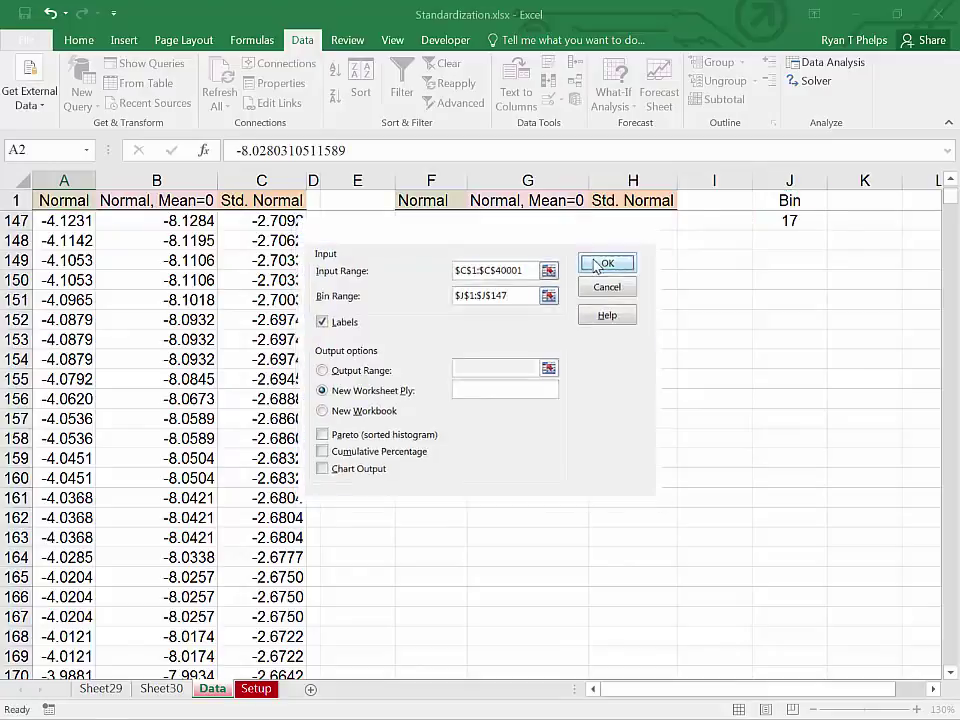
{"action": "left_click", "coordinate": [606, 263]}
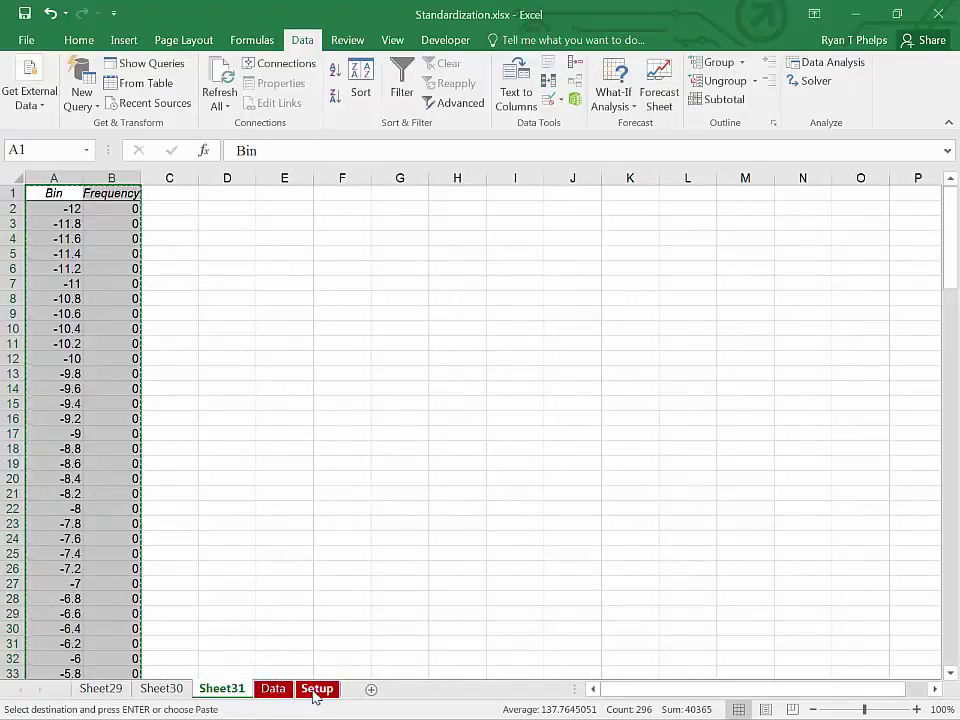
{"action": "left_click", "coordinate": [284, 688]}
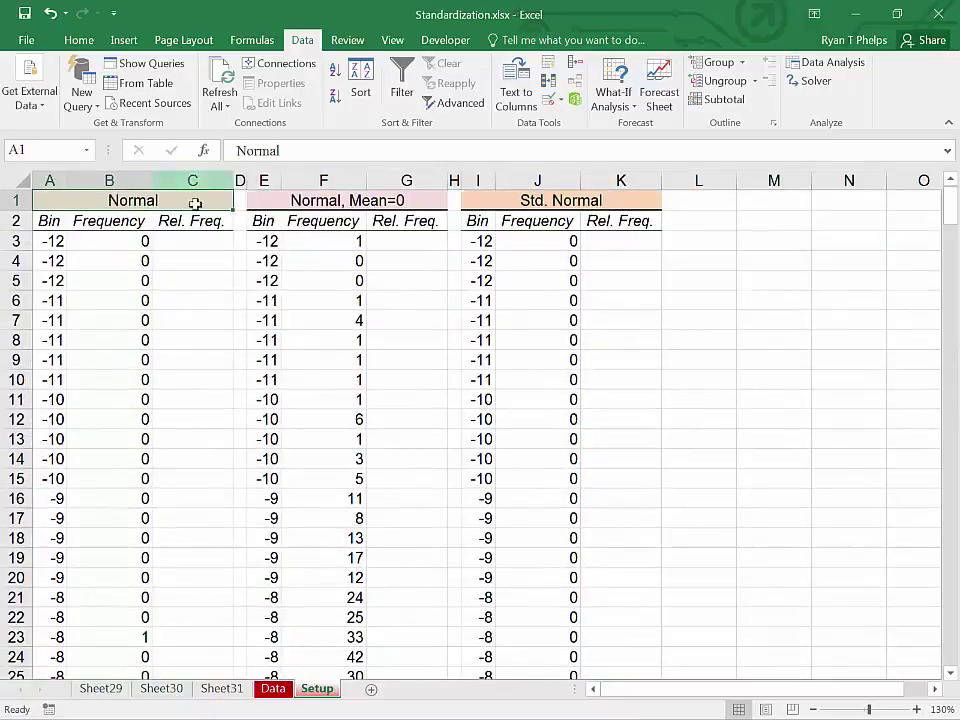
Compute Rel. Freq. as frequency/40000 for all three tables and chart Std. Normal as a scatter
{"action": "left_click", "coordinate": [193, 240]}
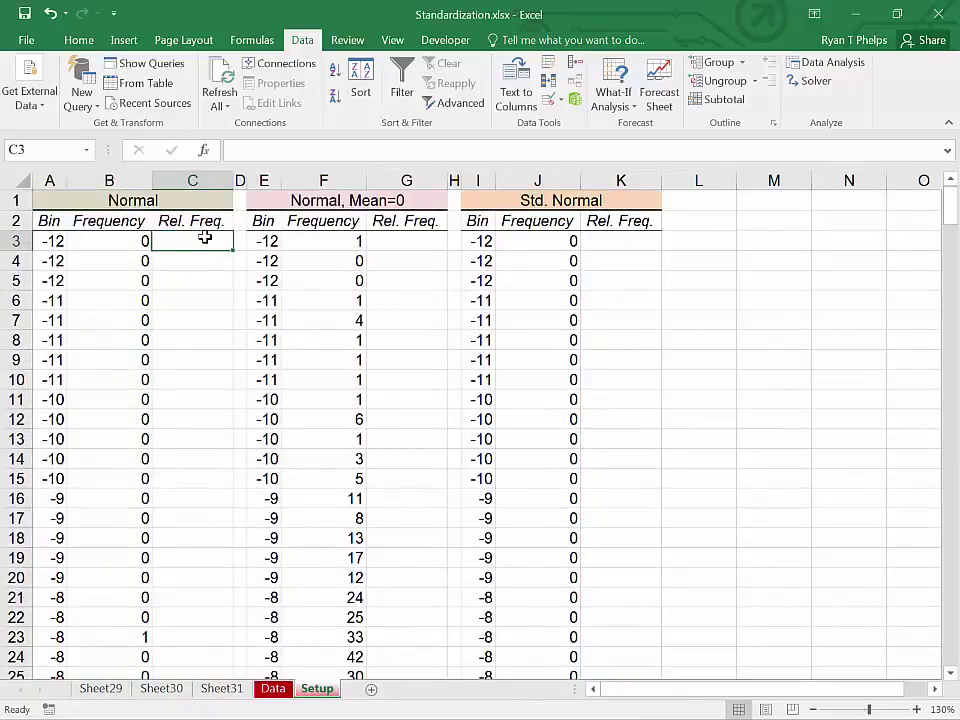
{"action": "left_click", "coordinate": [105, 239]}
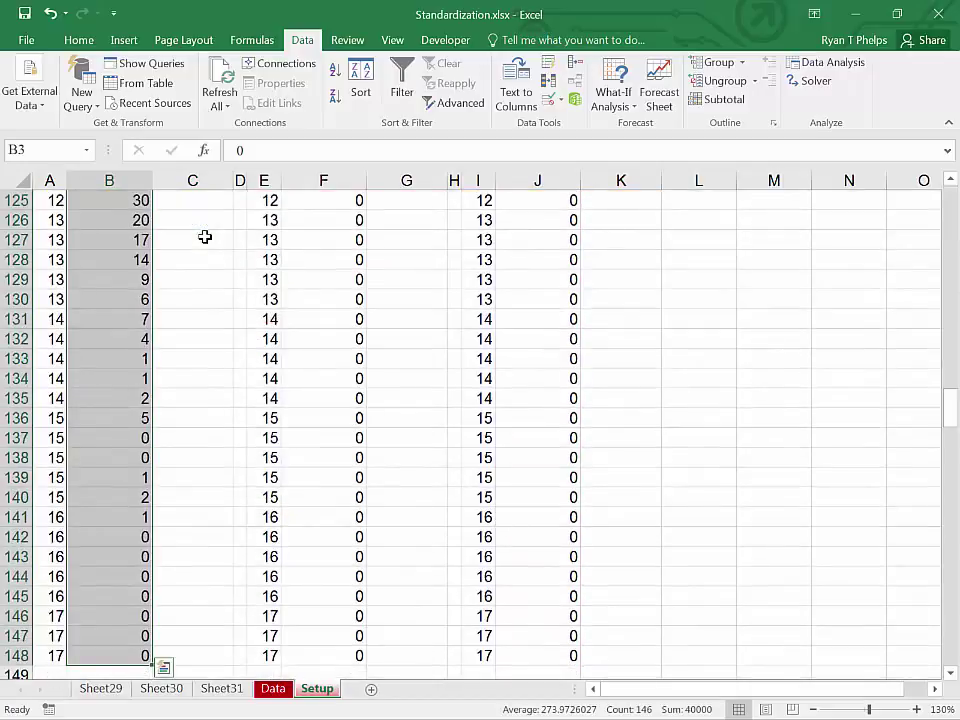
{"action": "mouse_move", "coordinate": [695, 709]}
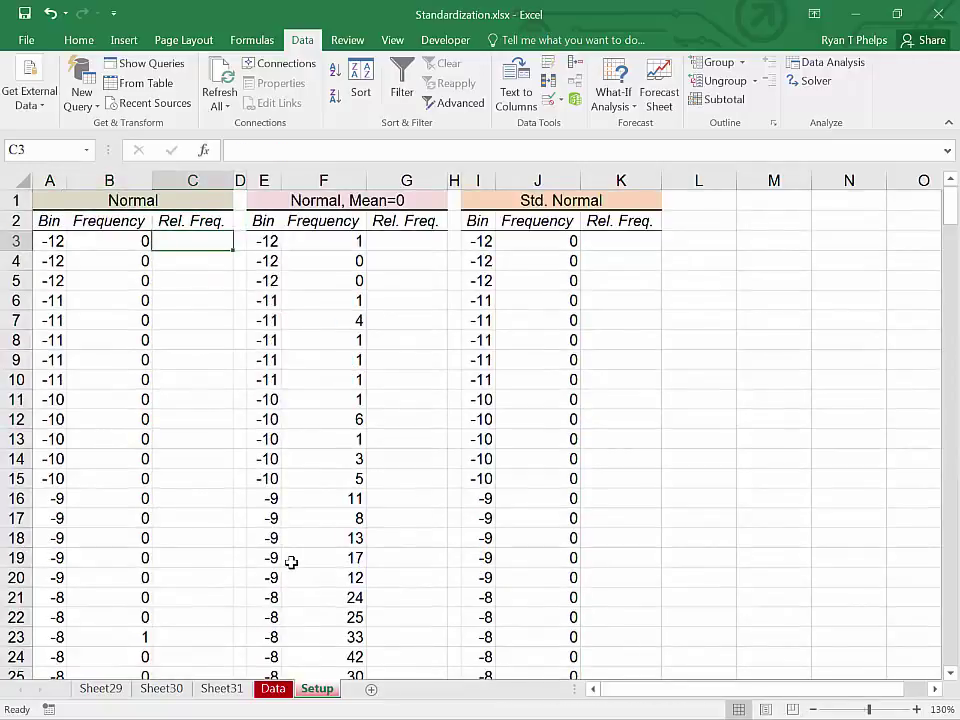
{"action": "type", "text": "=B3/"}
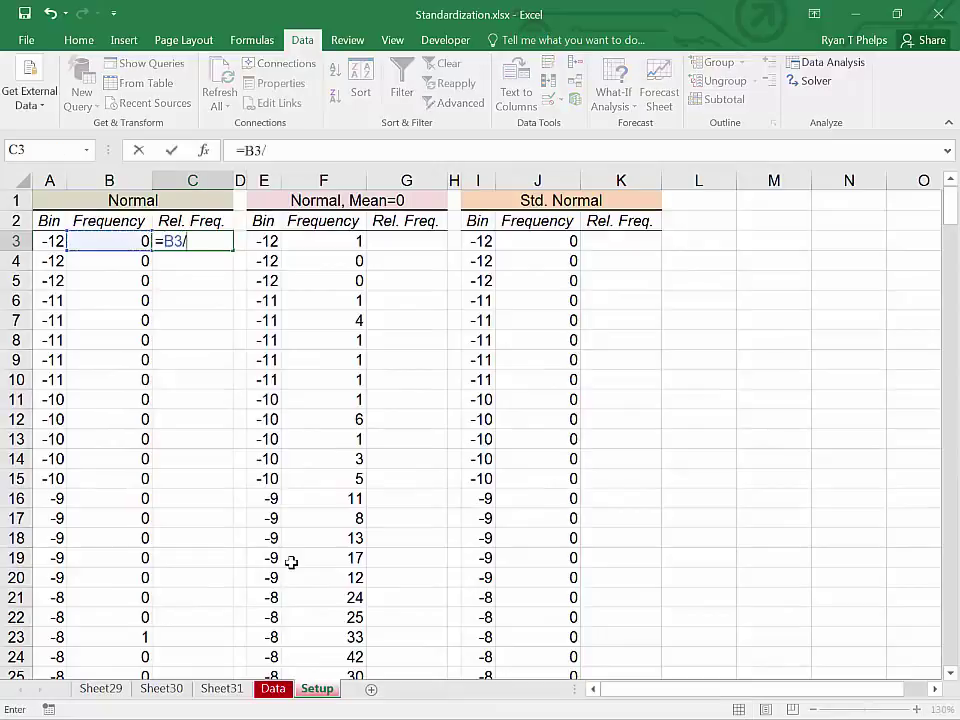
{"action": "key", "text": "Enter"}
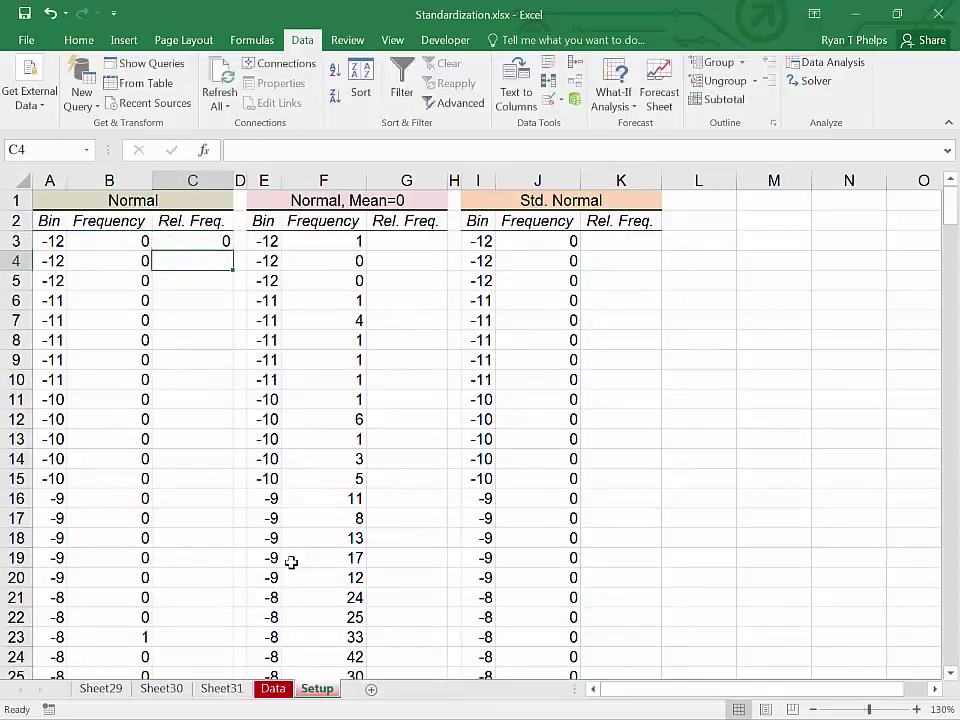
{"action": "left_click", "coordinate": [192, 241]}
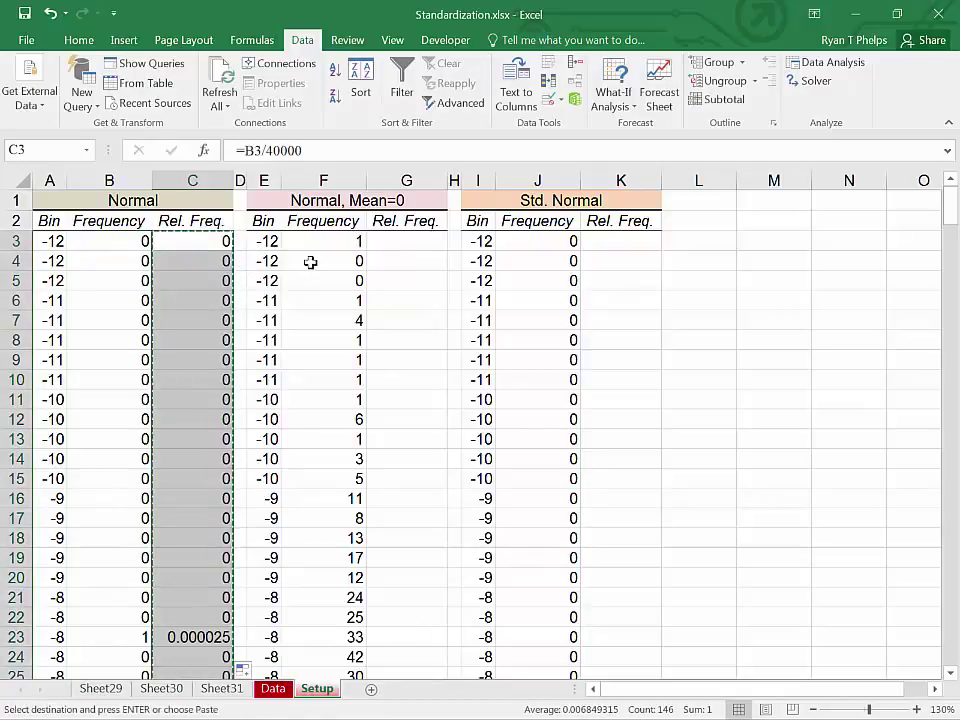
{"action": "left_click", "coordinate": [396, 240]}
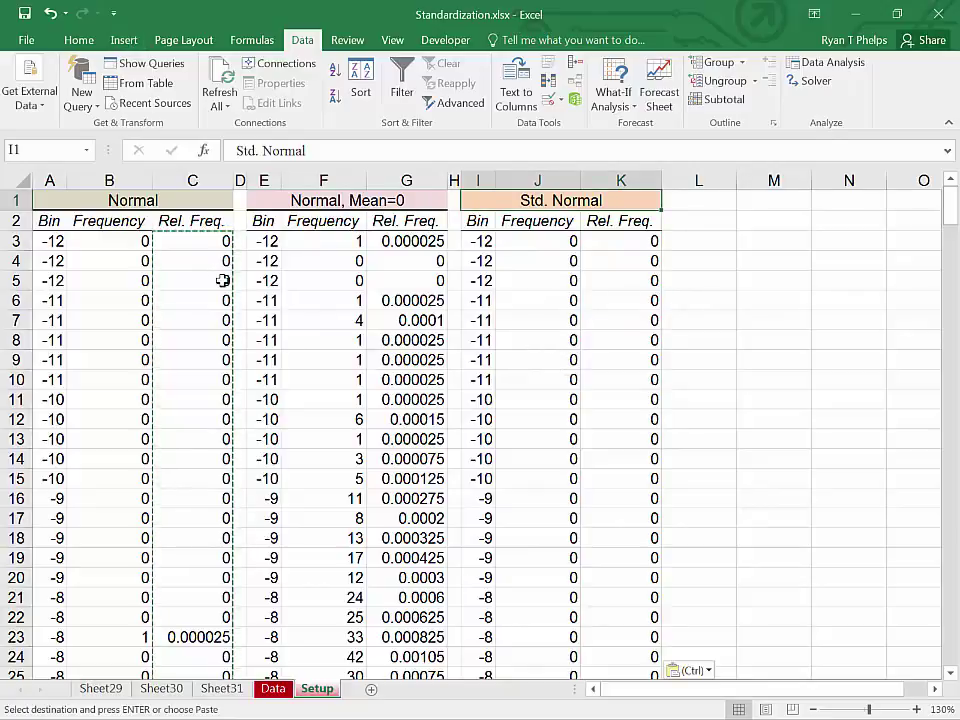
{"action": "left_click", "coordinate": [124, 40]}
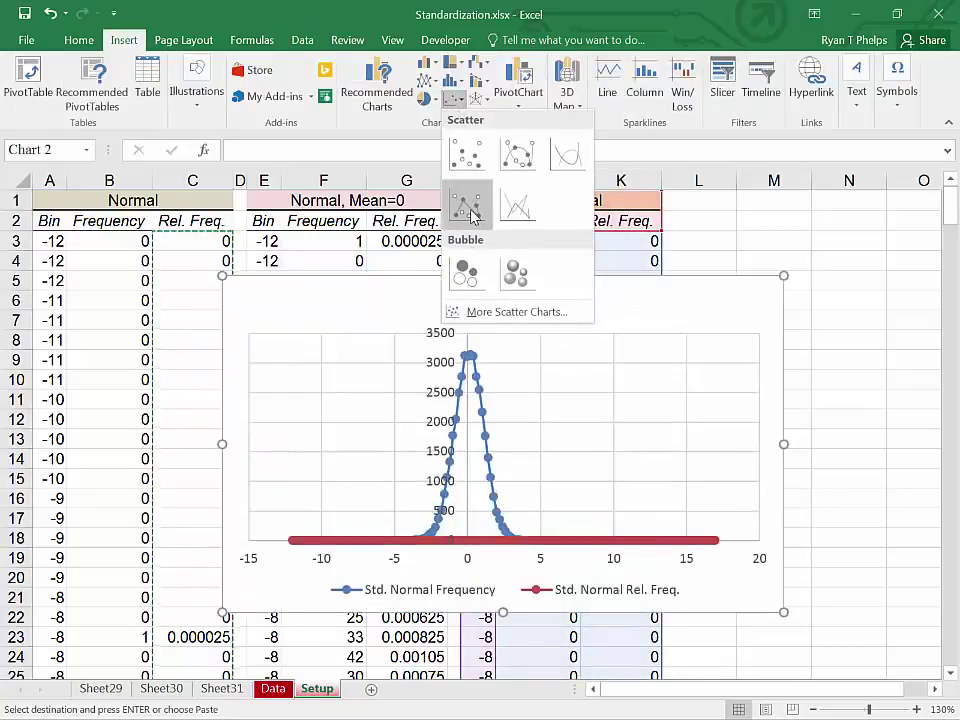
{"action": "left_click", "coordinate": [467, 205]}
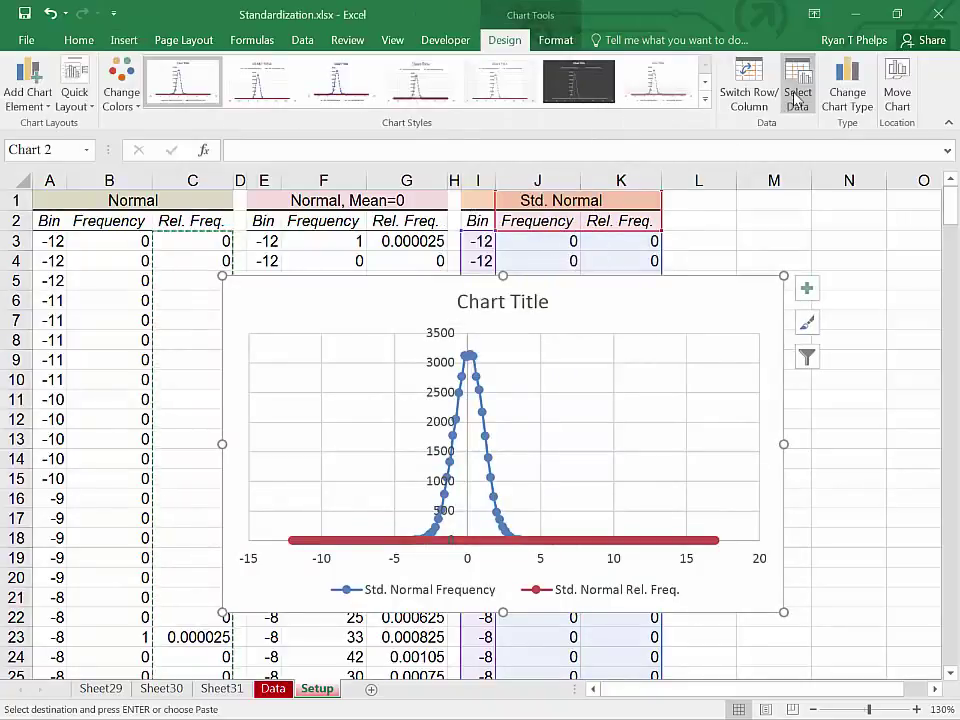
Replace the chart's data with one series, Normal, using x values A3:A148
{"action": "left_click", "coordinate": [797, 85]}
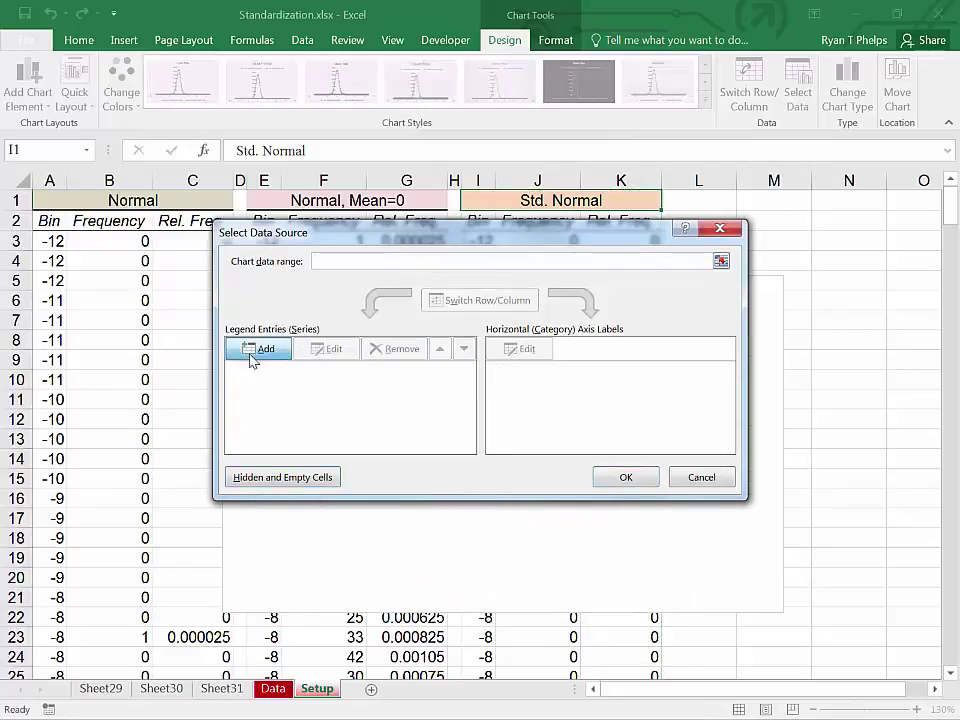
{"action": "left_click", "coordinate": [258, 348]}
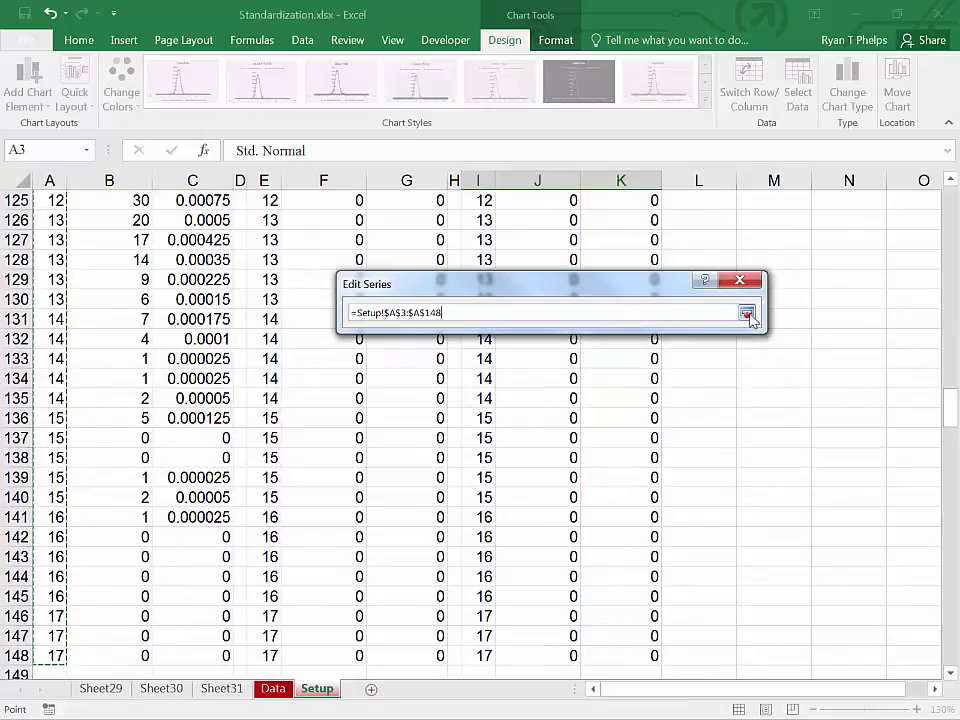
{"action": "left_click", "coordinate": [745, 313]}
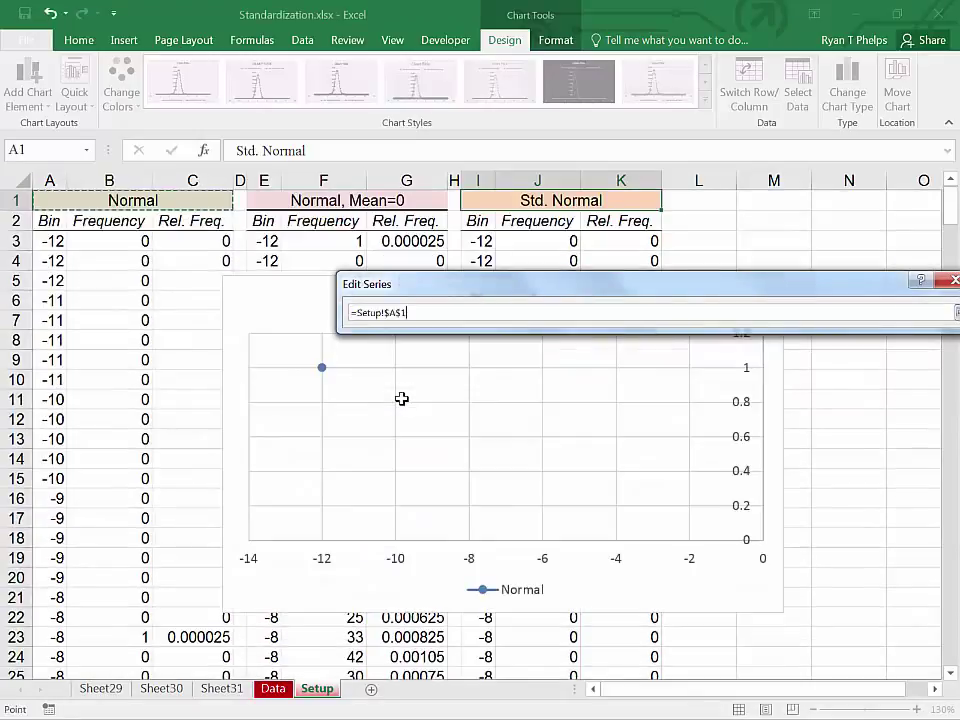
{"action": "left_click", "coordinate": [192, 241]}
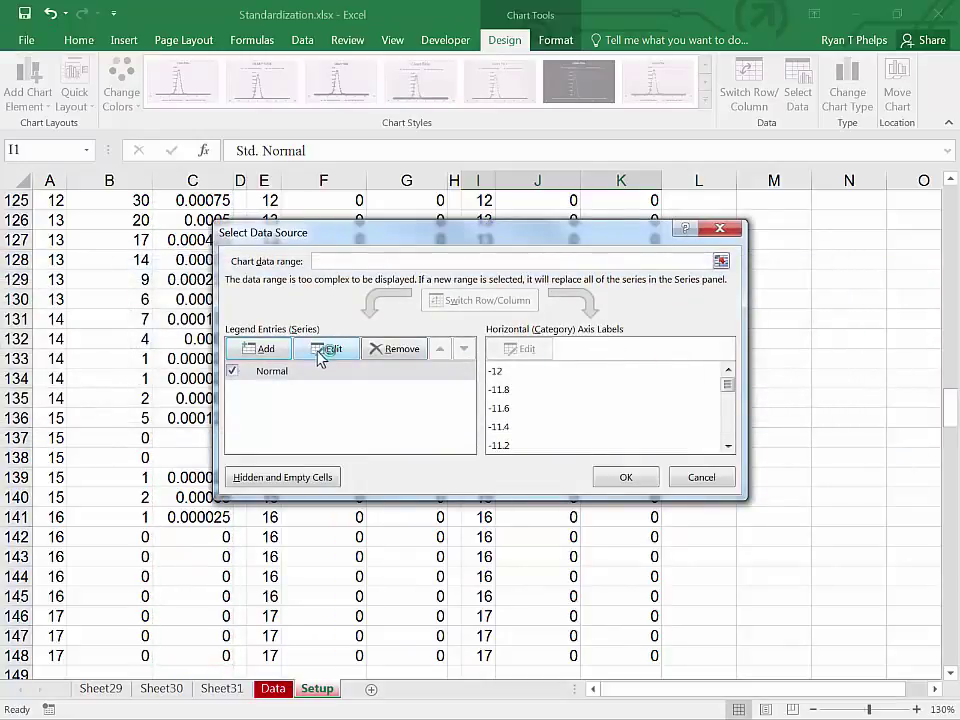
Add the Normal, Mean=0 series with x values from column E and y values from column G
{"action": "left_click", "coordinate": [331, 348]}
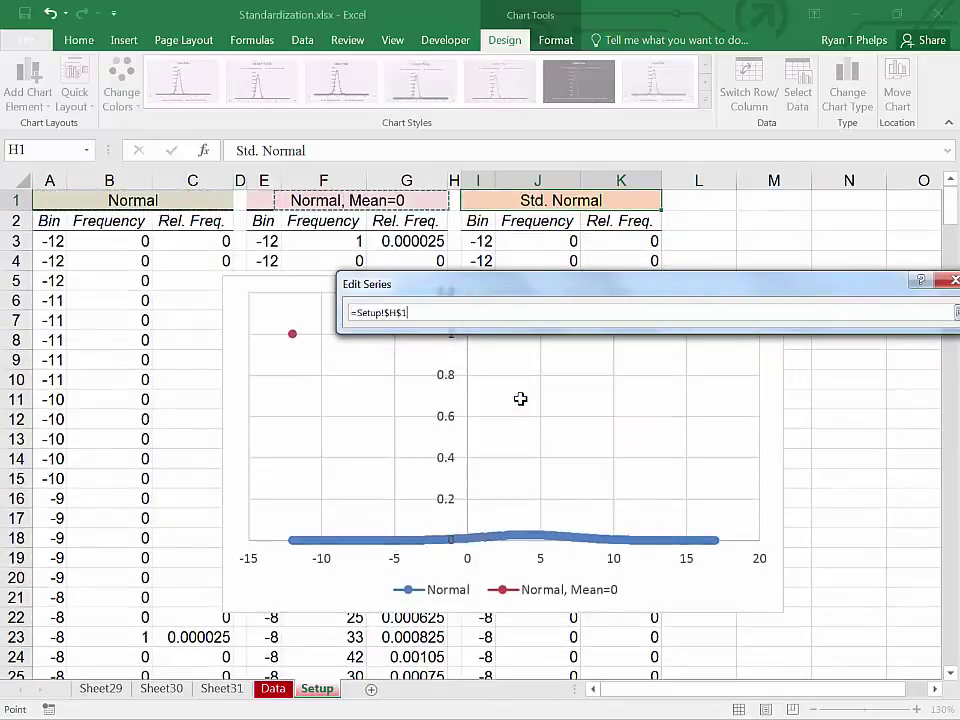
{"action": "left_click", "coordinate": [406, 240]}
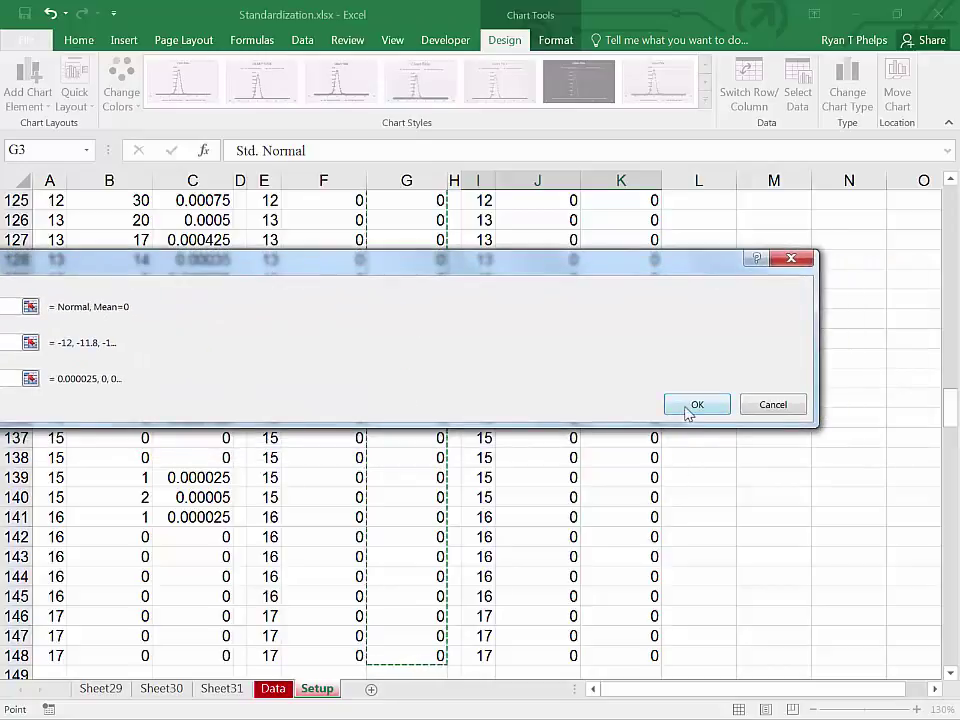
{"action": "left_click", "coordinate": [697, 404]}
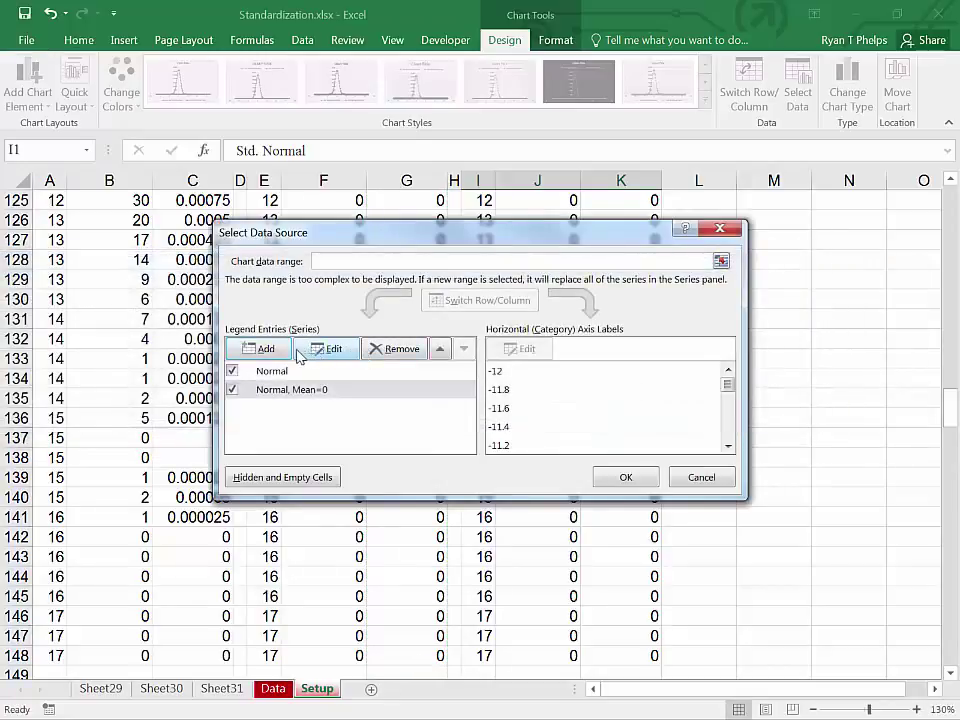
Add the Std. Normal series named from I1, with x values I3:I148 and y values K3:K148
{"action": "left_click", "coordinate": [327, 348]}
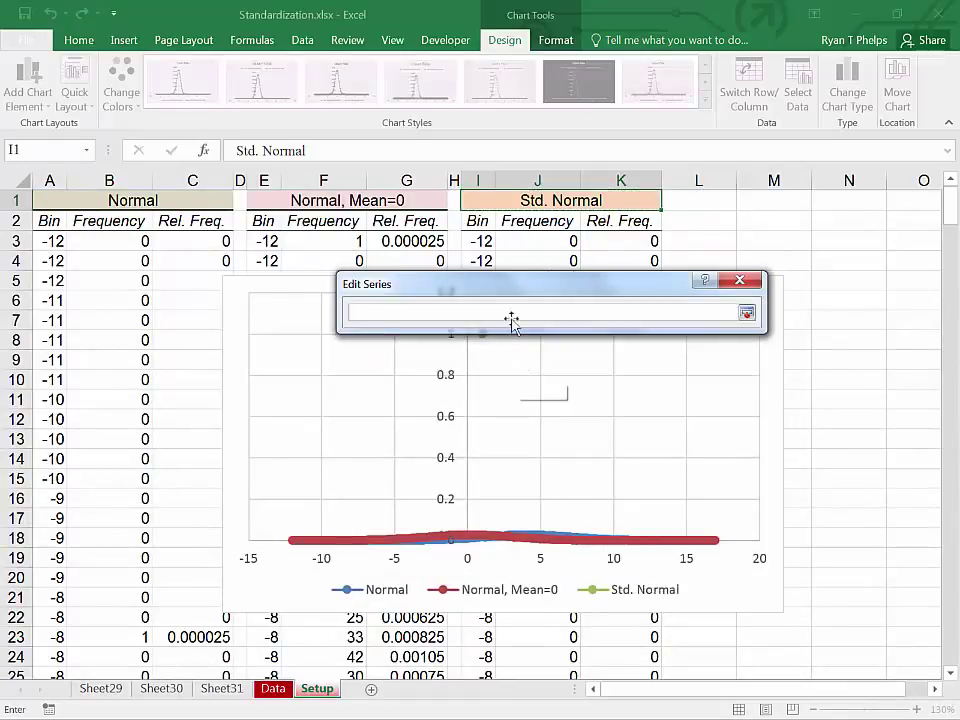
{"action": "left_click", "coordinate": [477, 240]}
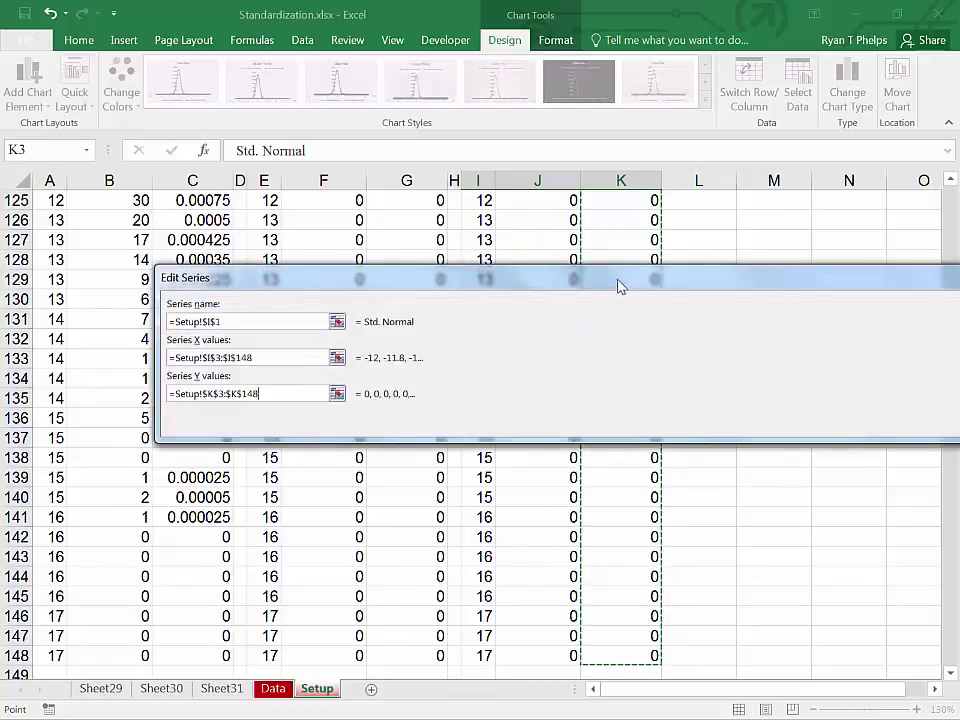
{"action": "left_click", "coordinate": [673, 416]}
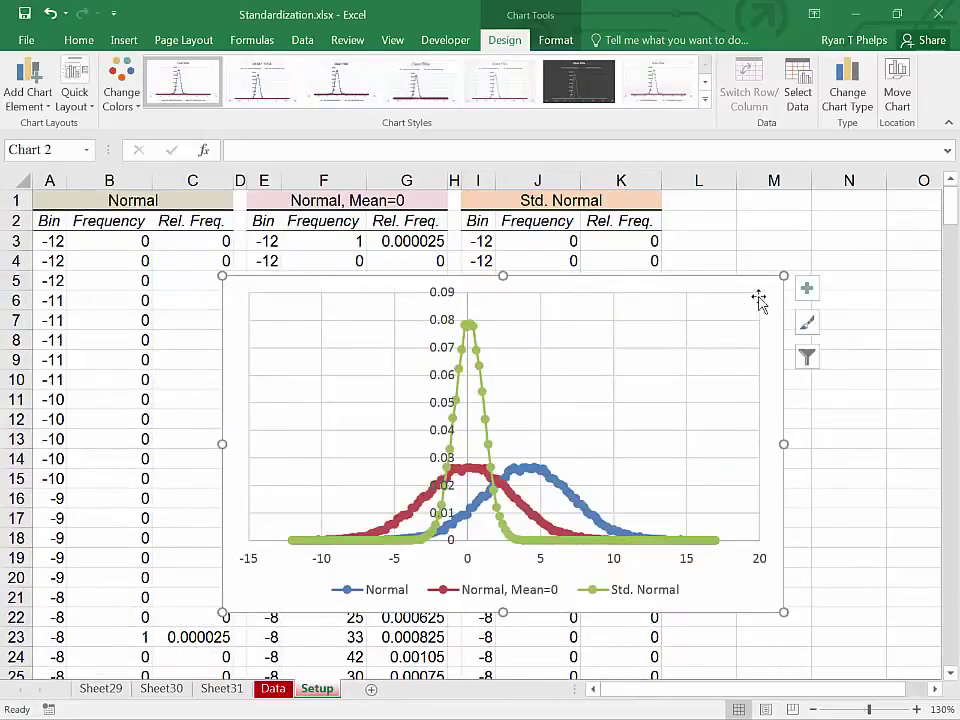
{"action": "mouse_move", "coordinate": [767, 298]}
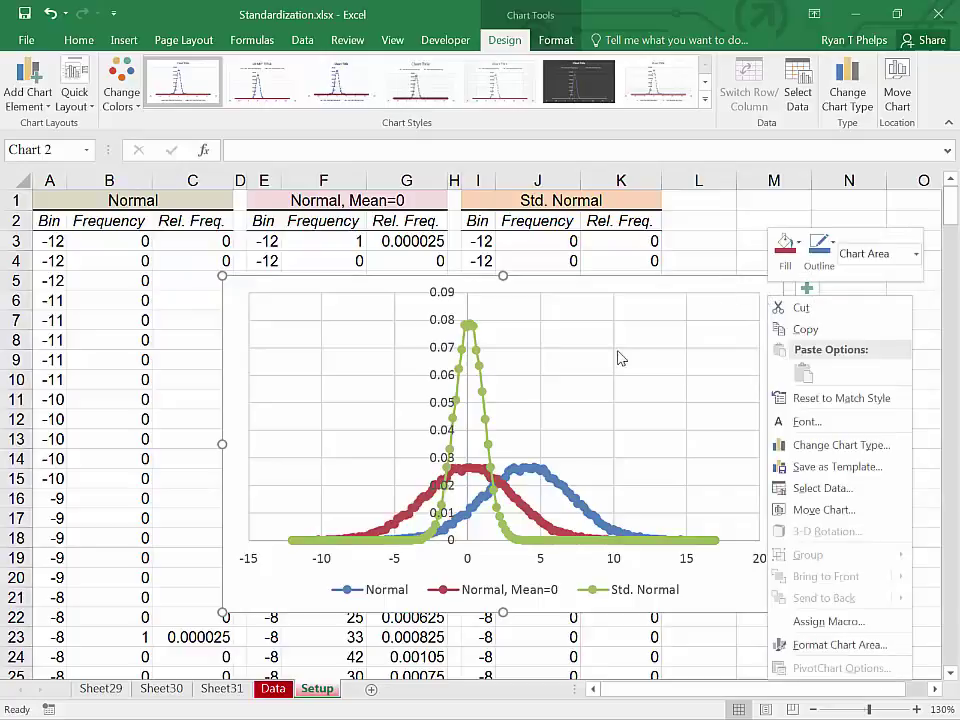
{"action": "mouse_move", "coordinate": [824, 509]}
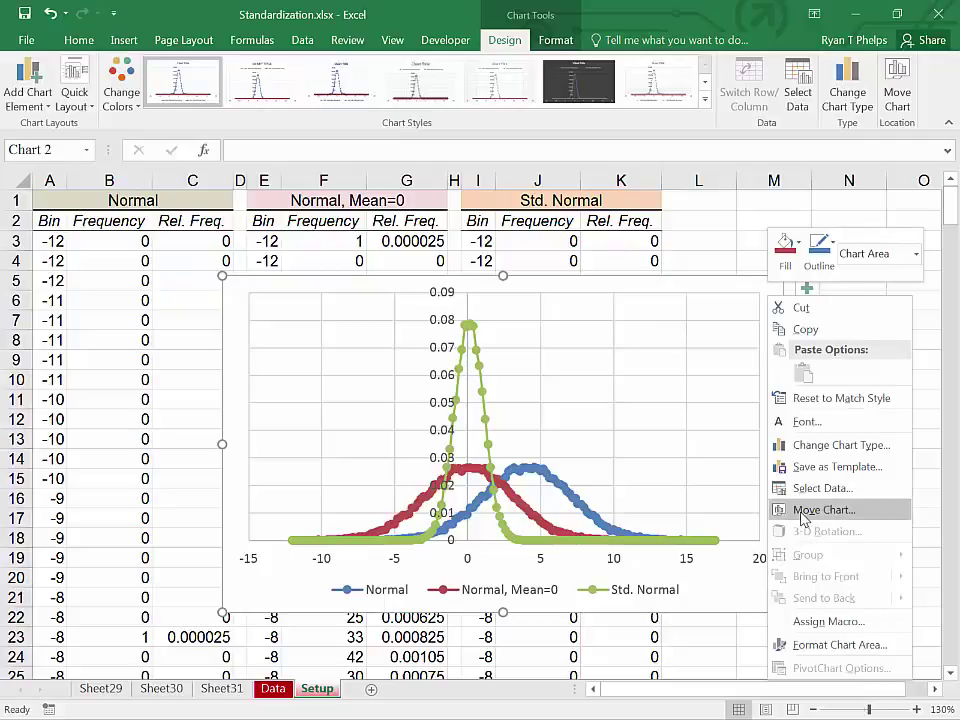
Move the chart onto its own new chart sheet, Chart2
{"action": "left_click", "coordinate": [823, 509]}
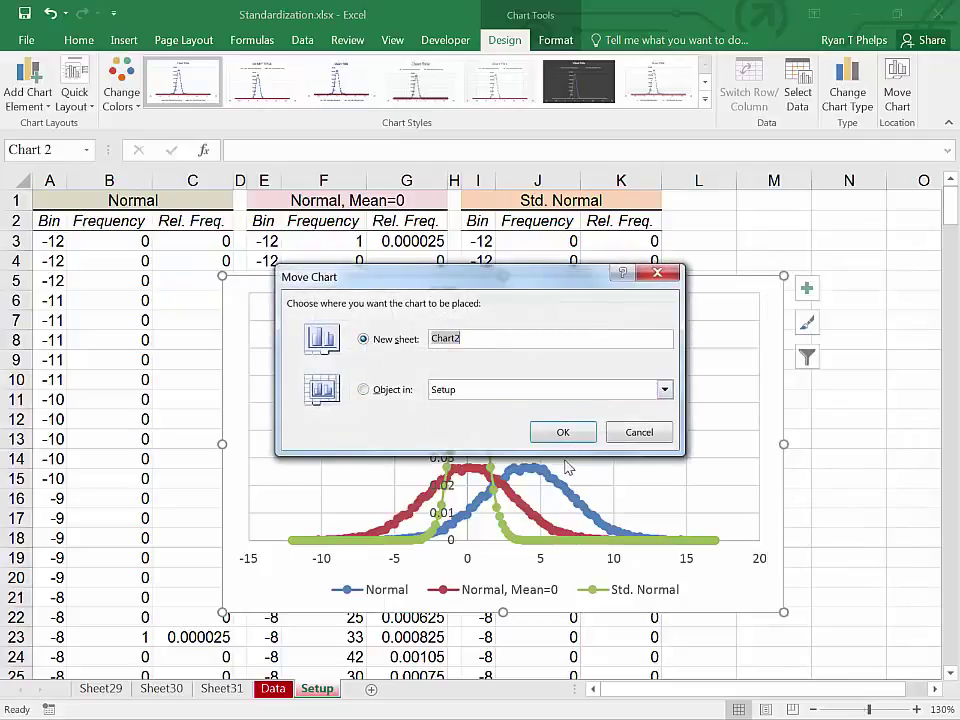
{"action": "left_click", "coordinate": [563, 432]}
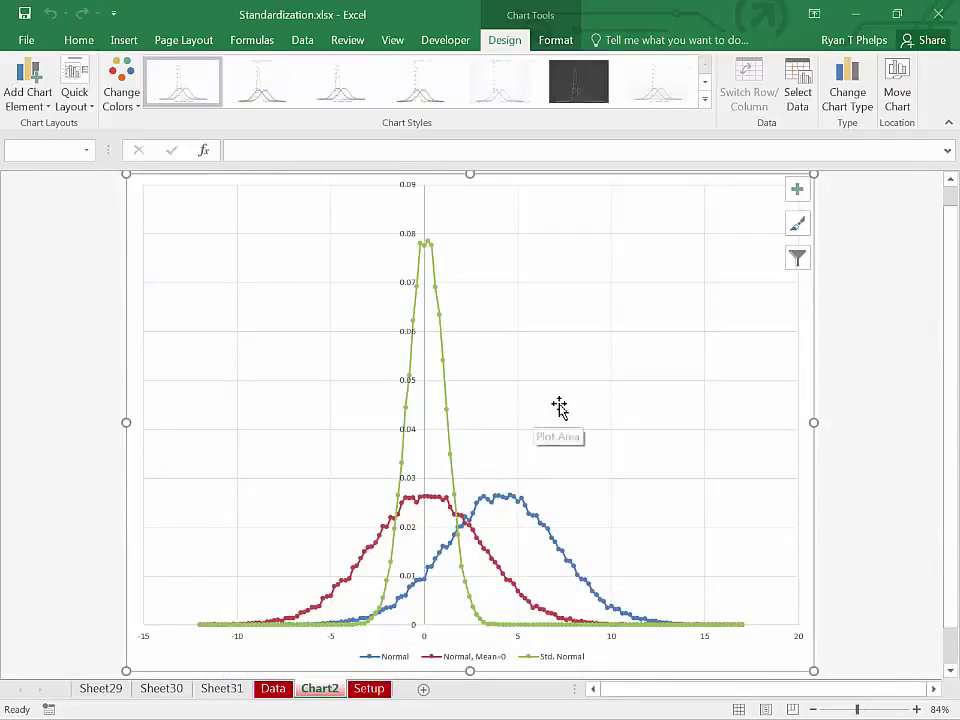
Turn on both axis titles and position the legend on the right, inside the plot area
{"action": "left_click", "coordinate": [797, 188]}
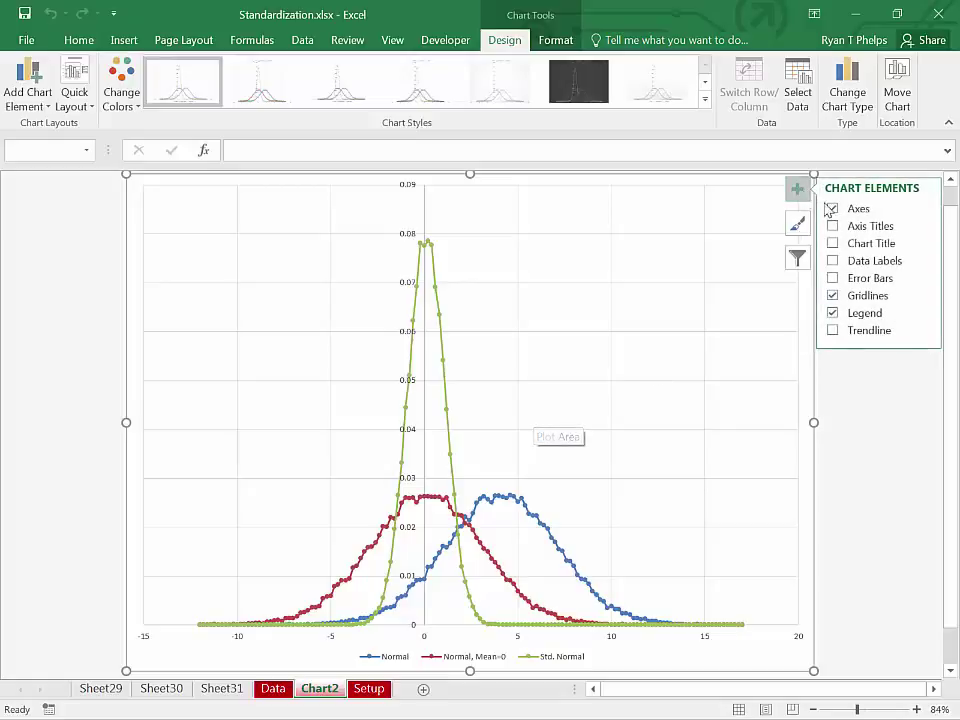
{"action": "left_click", "coordinate": [832, 225]}
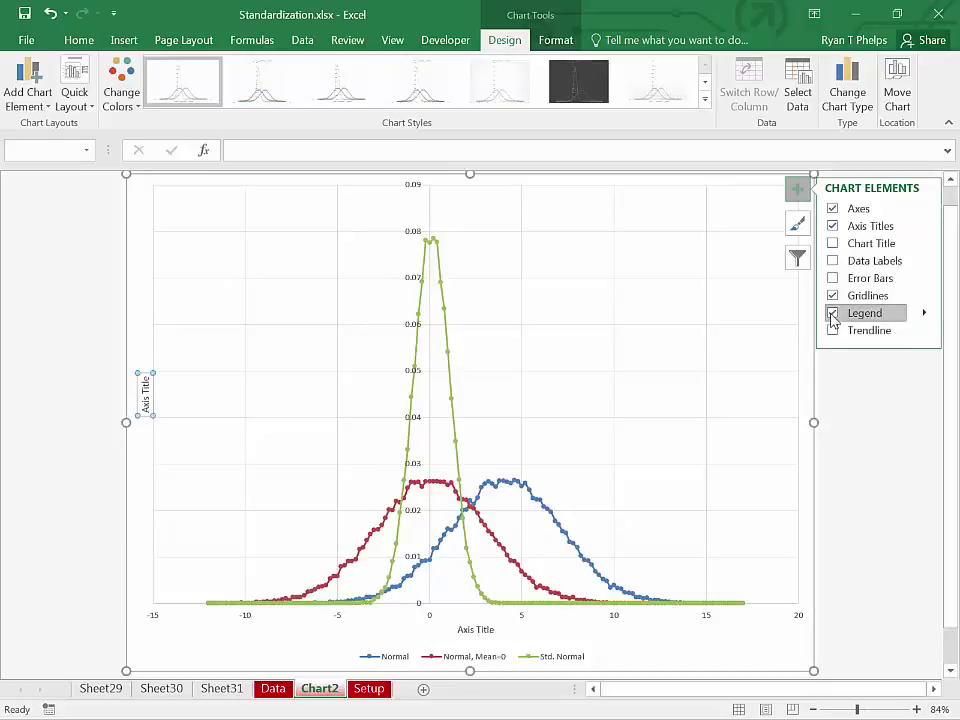
{"action": "left_click", "coordinate": [833, 313]}
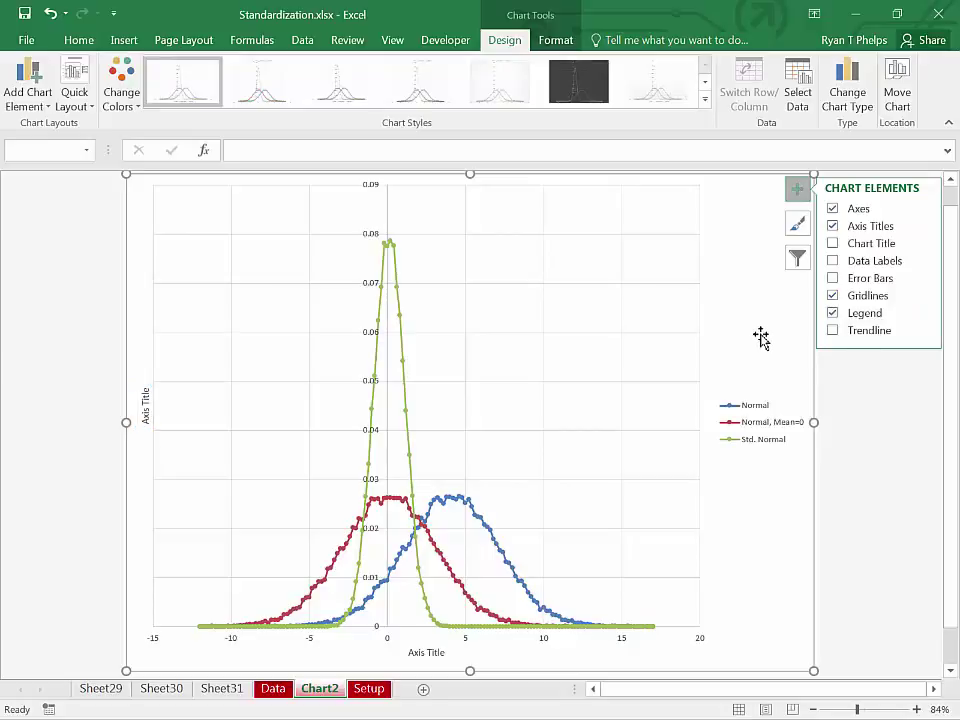
{"action": "left_click", "coordinate": [753, 405]}
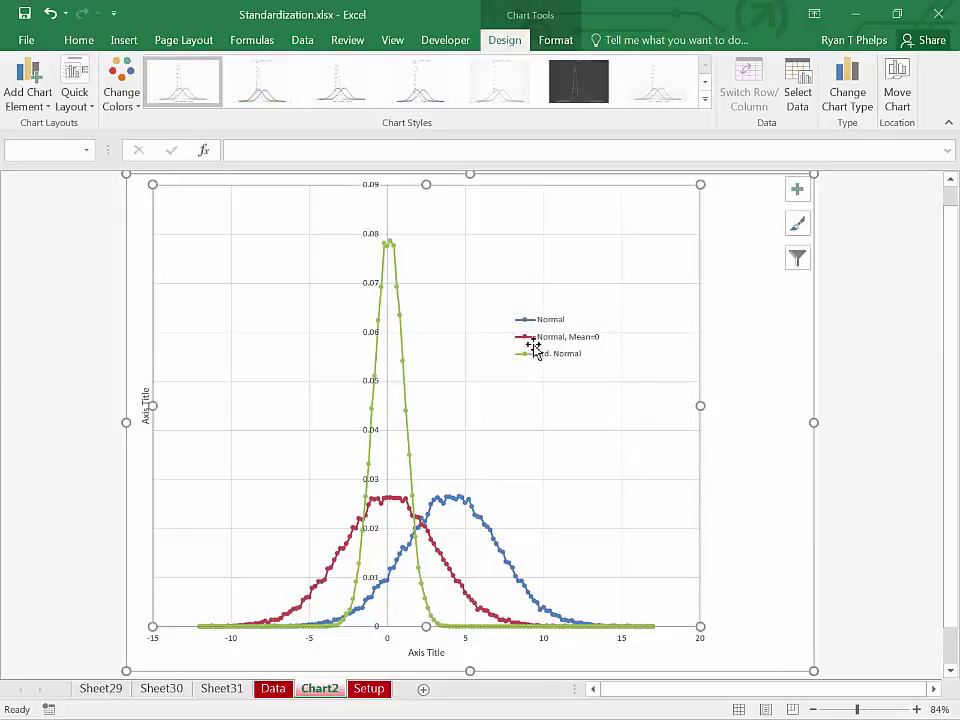
{"action": "mouse_move", "coordinate": [480, 505]}
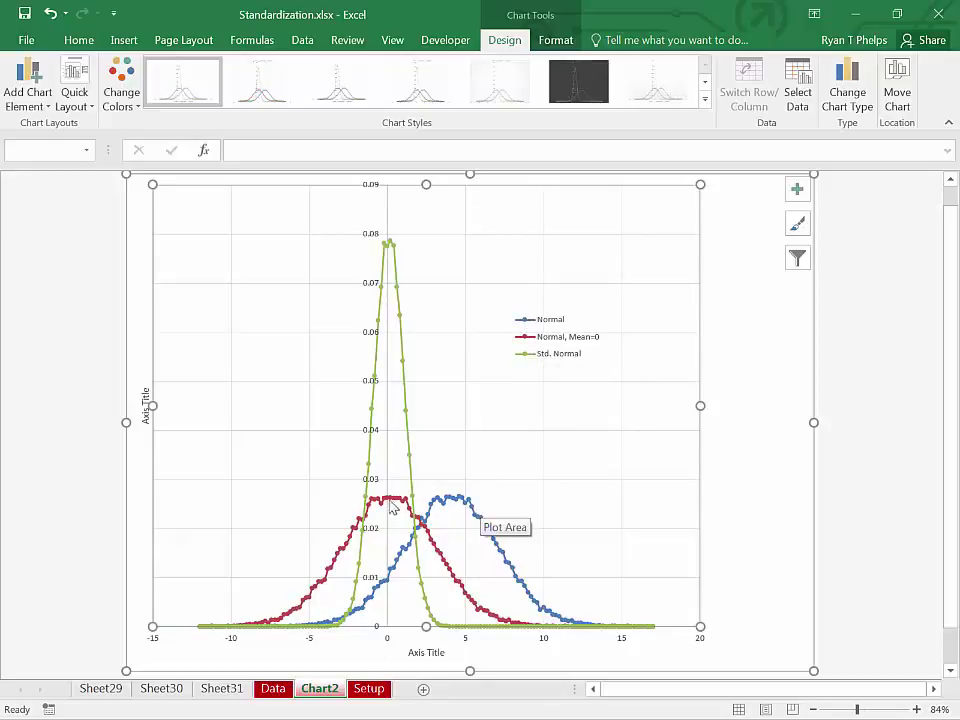
{"action": "mouse_move", "coordinate": [383, 508]}
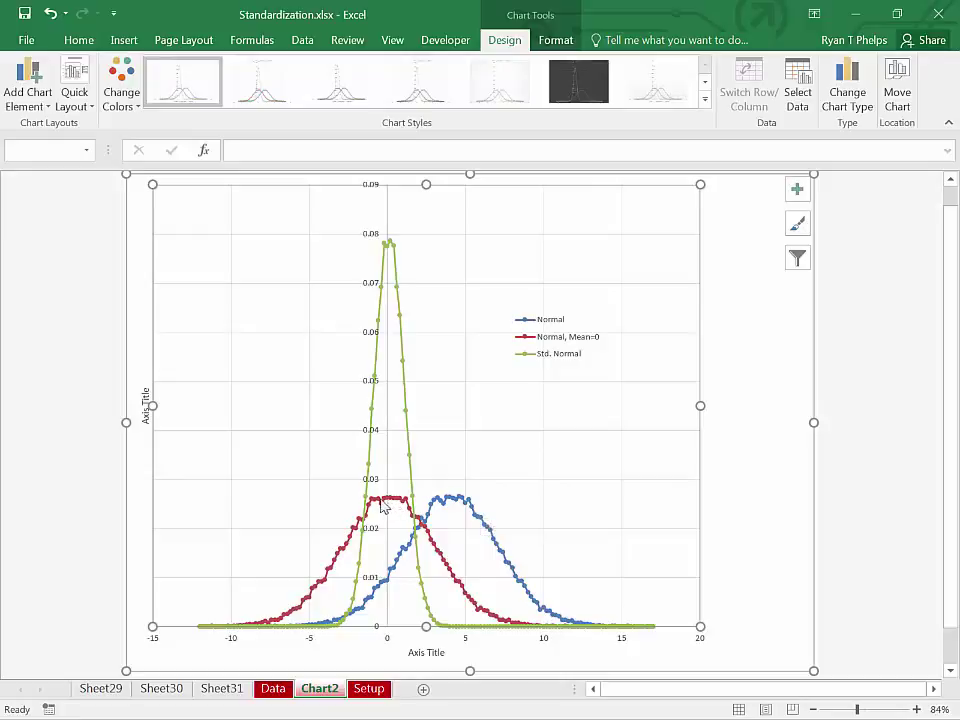
{"action": "mouse_move", "coordinate": [393, 507]}
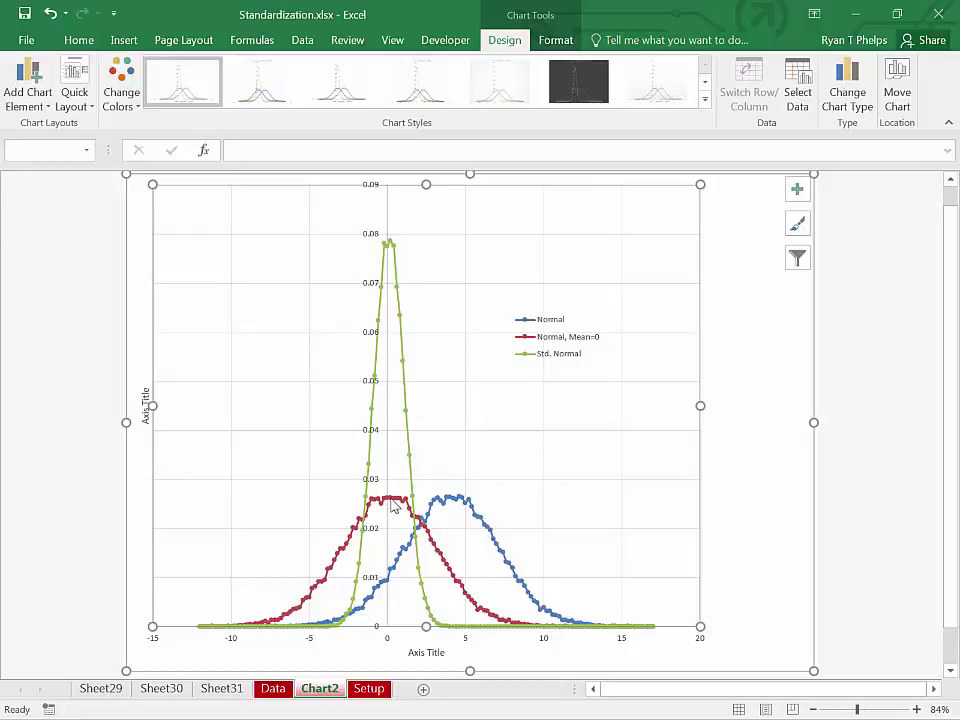
{"action": "mouse_move", "coordinate": [552, 360]}
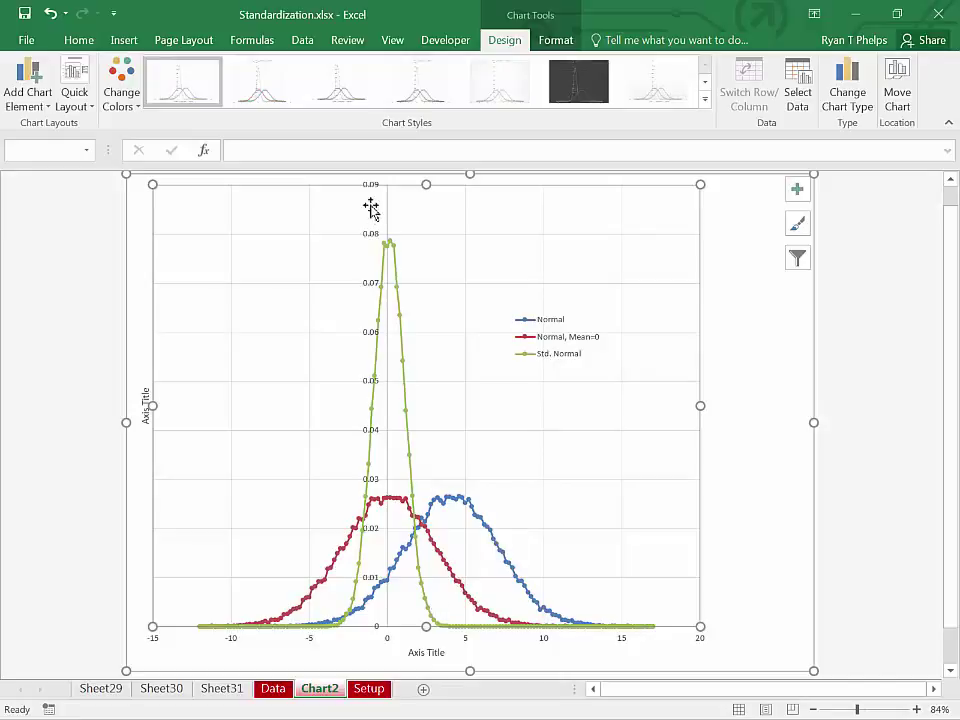
{"action": "mouse_move", "coordinate": [143, 398]}
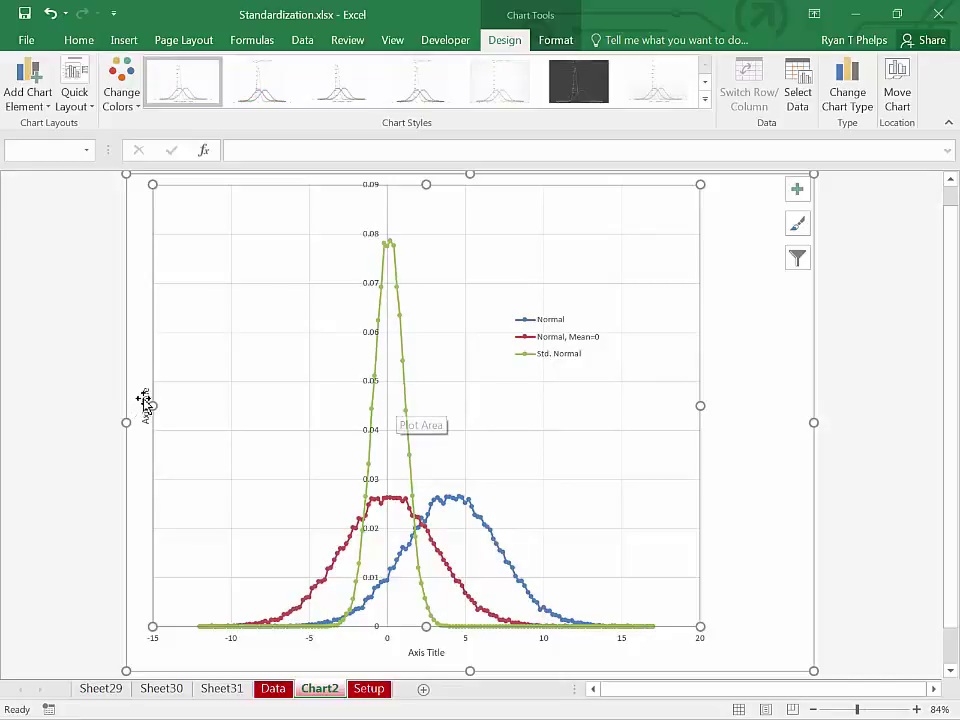
Title the vertical axis Probability and the horizontal axis Outcomes
{"action": "left_click", "coordinate": [145, 405]}
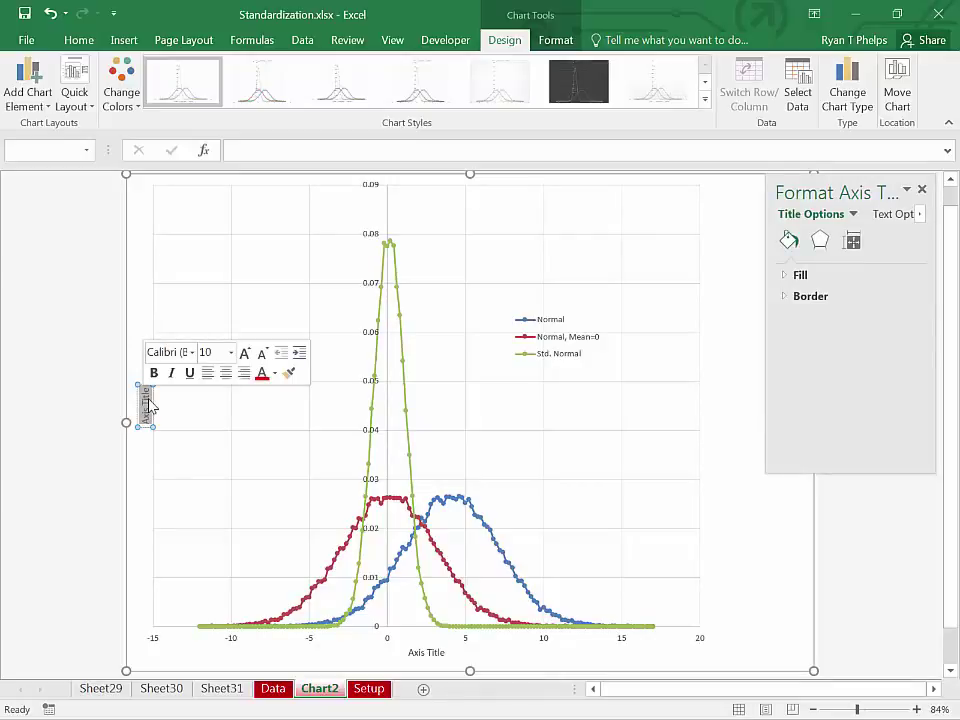
{"action": "mouse_move", "coordinate": [150, 405]}
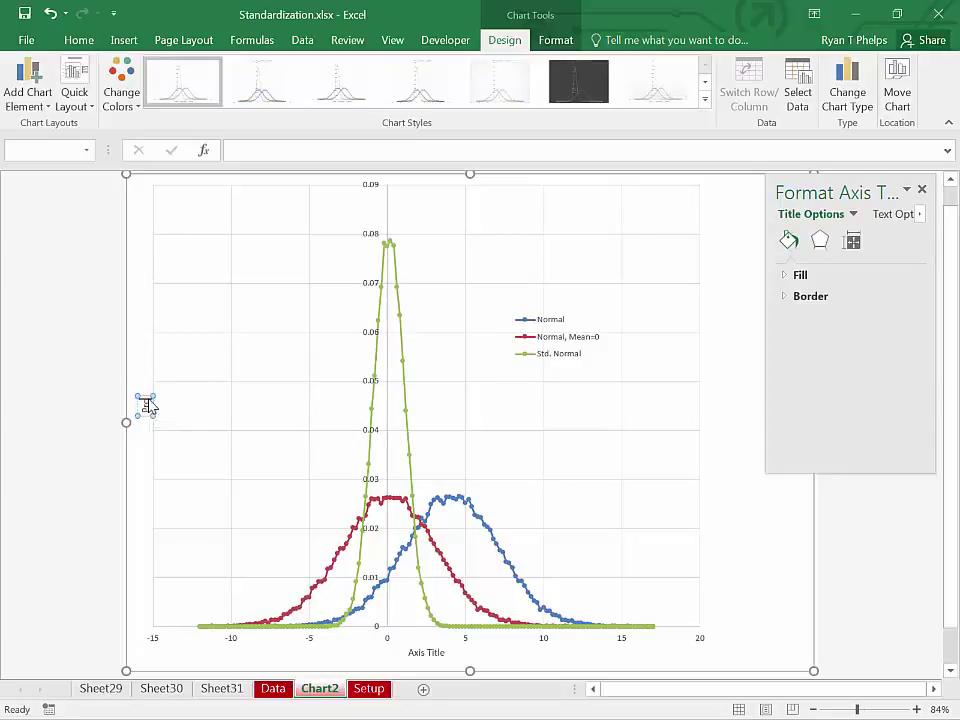
{"action": "mouse_move", "coordinate": [146, 406]}
{"action": "type", "text": "Probability"}
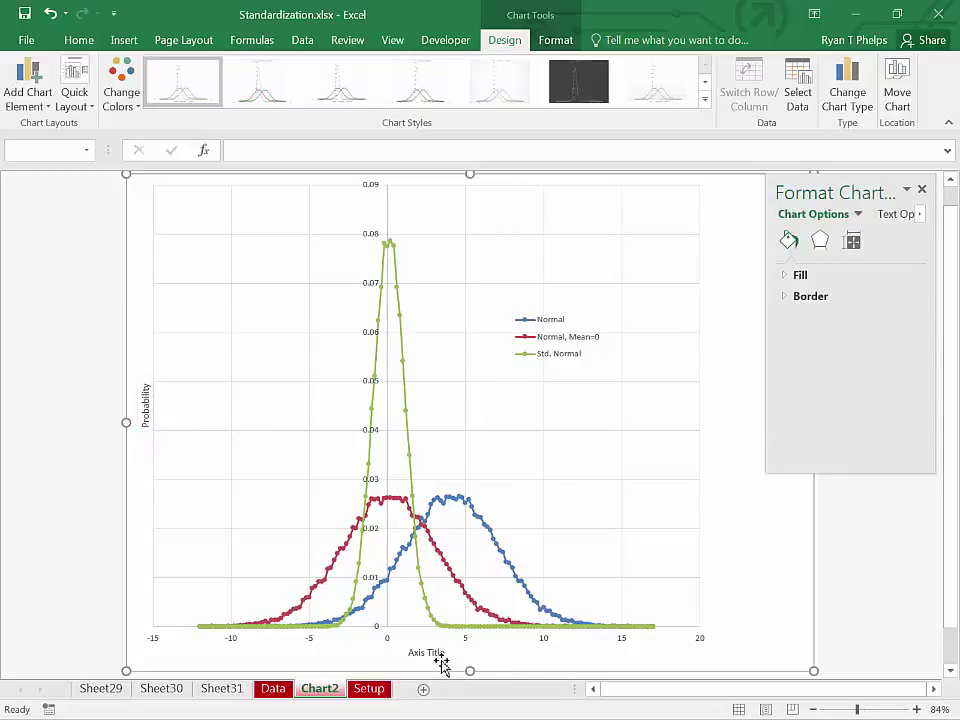
{"action": "left_click", "coordinate": [429, 652]}
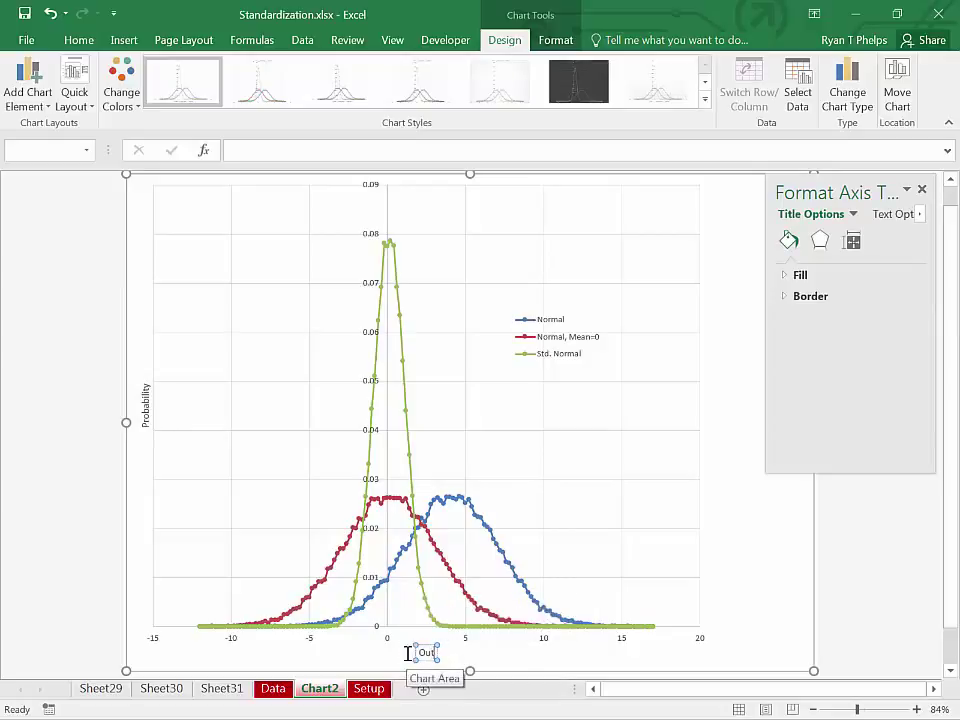
{"action": "type", "text": "Outcomes"}
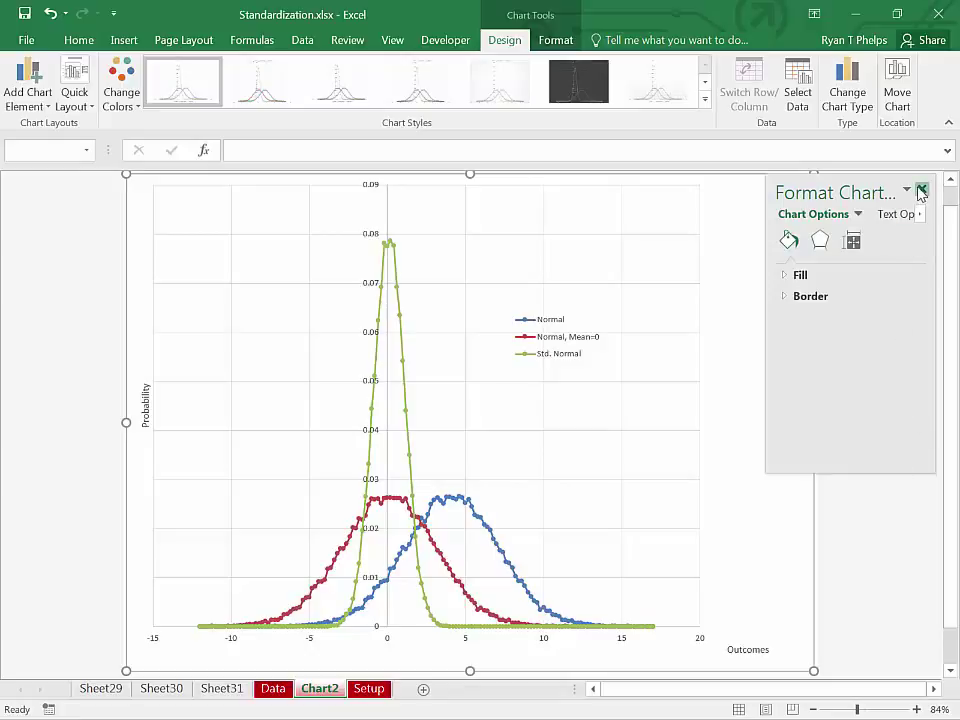
Close the Format Chart Area pane
{"action": "left_click", "coordinate": [915, 191]}
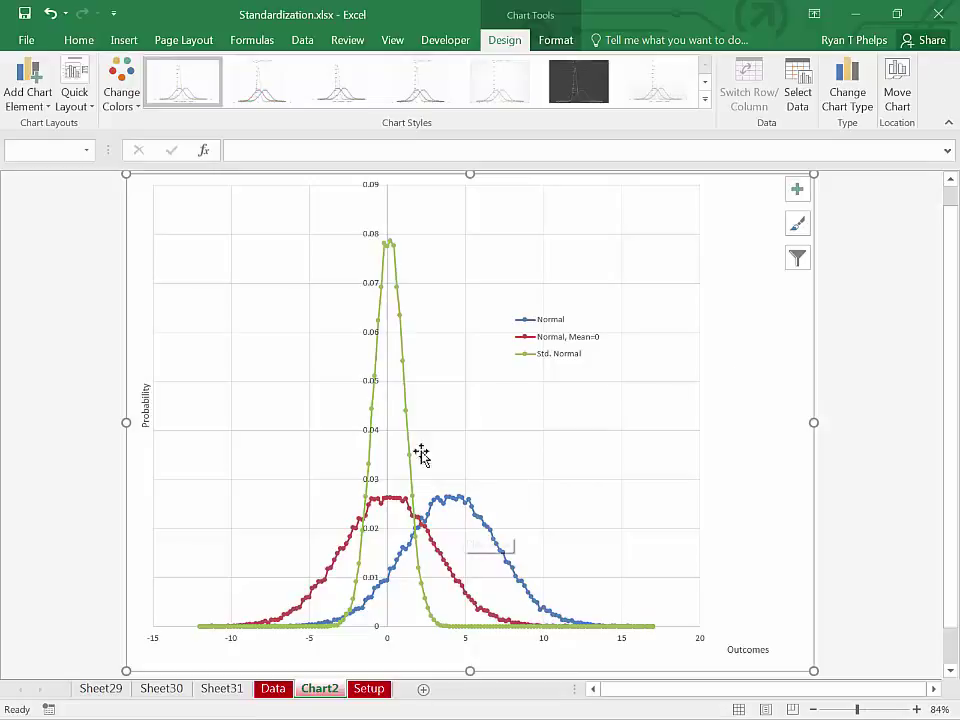
{"action": "mouse_move", "coordinate": [389, 248]}
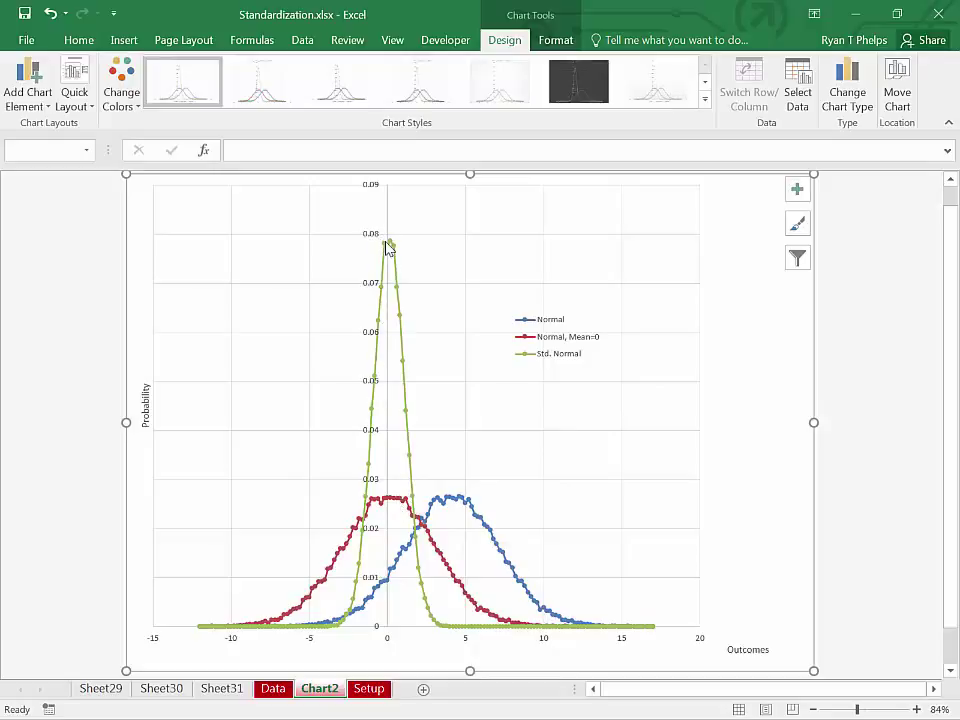
{"action": "mouse_move", "coordinate": [388, 245]}
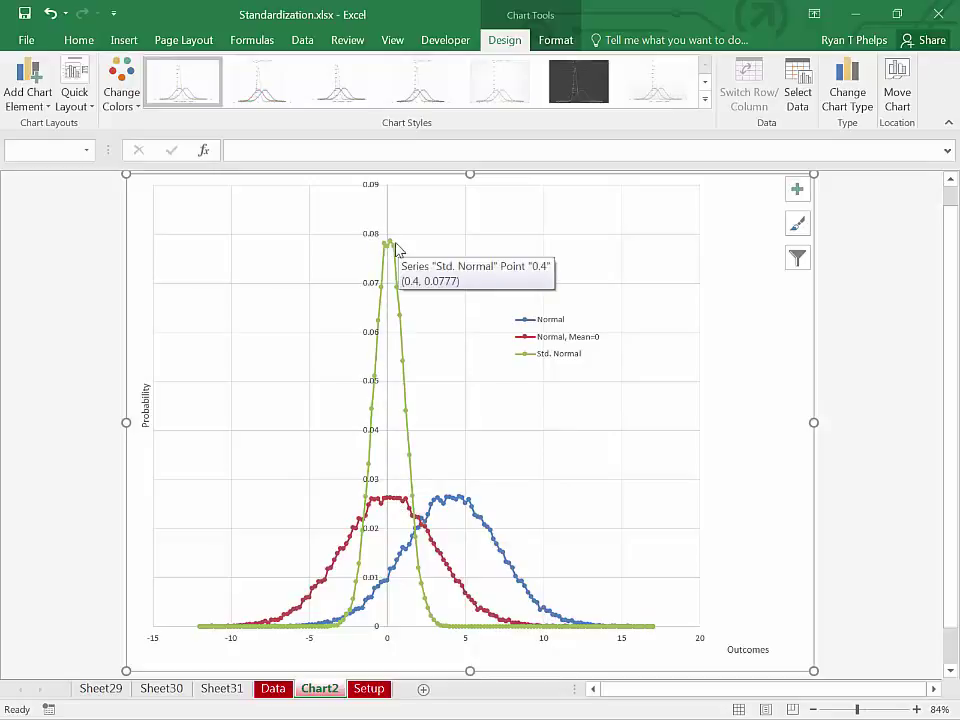
{"action": "mouse_move", "coordinate": [366, 370]}
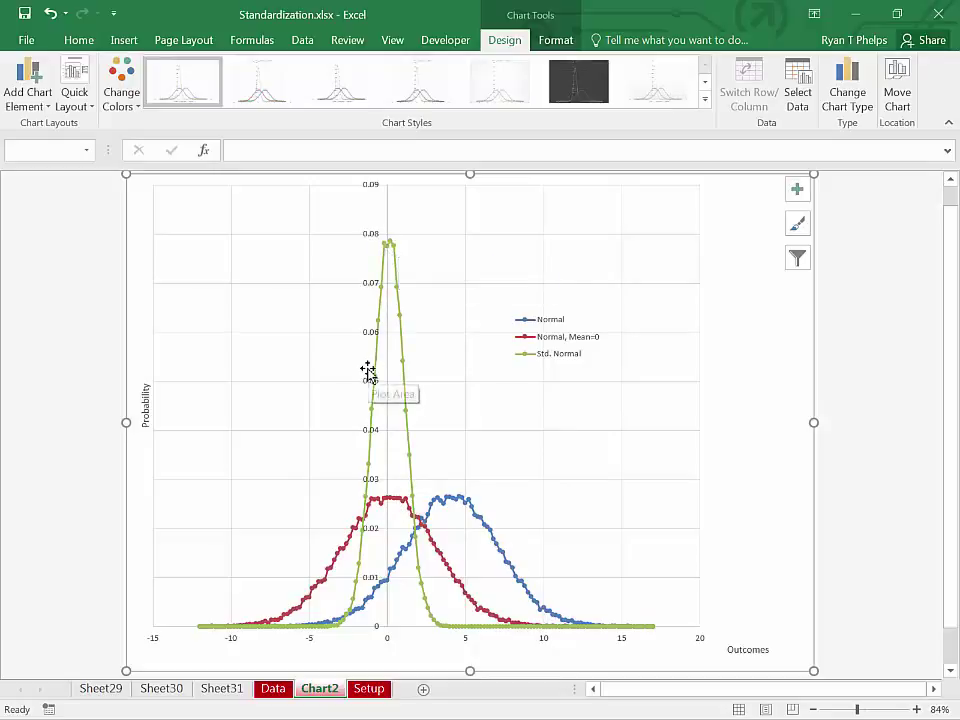
{"action": "mouse_move", "coordinate": [368, 371]}
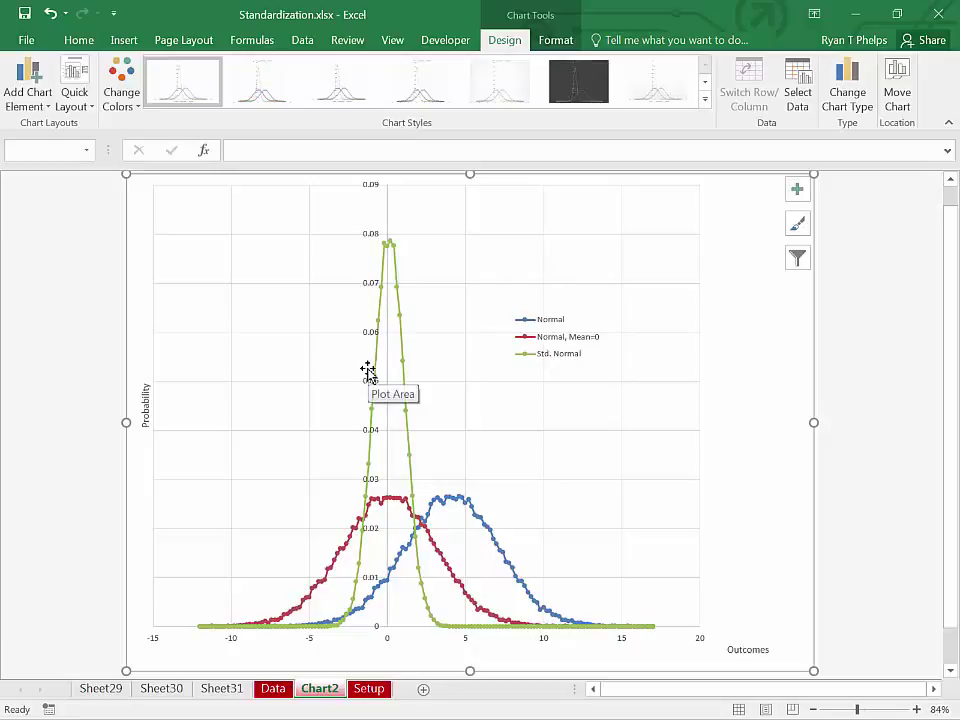